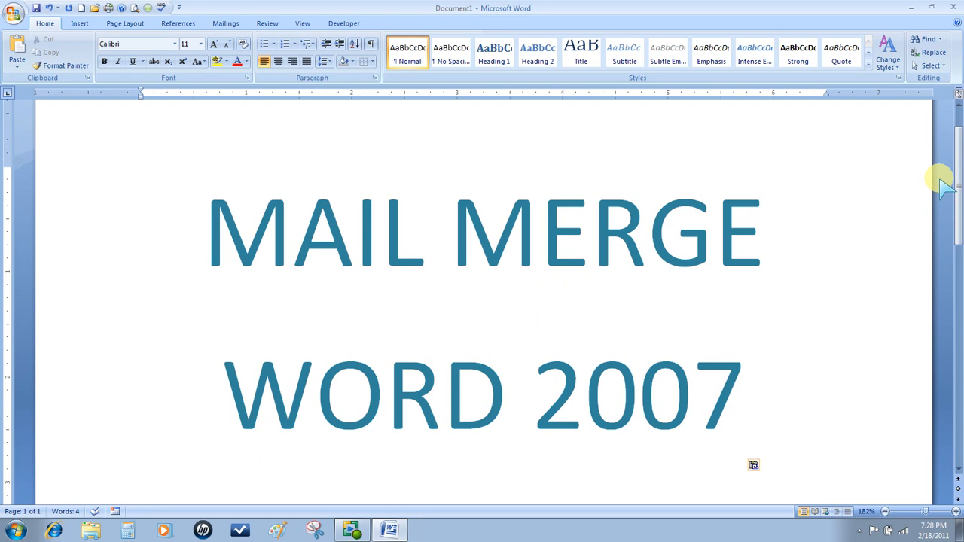
- Remove the 'MAIL MERGE WORD 2007' title so the document is blank
left_click(142, 497)
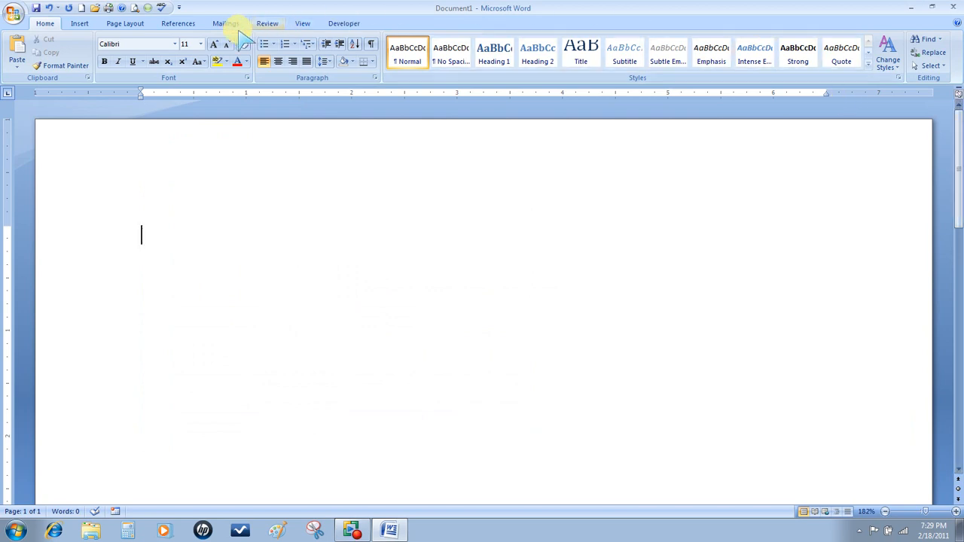
- Launch the Step by Step Mail Merge Wizard with Labels as the type and proceed to step 2
left_click(226, 22)
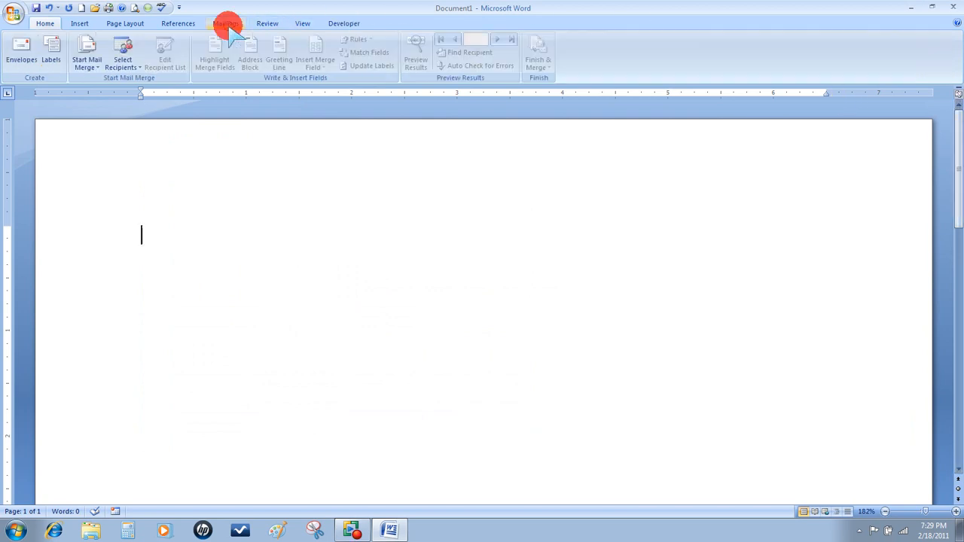
left_click(226, 25)
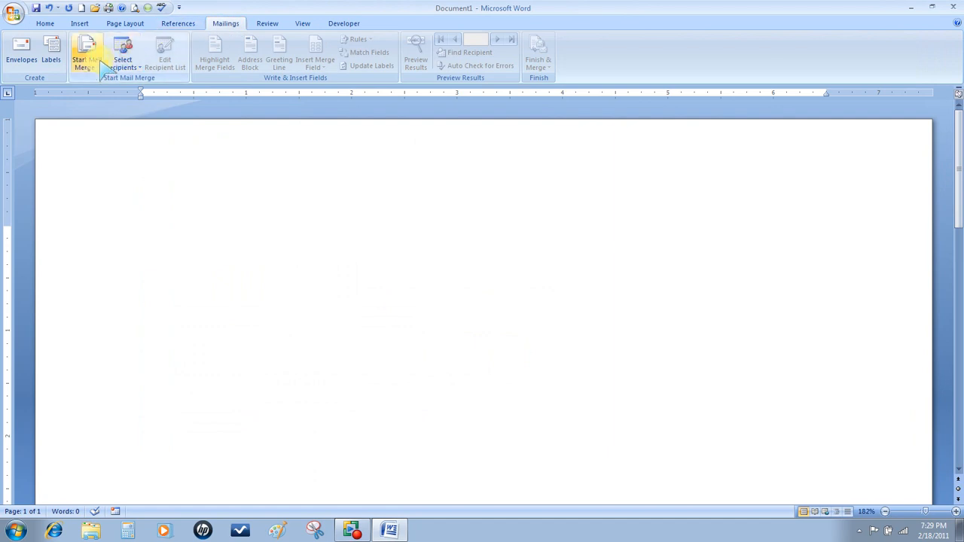
left_click(86, 54)
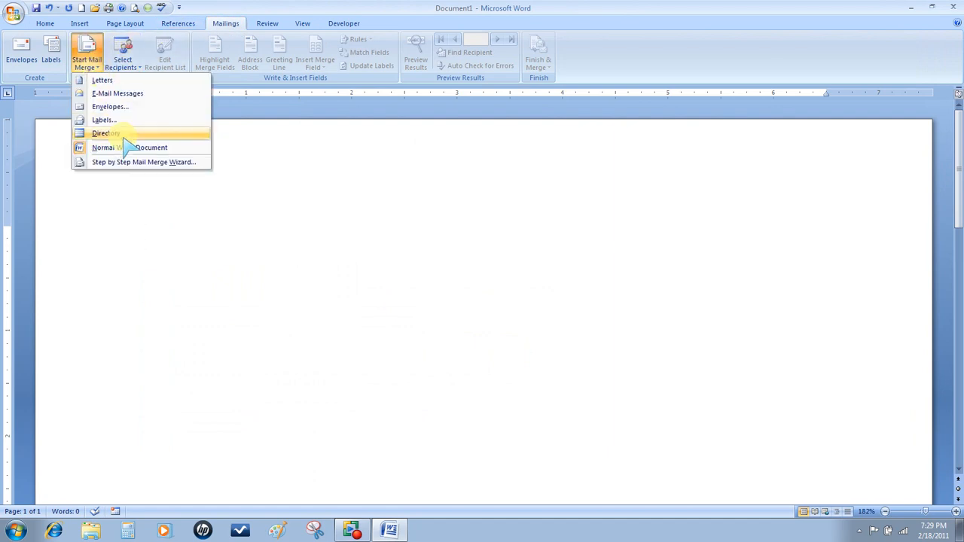
mouse_move(141, 163)
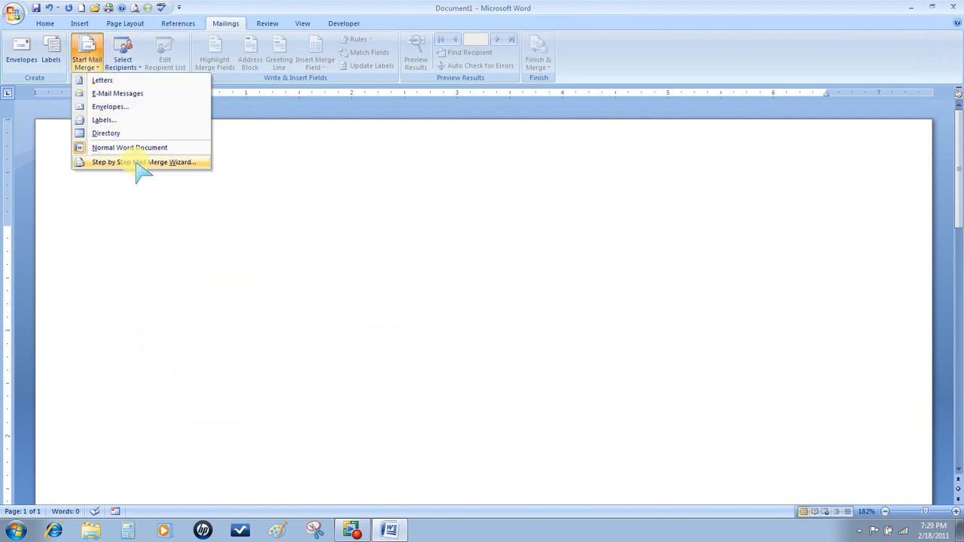
left_click(143, 162)
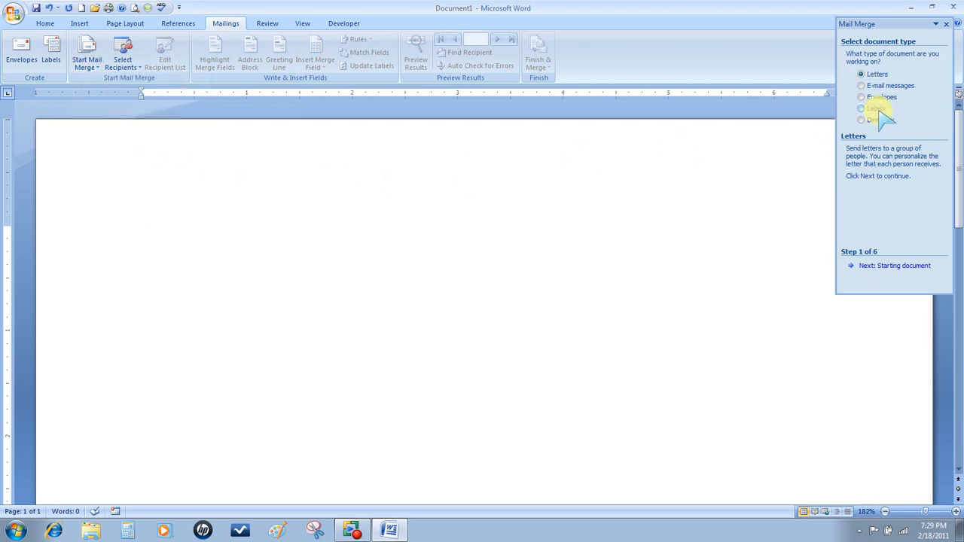
left_click(861, 108)
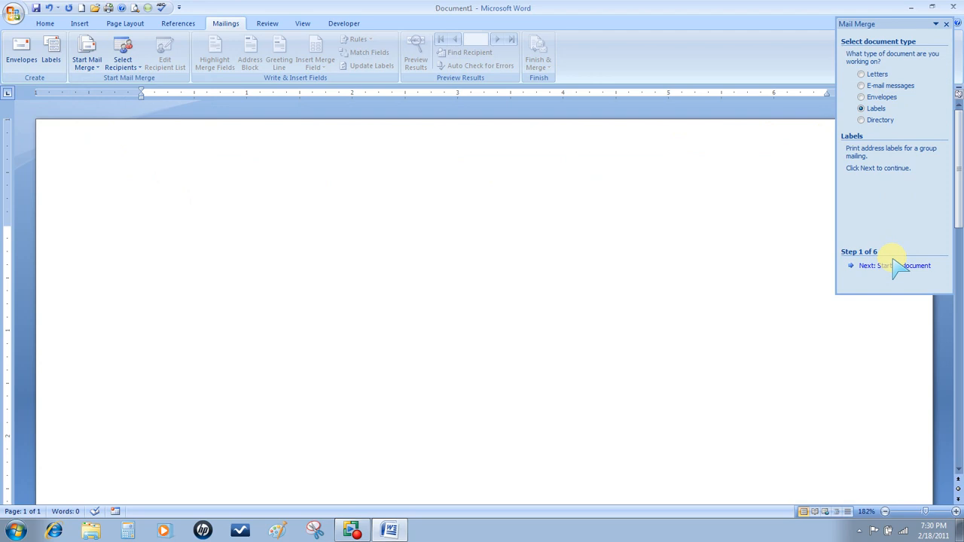
left_click(916, 265)
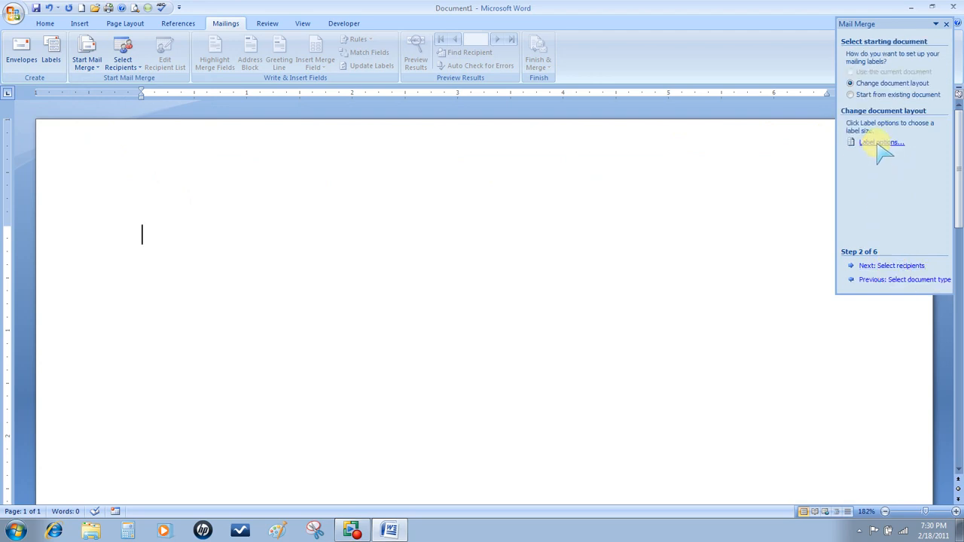
- Apply the Avery US Letter Easy Peel Mailing Labels layout, 1" high by 2.63" wide
left_click(879, 141)
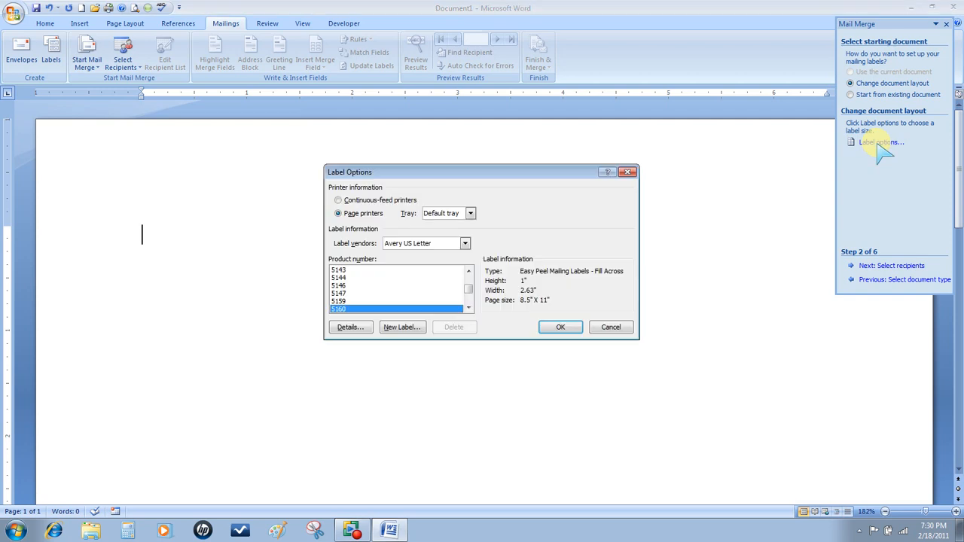
mouse_move(488, 332)
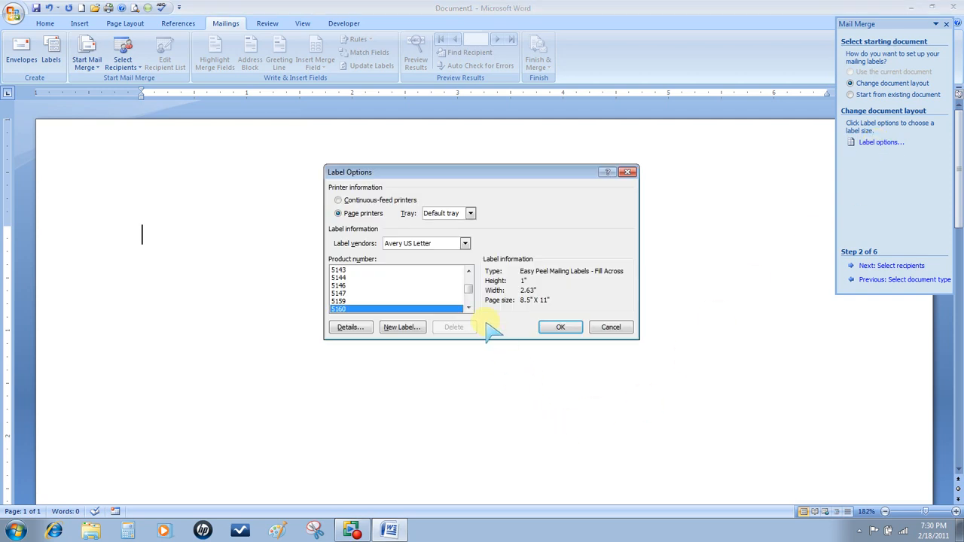
mouse_move(403, 326)
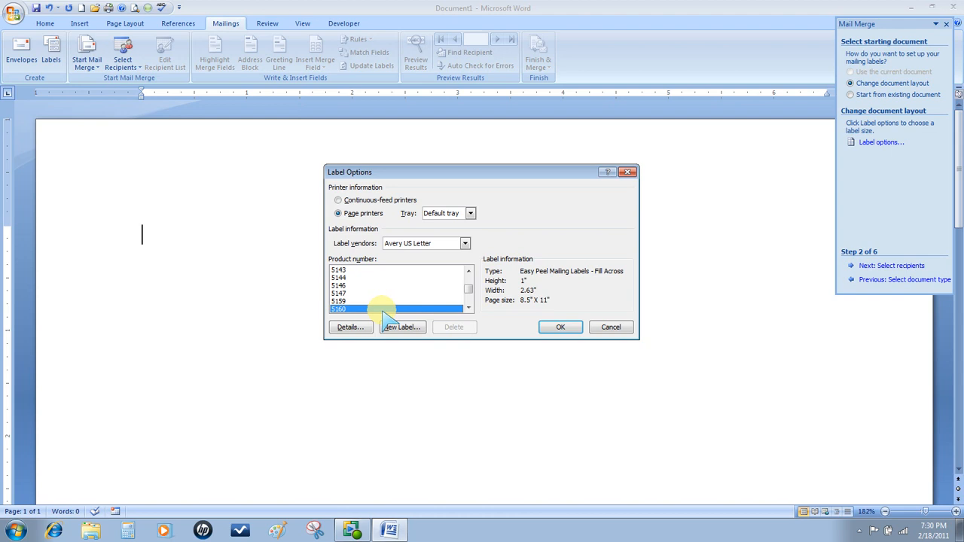
left_click(560, 327)
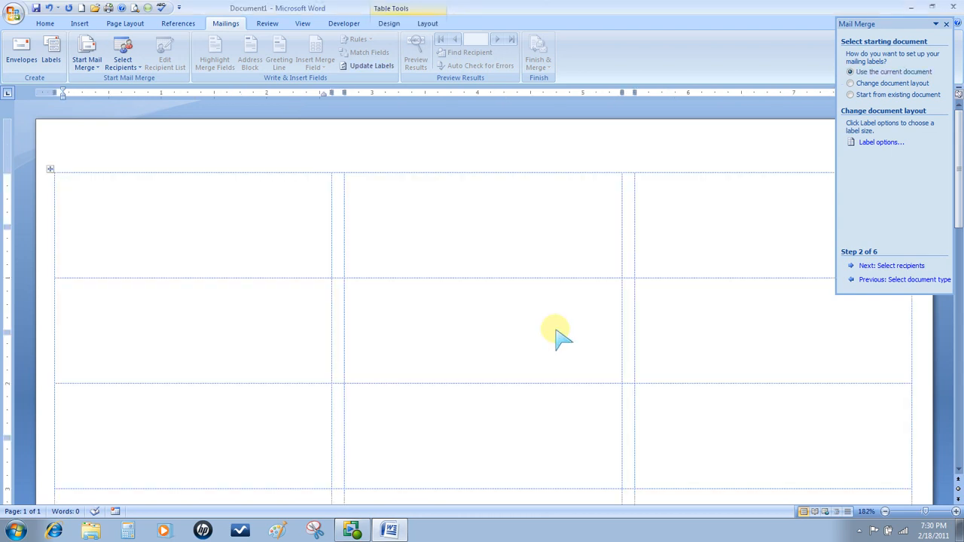
mouse_move(690, 345)
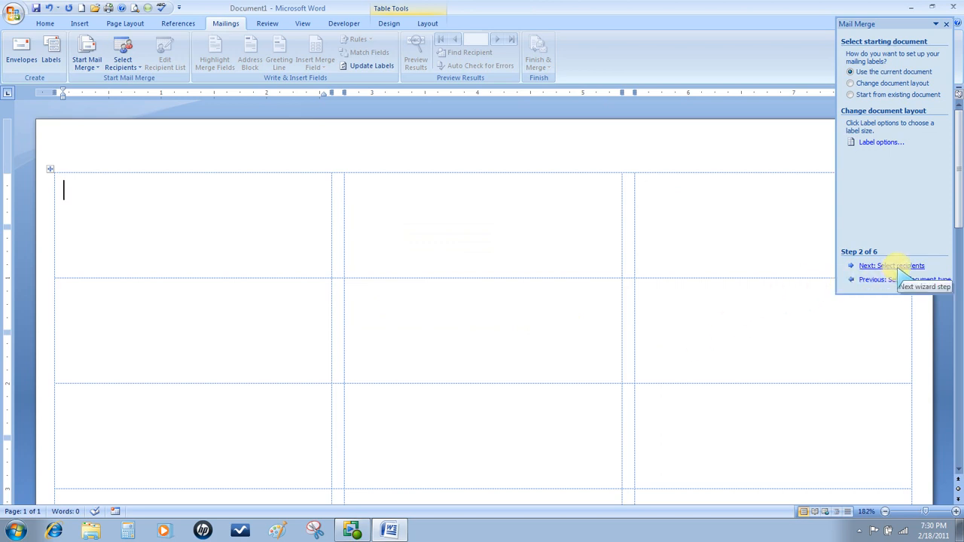
- Use the first sheet of 'DB Excel Document' in the Video file for mailmerge folder as recipients
left_click(892, 265)
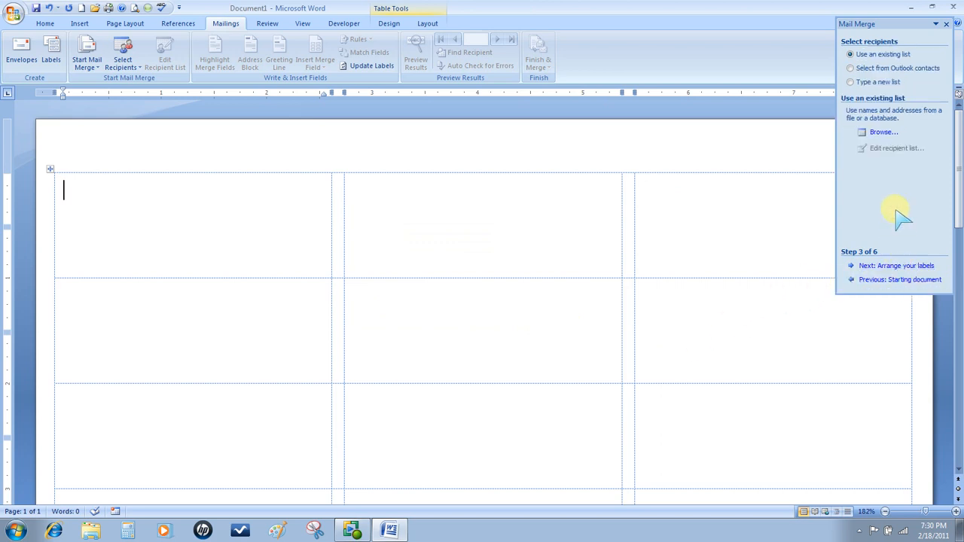
mouse_move(880, 132)
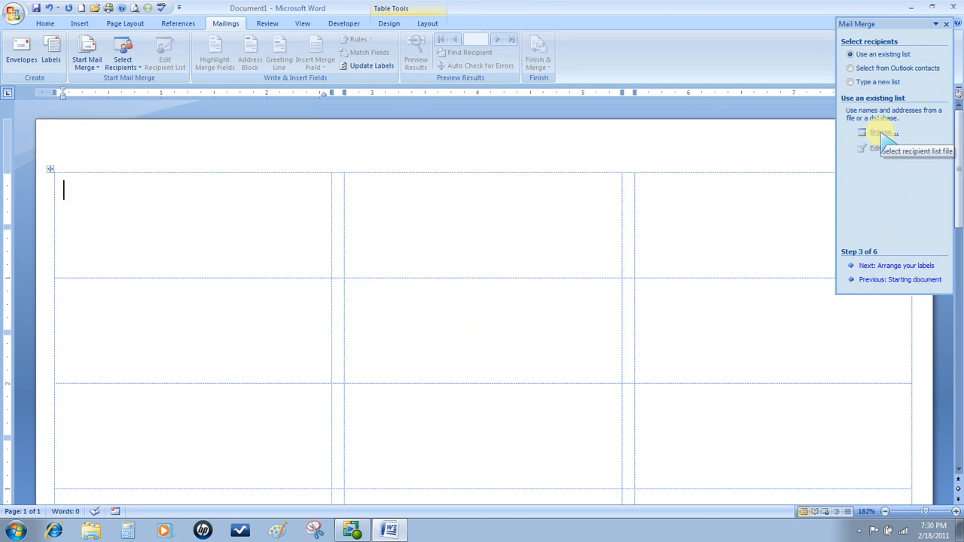
left_click(880, 132)
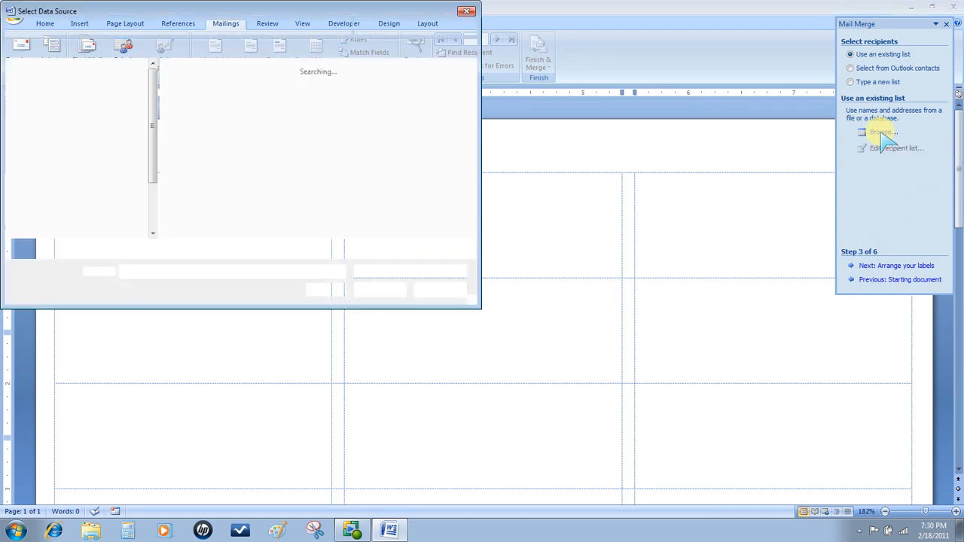
left_click(879, 133)
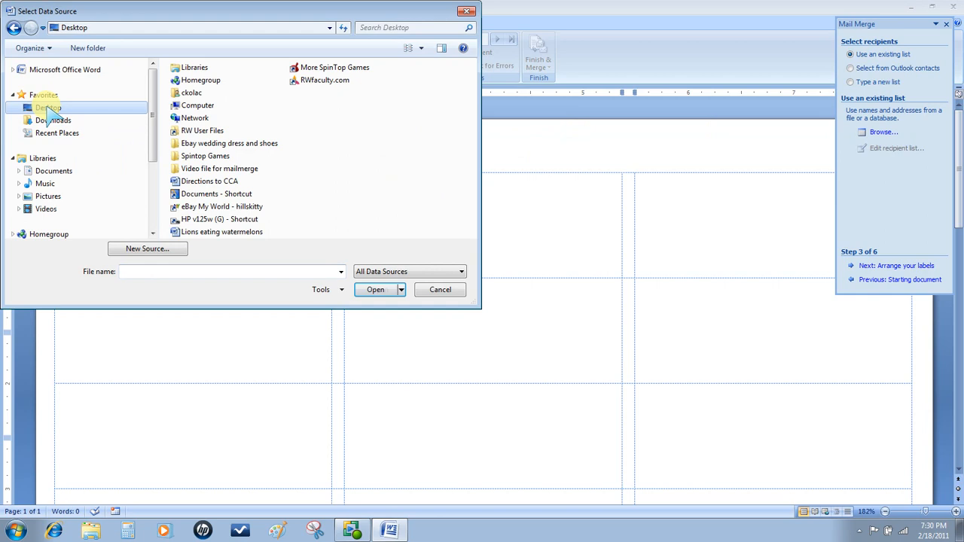
double_click(220, 169)
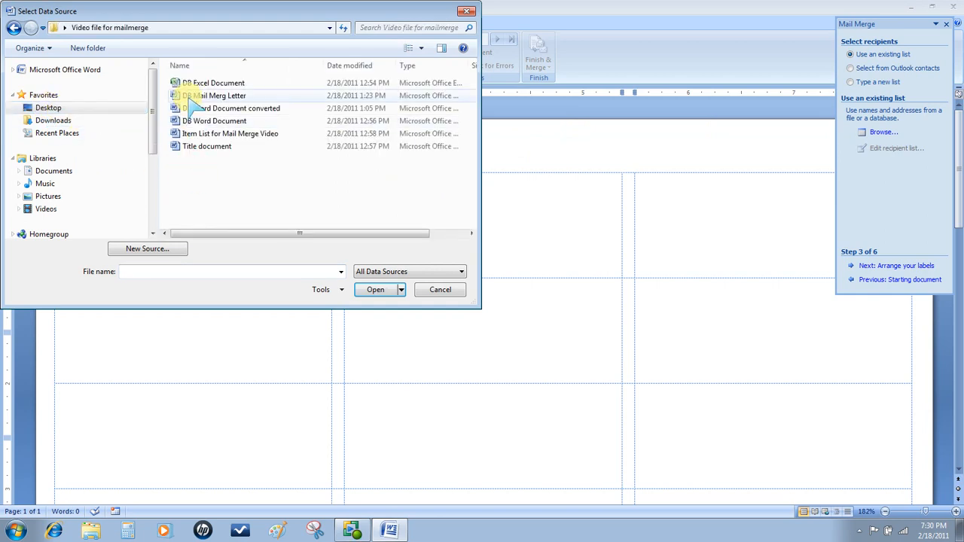
left_click(214, 83)
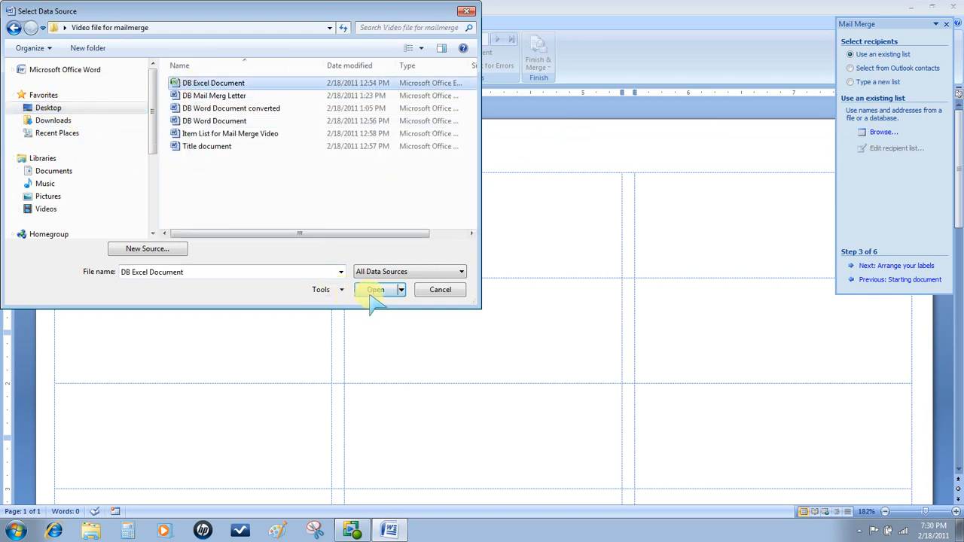
left_click(375, 289)
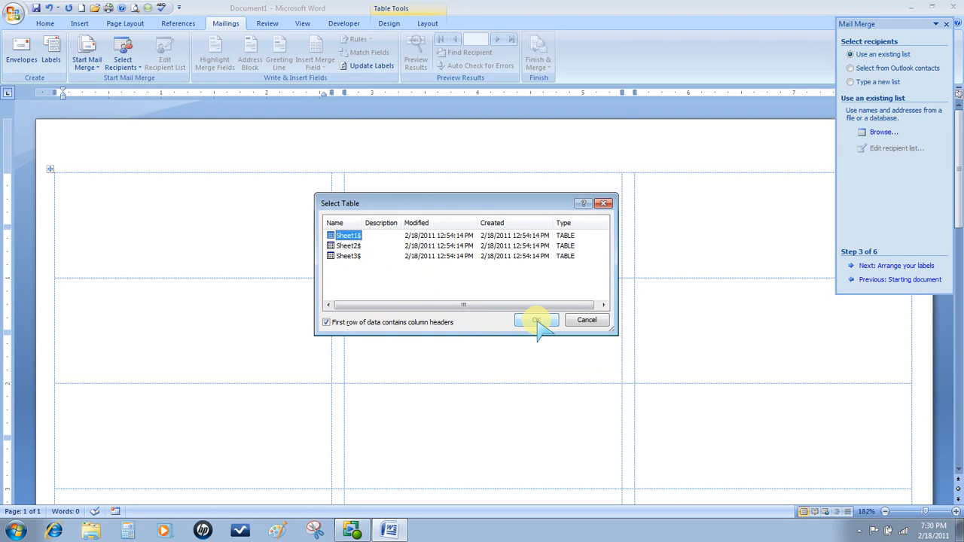
left_click(536, 319)
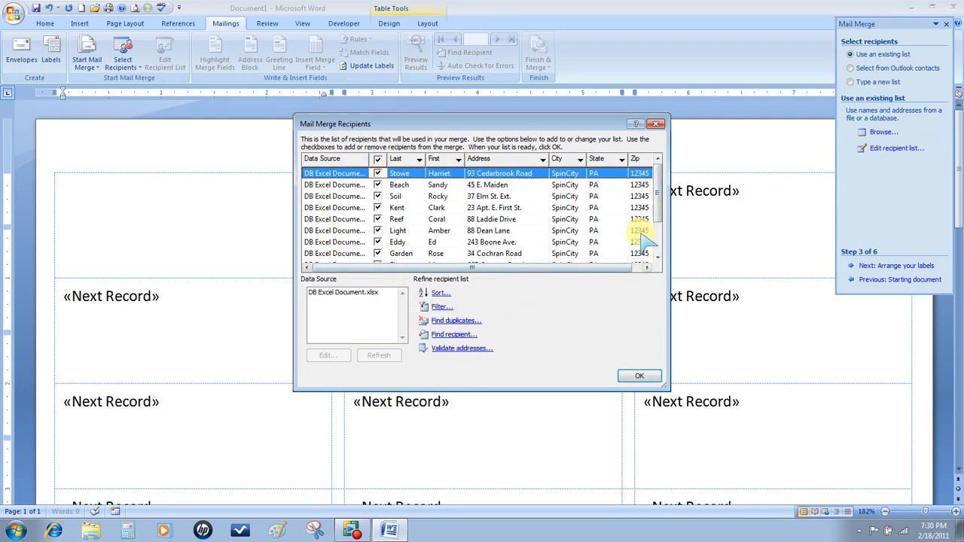
- Sort the recipients ascending by the Last field and accept the list
scroll("down", 3)
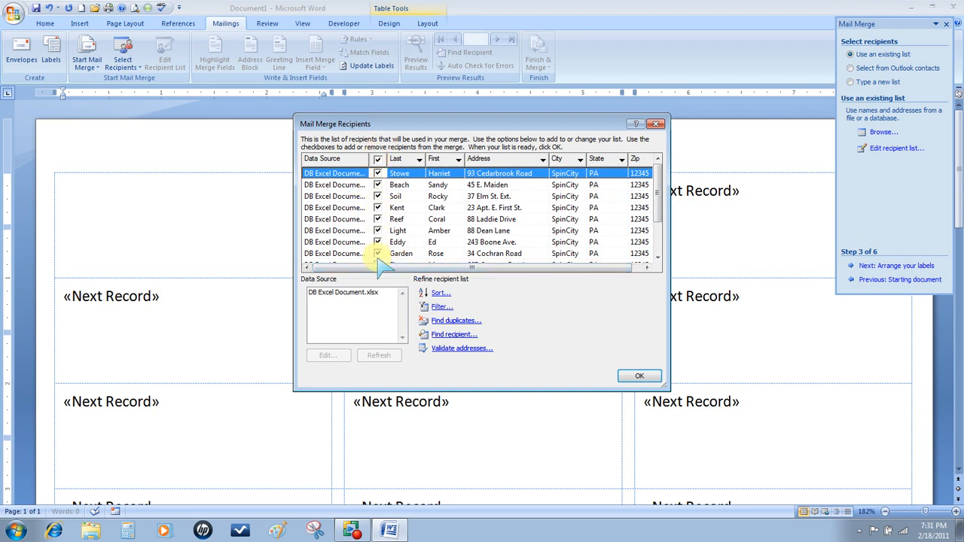
mouse_move(500, 301)
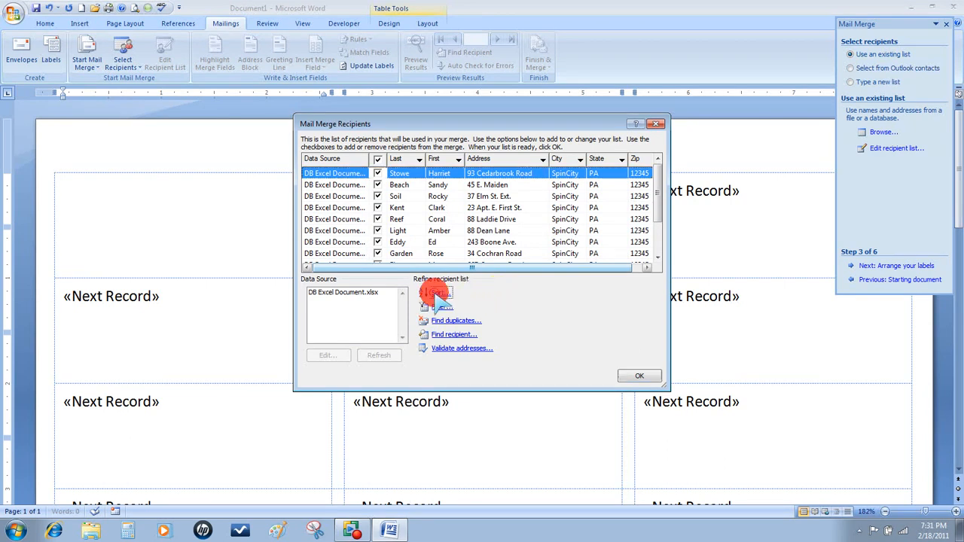
left_click(440, 292)
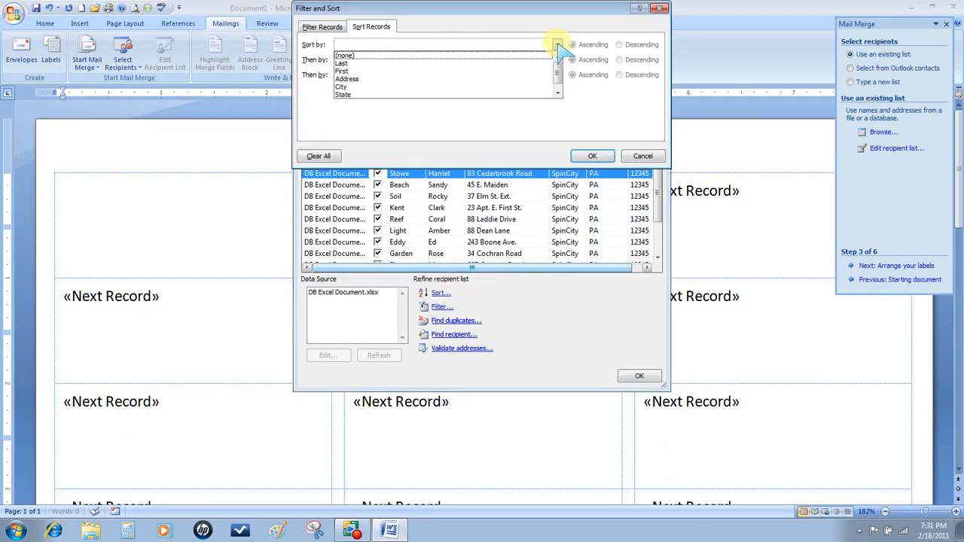
left_click(340, 63)
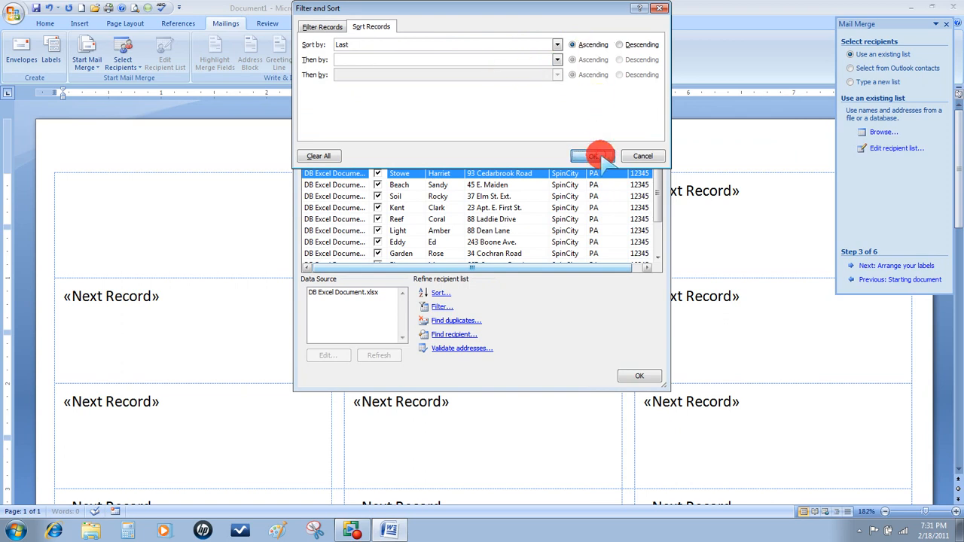
left_click(597, 155)
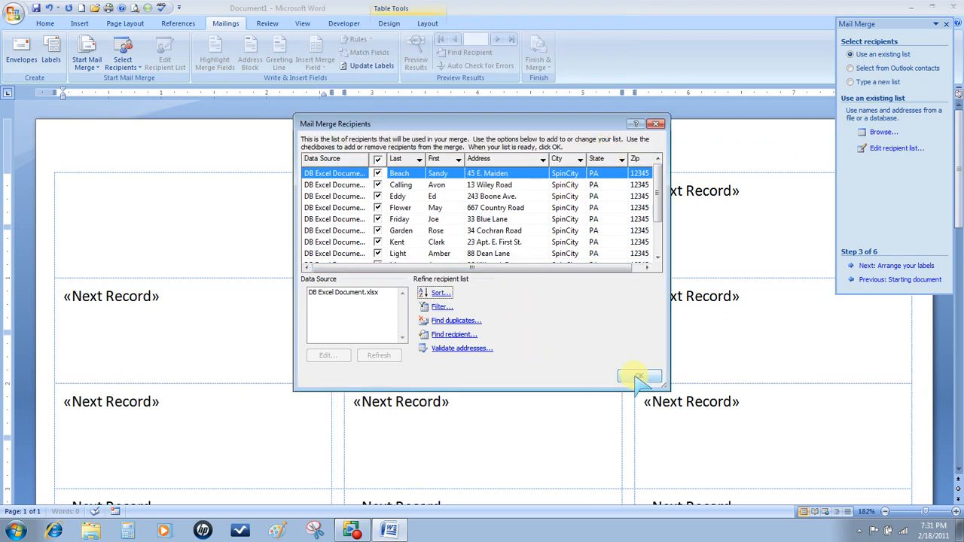
left_click(639, 377)
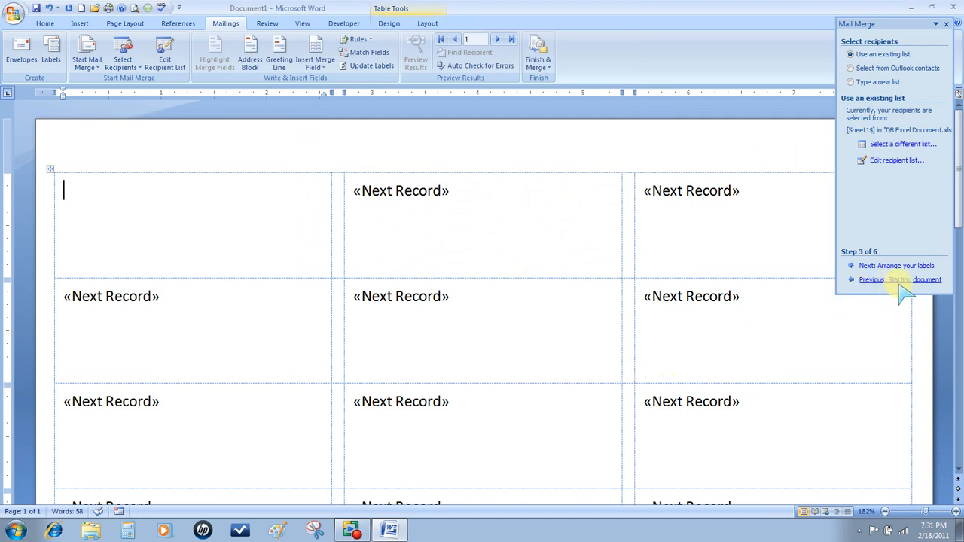
- Insert the Address Block into the first label and update all labels with that layout
left_click(895, 265)
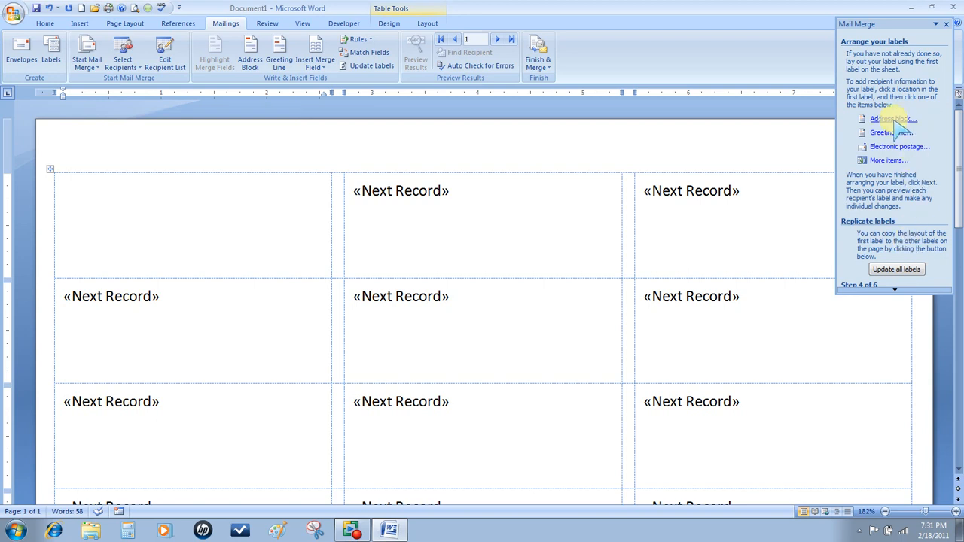
left_click(893, 118)
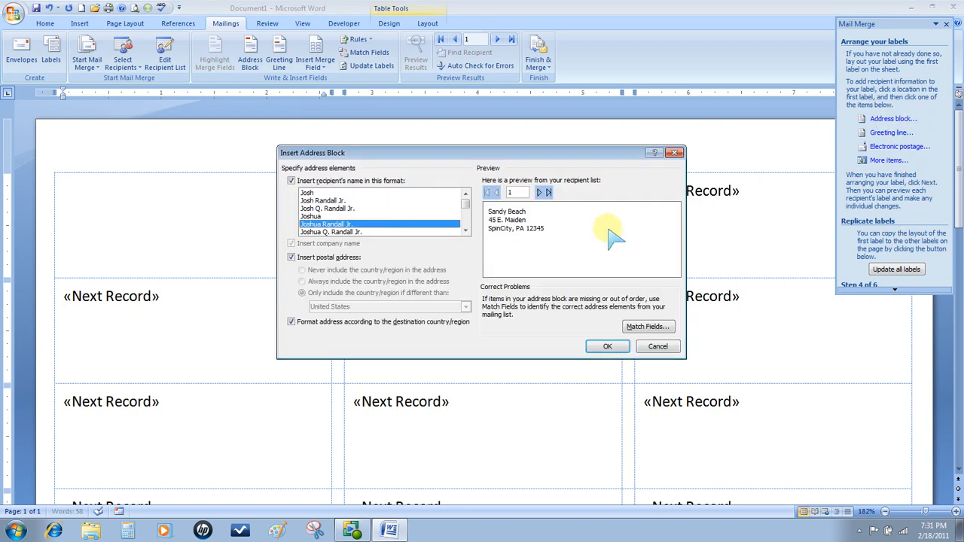
mouse_move(515, 259)
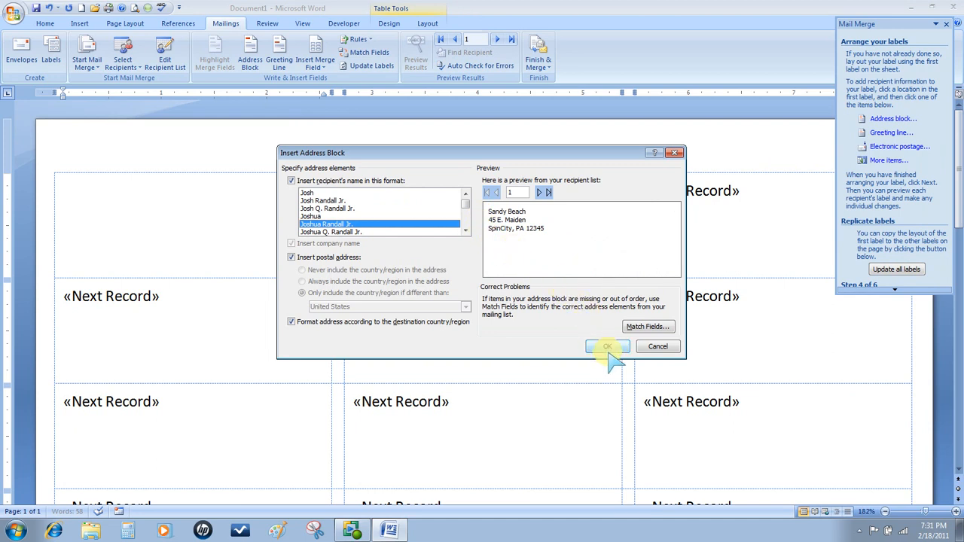
left_click(608, 346)
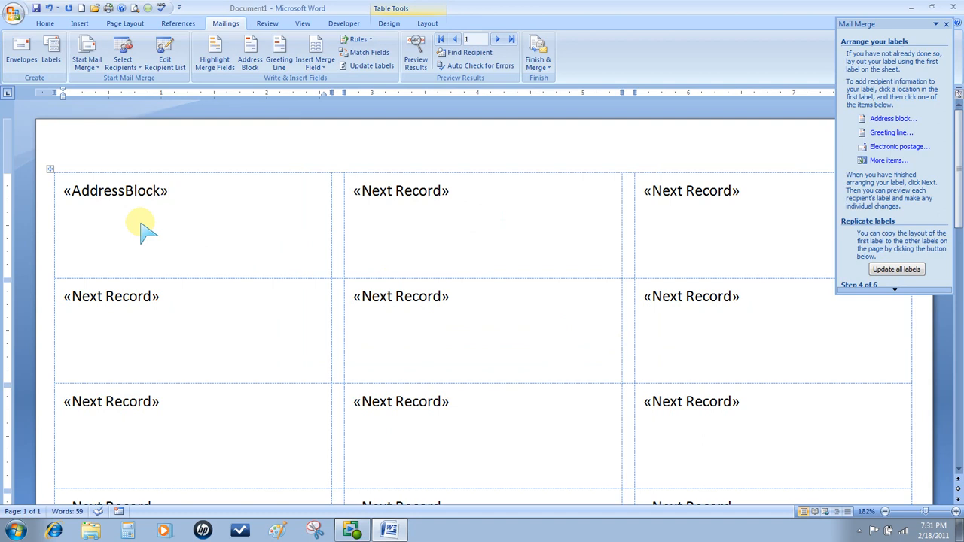
left_click(168, 190)
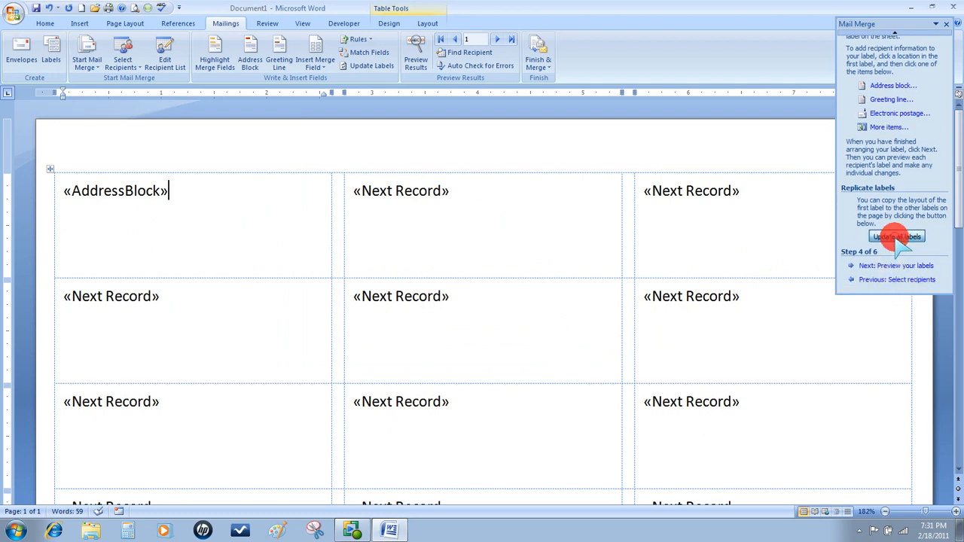
left_click(895, 235)
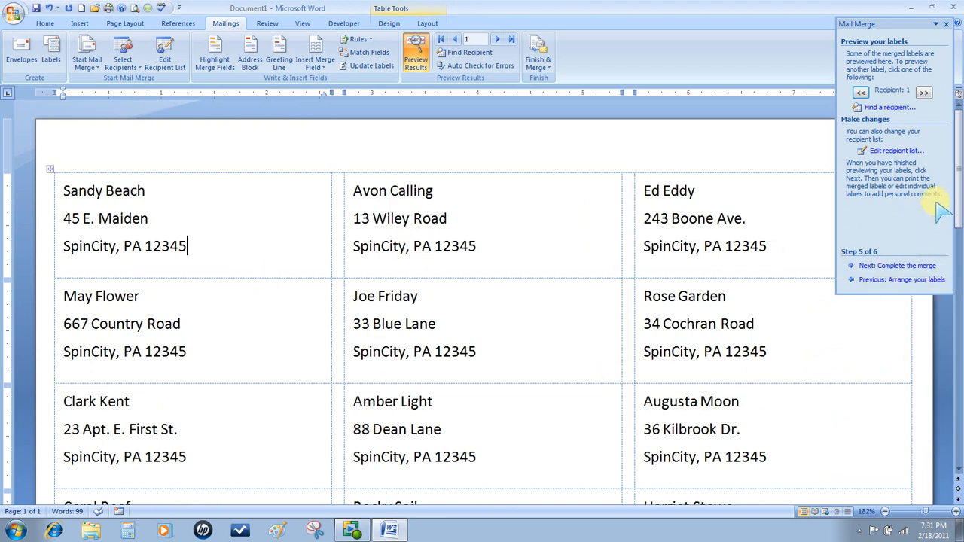
mouse_move(921, 289)
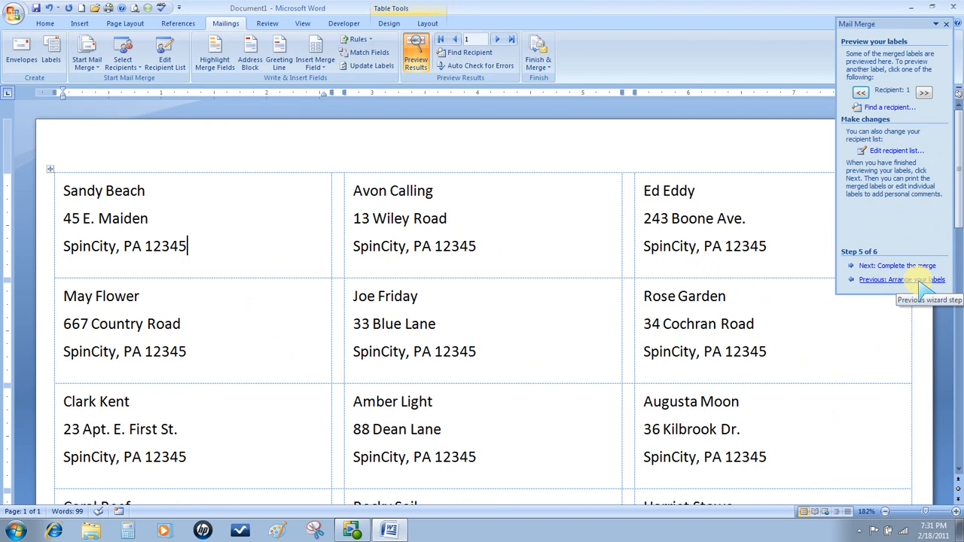
- Advance to Complete the merge and close the Mail Merge task pane over the previewed labels
left_click(897, 266)
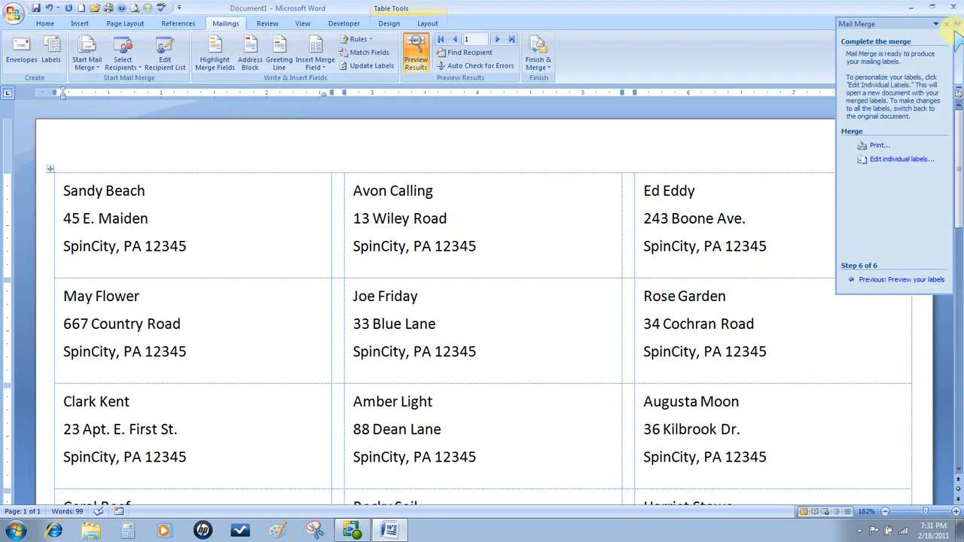
left_click(946, 25)
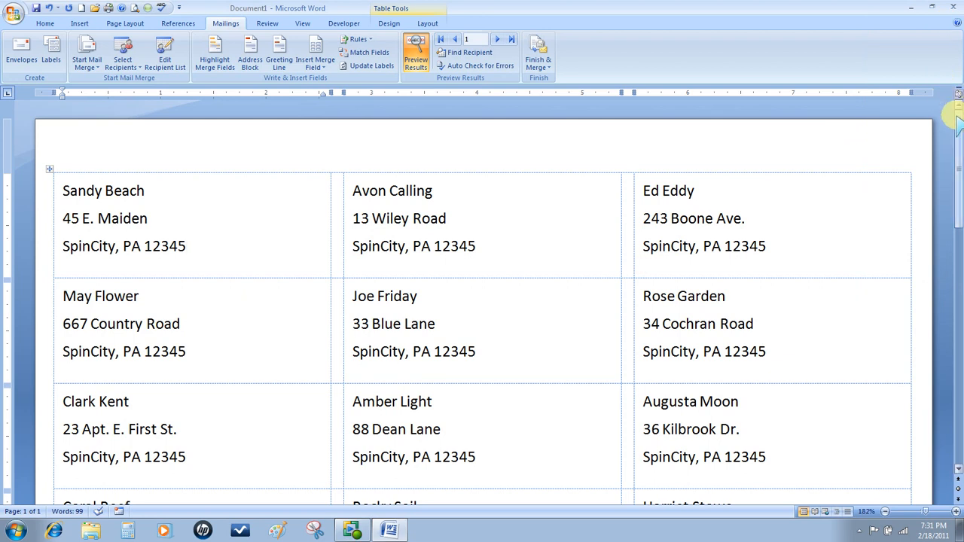
scroll("down", 3)
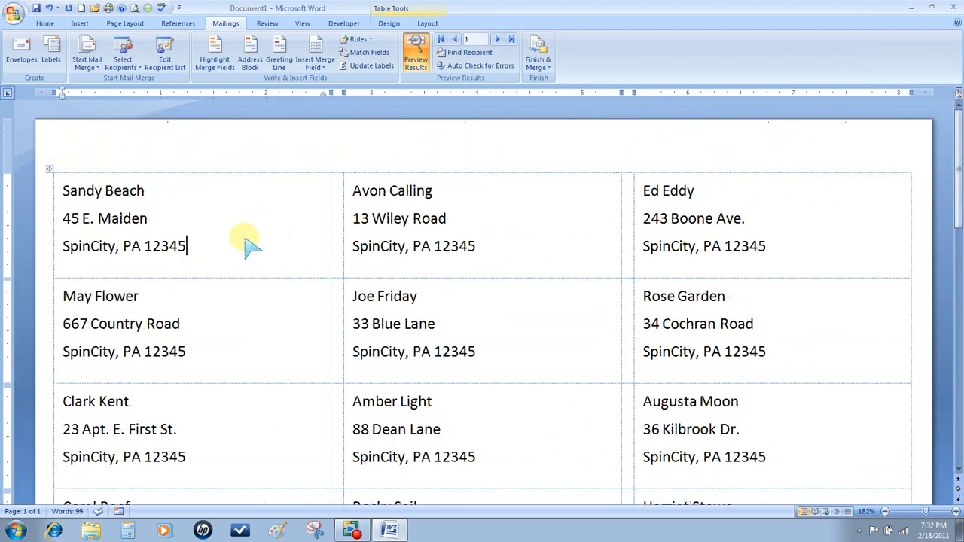
mouse_move(518, 268)
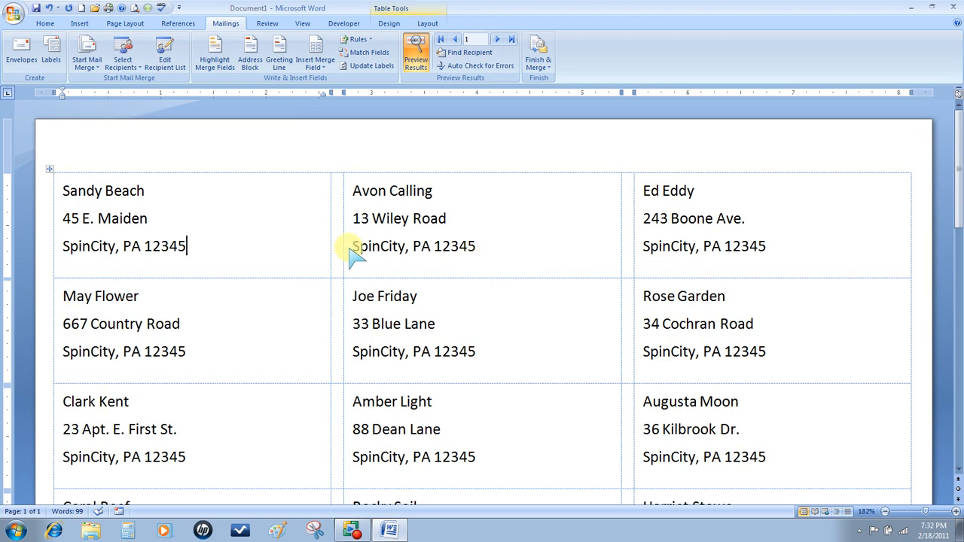
mouse_move(294, 244)
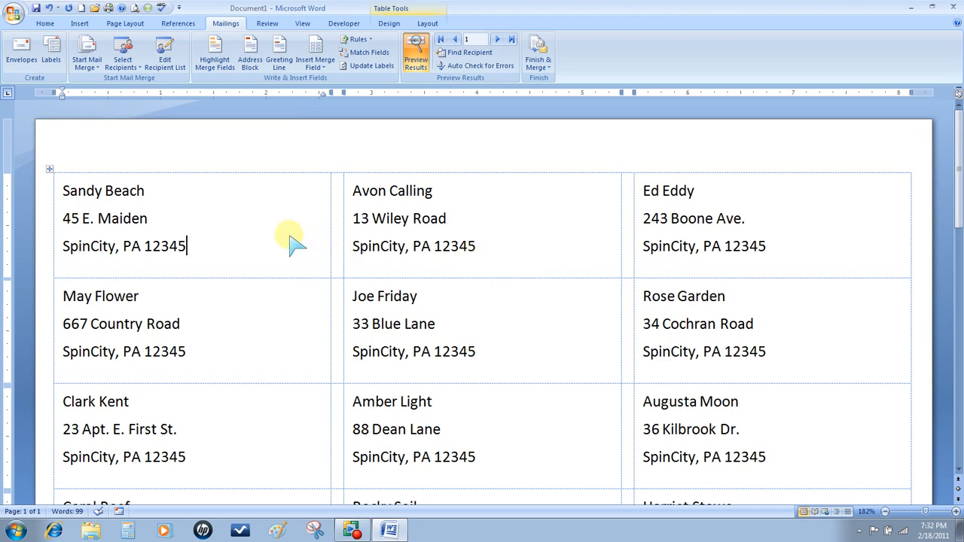
mouse_move(188, 181)
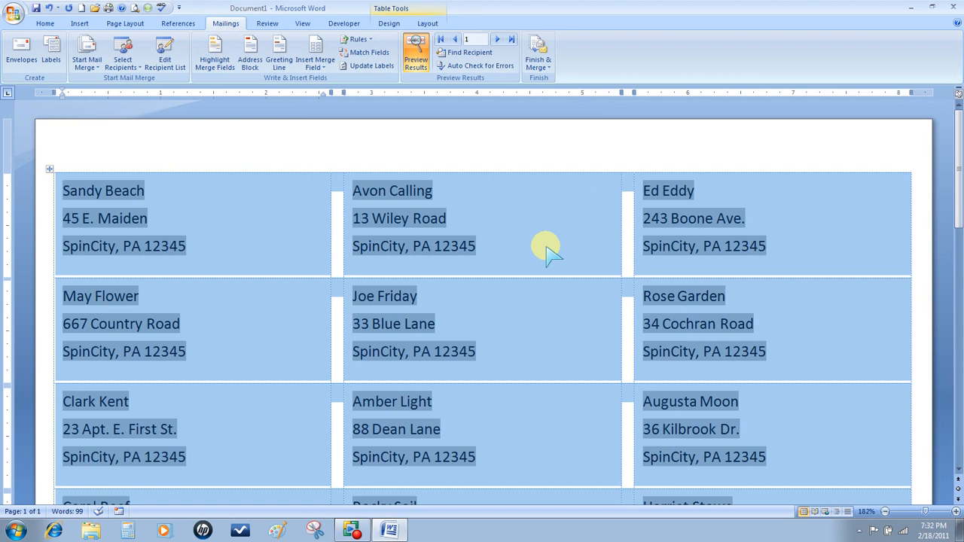
- Center the name and address text in every label from the Home paragraph commands
left_click(45, 24)
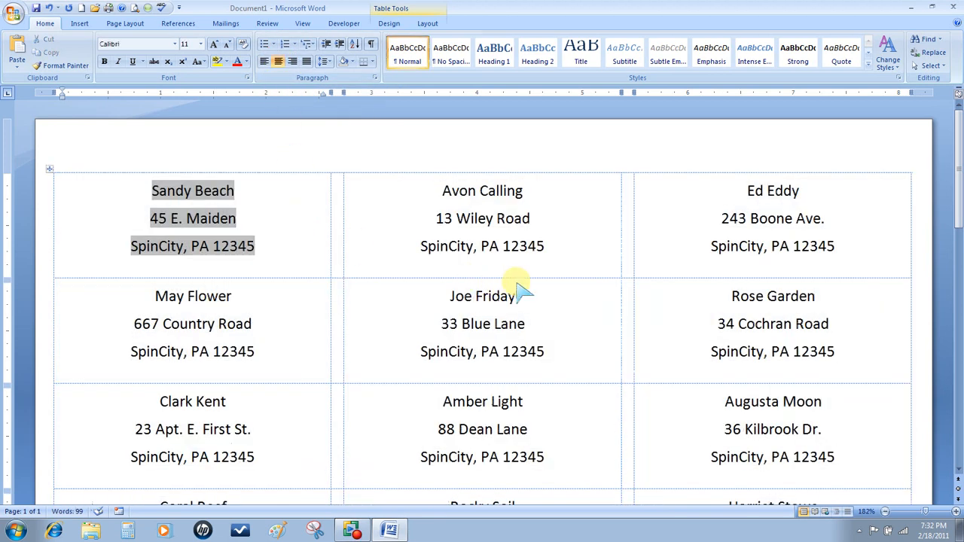
mouse_move(329, 289)
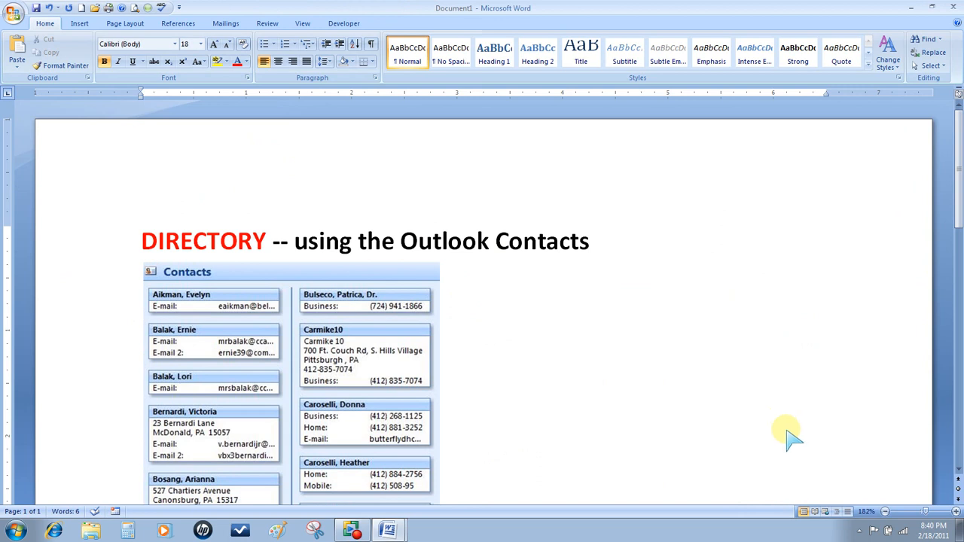
mouse_move(359, 412)
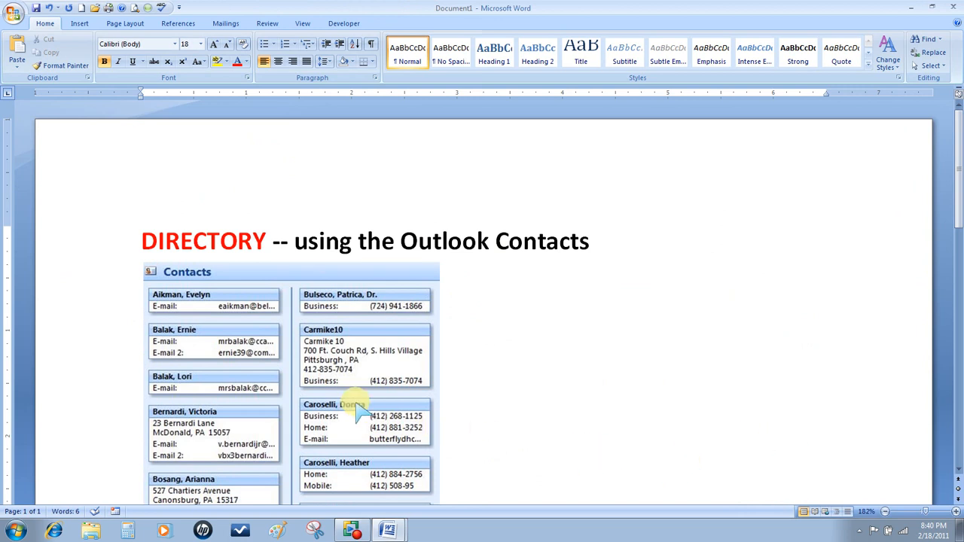
mouse_move(229, 331)
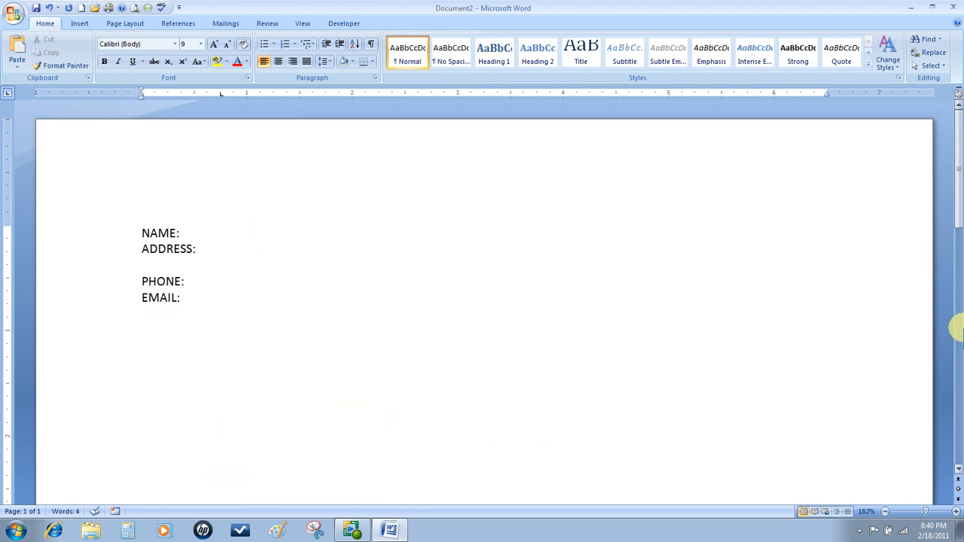
- Switch to Document2 with the NAME, ADDRESS, PHONE and EMAIL form lines
left_click(220, 232)
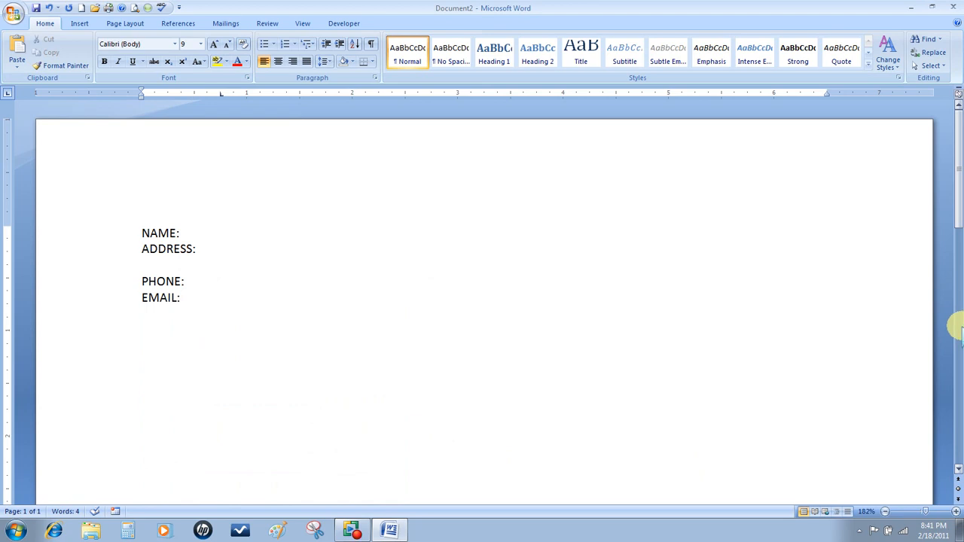
mouse_move(828, 117)
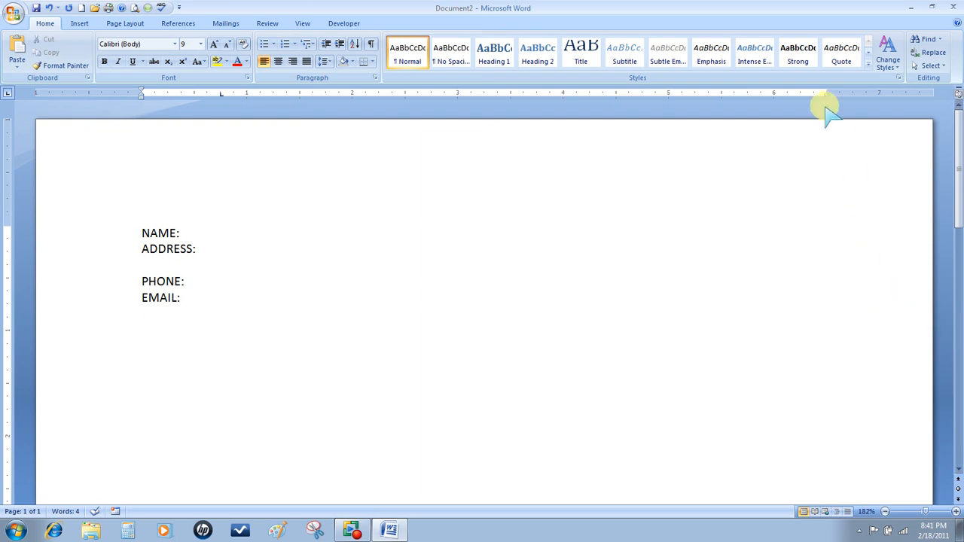
- Make the NAME/ADDRESS/PHONE/EMAIL form a Directory merge and show the Select Recipients choices
left_click(220, 232)
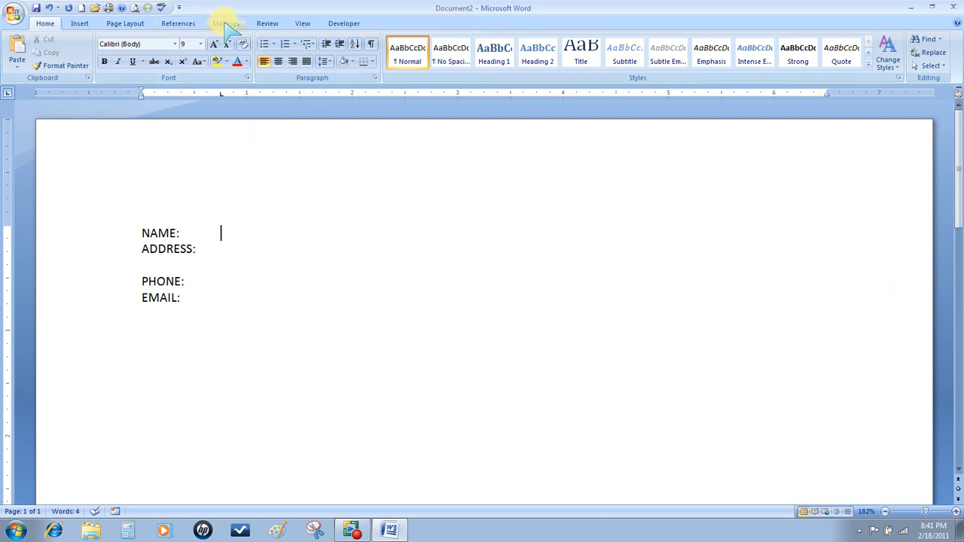
left_click(226, 23)
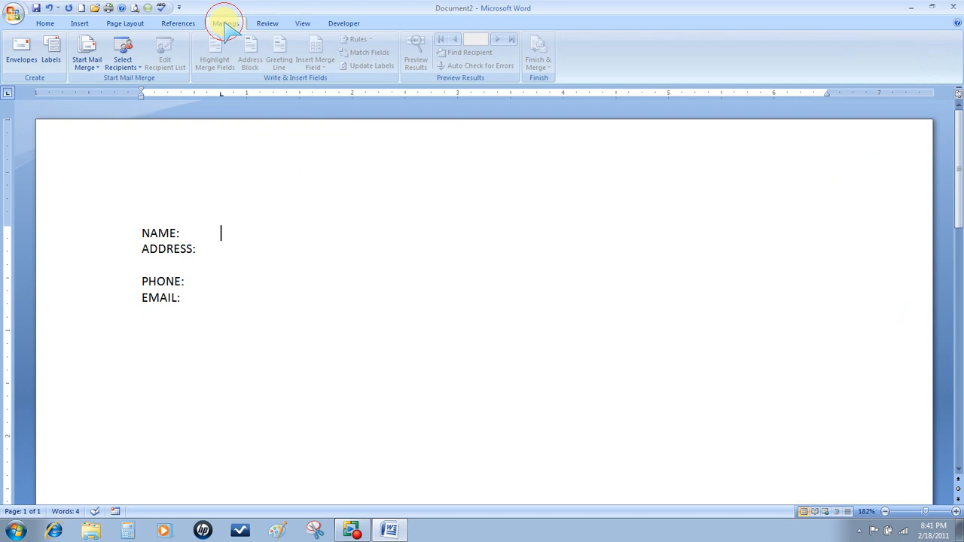
left_click(86, 54)
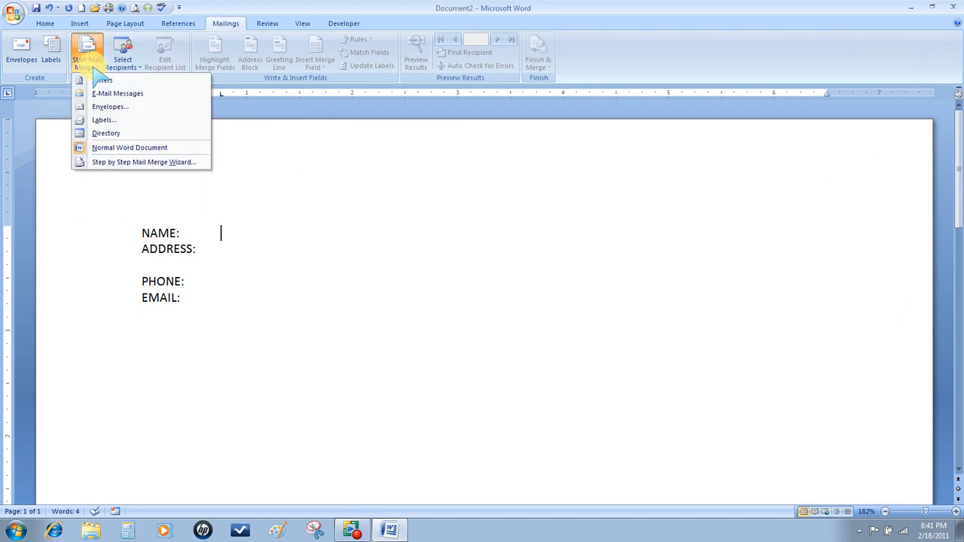
mouse_move(105, 133)
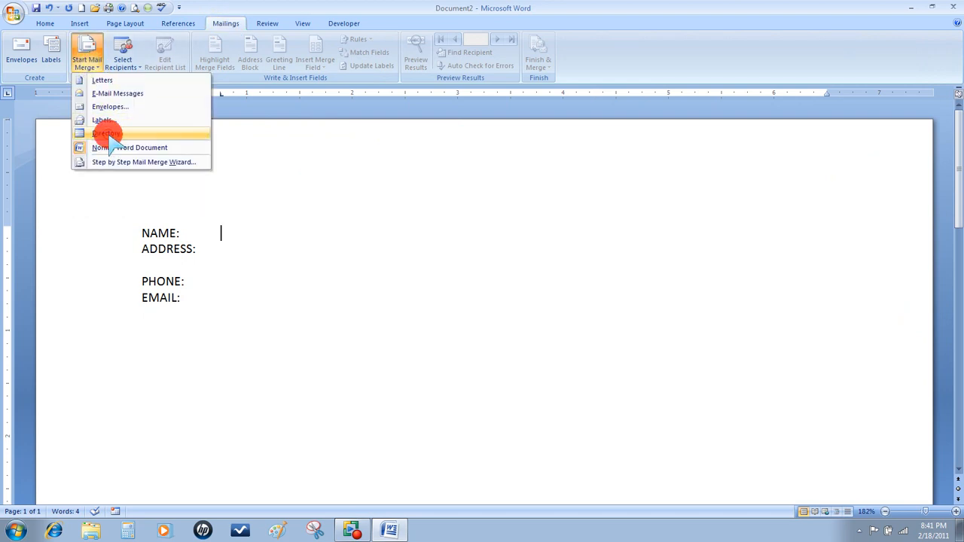
left_click(106, 133)
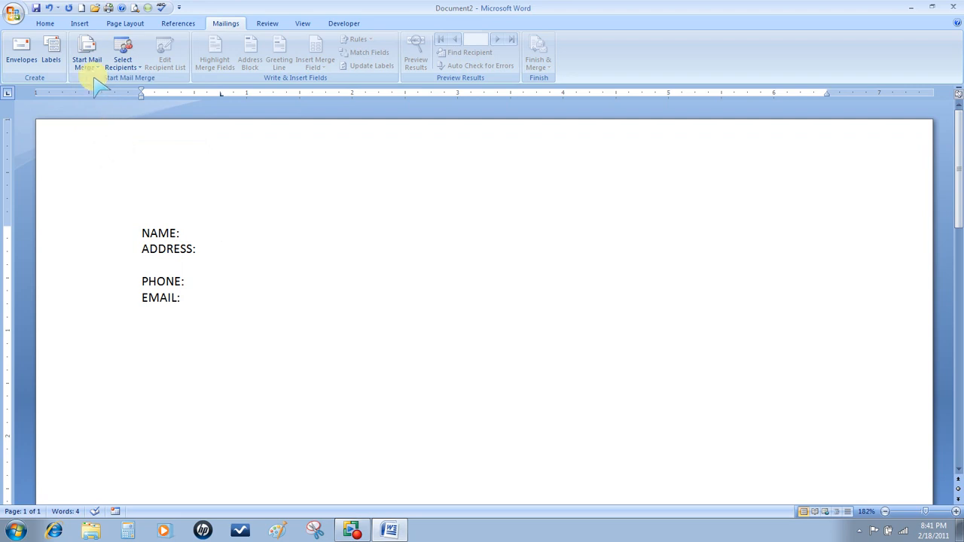
left_click(122, 53)
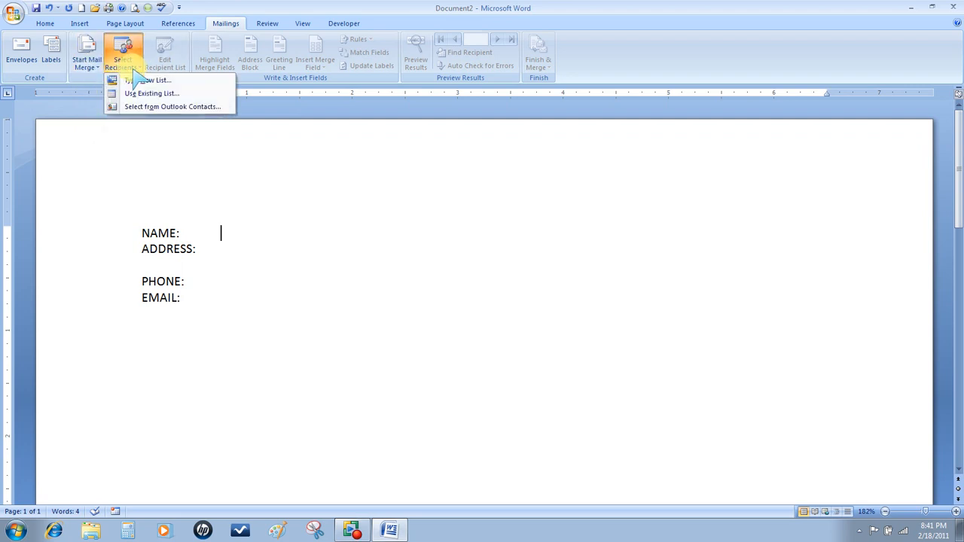
mouse_move(147, 118)
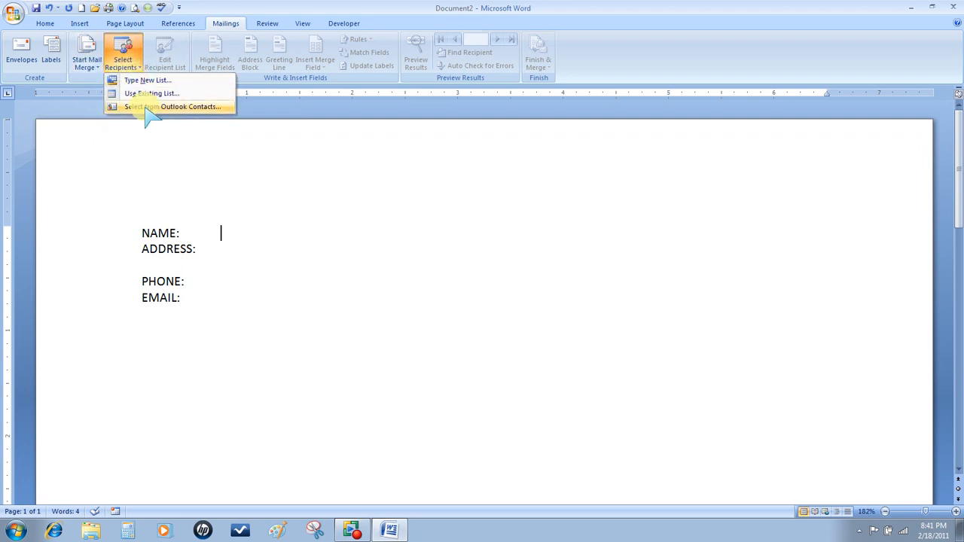
- Use the Outlook Contacts folder, via the default profile, as the directory's recipient list
left_click(187, 105)
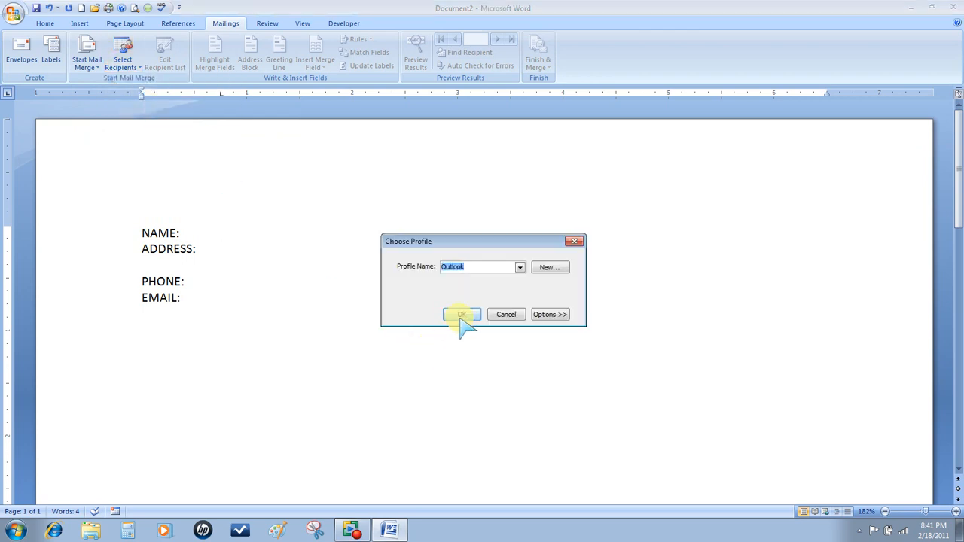
left_click(461, 315)
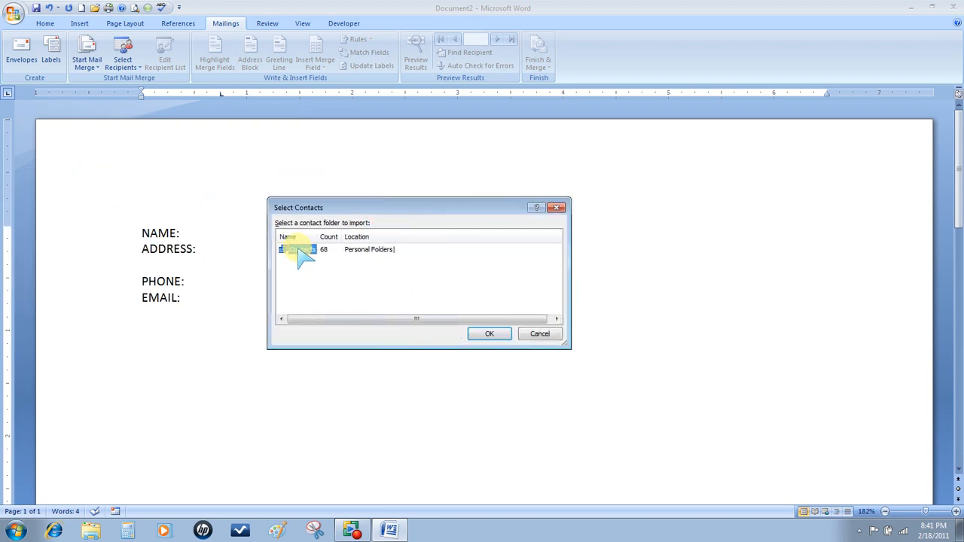
left_click(488, 335)
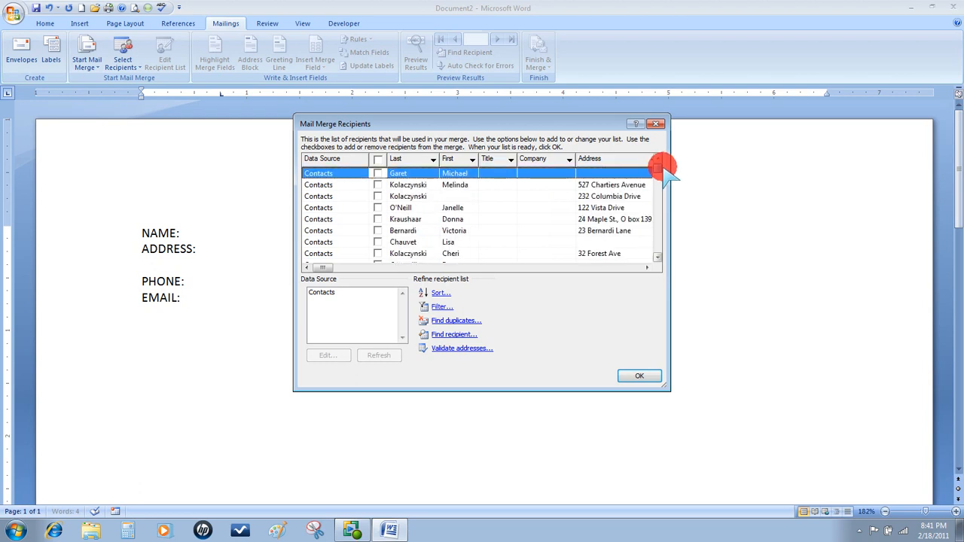
- Tick only the wanted contacts in Mail Merge Recipients and confirm the selection
left_click(378, 184)
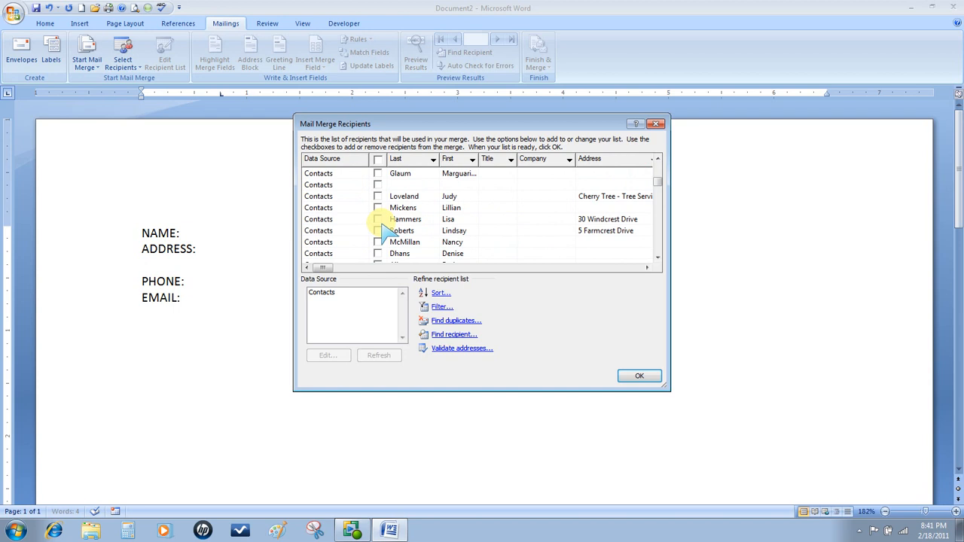
left_click(378, 231)
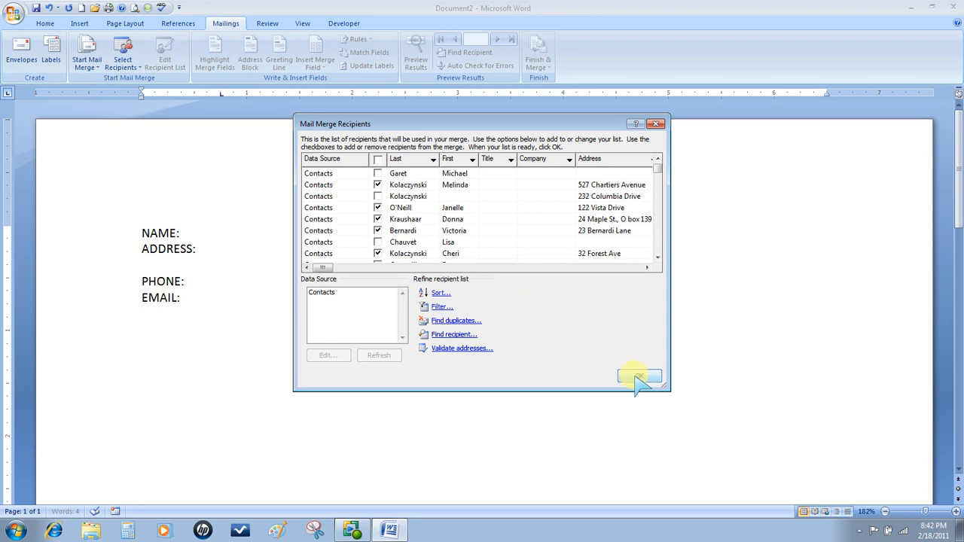
left_click(639, 377)
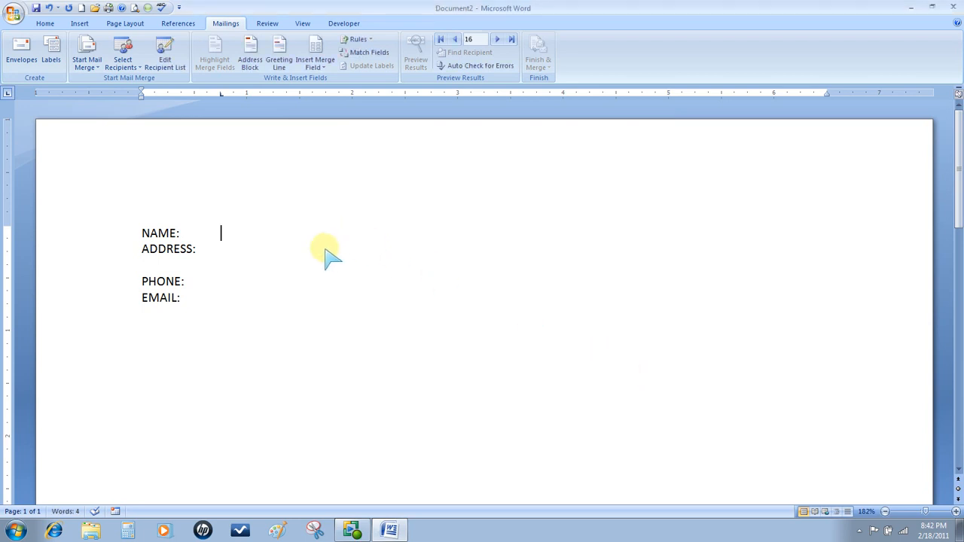
mouse_move(316, 238)
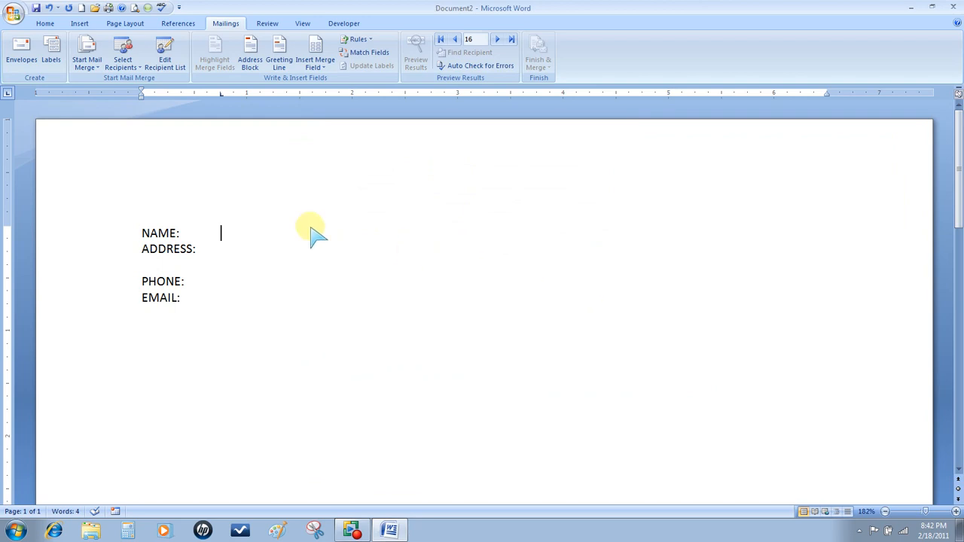
mouse_move(315, 59)
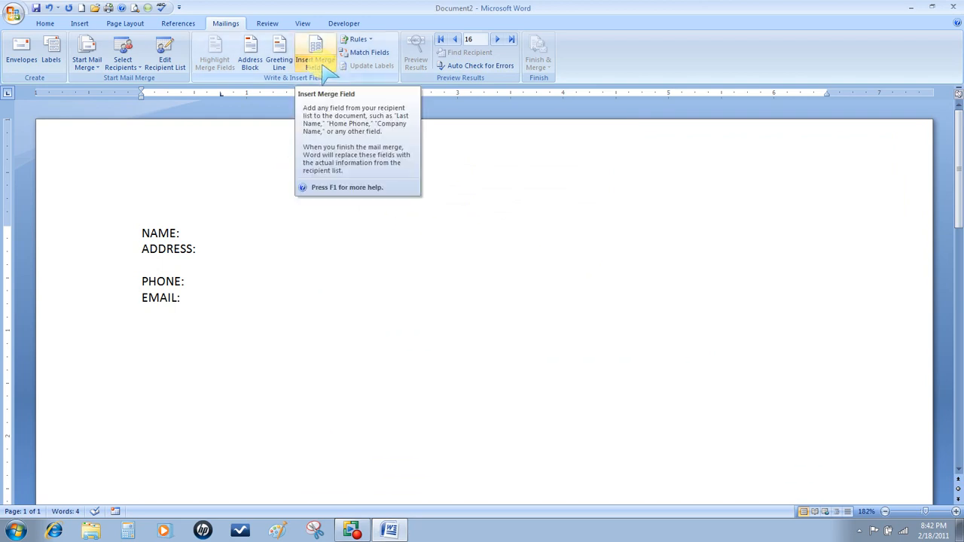
mouse_move(329, 72)
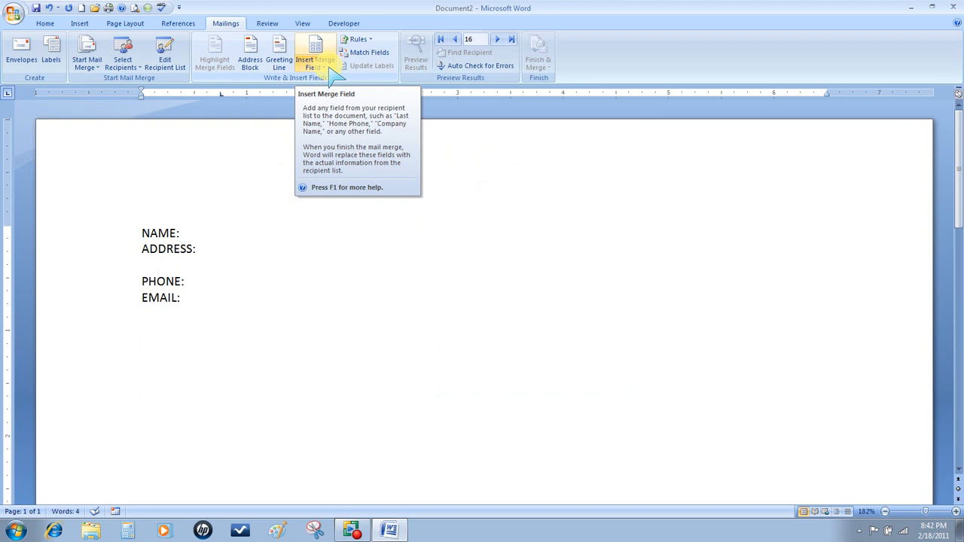
- Insert the First name field beside NAME and the Address field beside ADDRESS
left_click(314, 54)
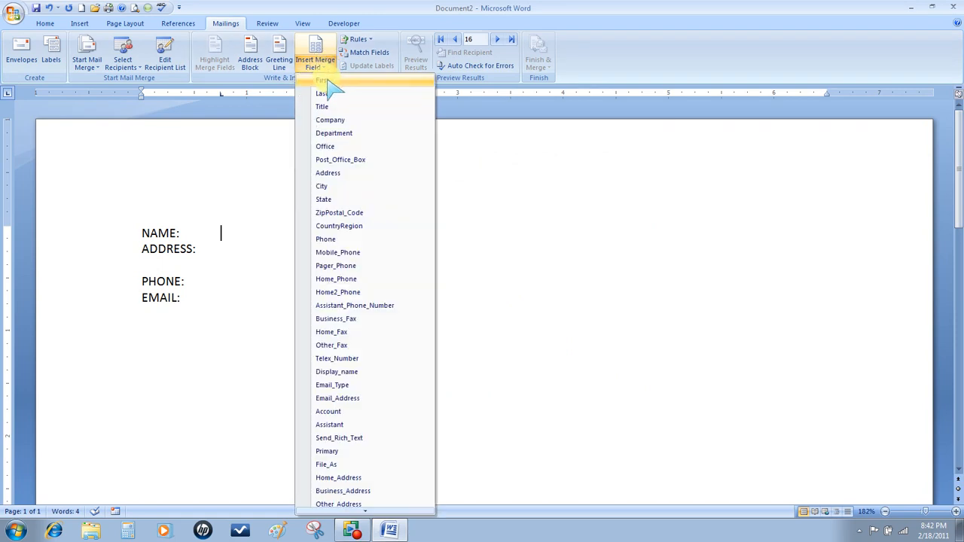
left_click(323, 94)
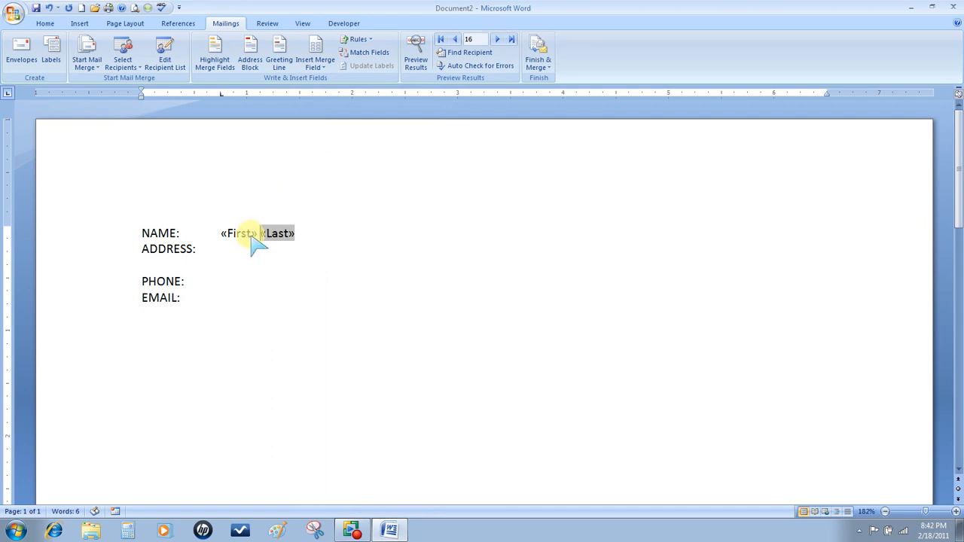
left_click(315, 54)
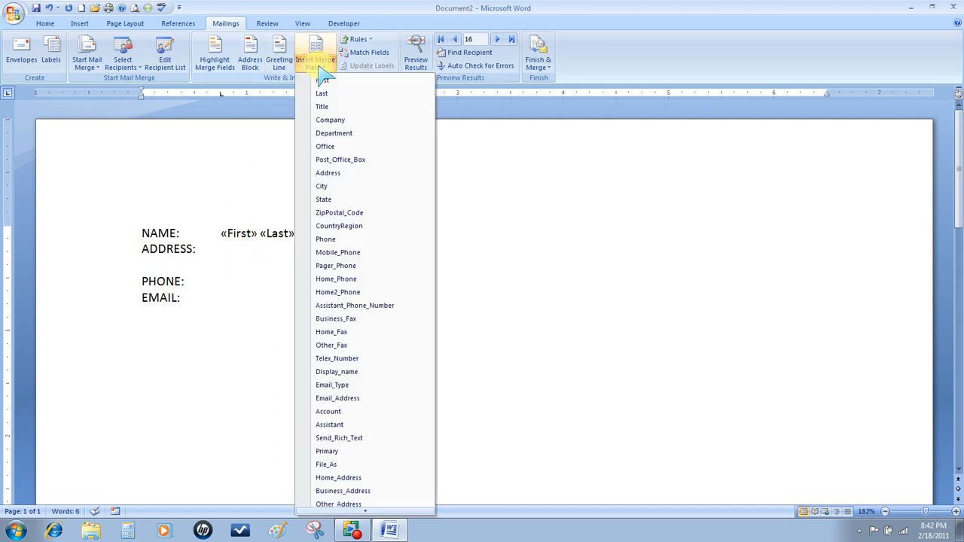
mouse_move(324, 199)
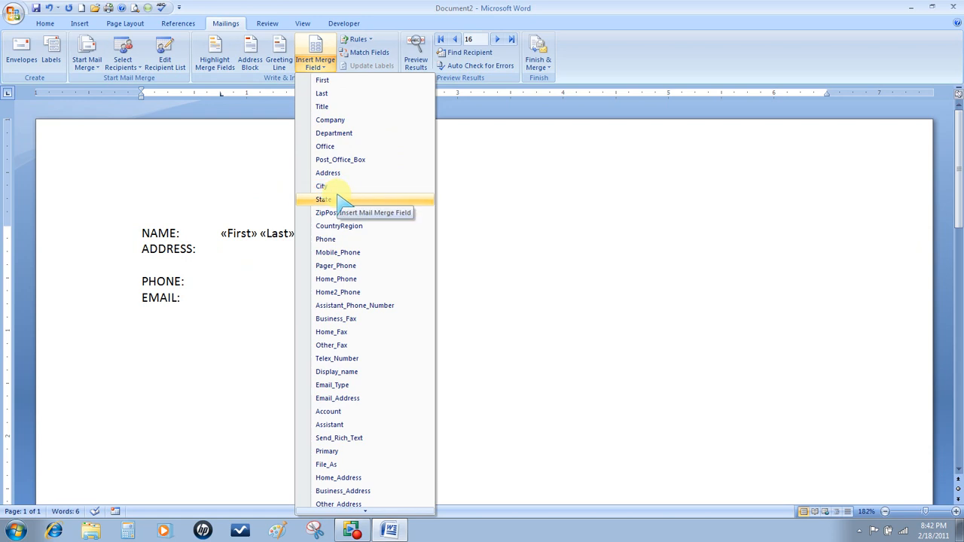
left_click(328, 171)
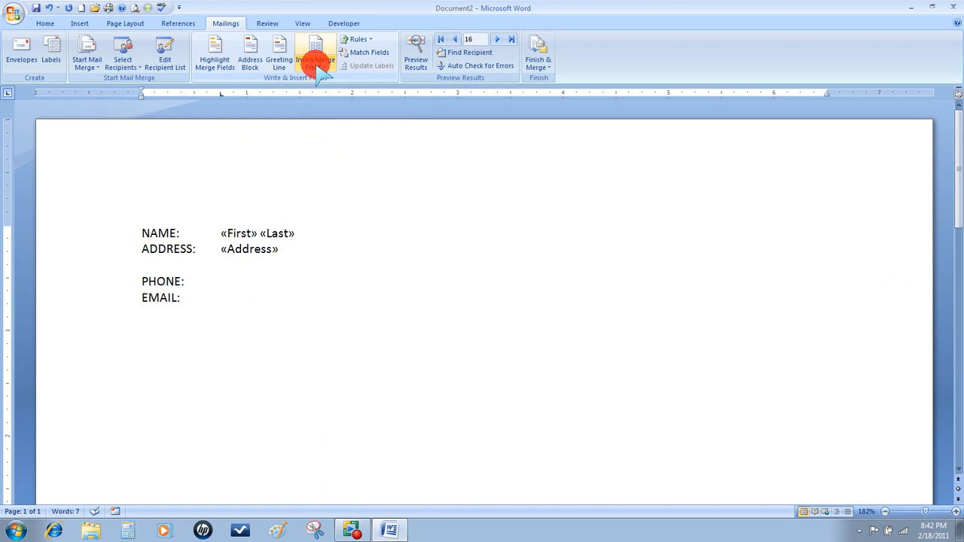
- Insert City, State and ZipPostal_Code fields on the next line, with a comma after City
left_click(315, 53)
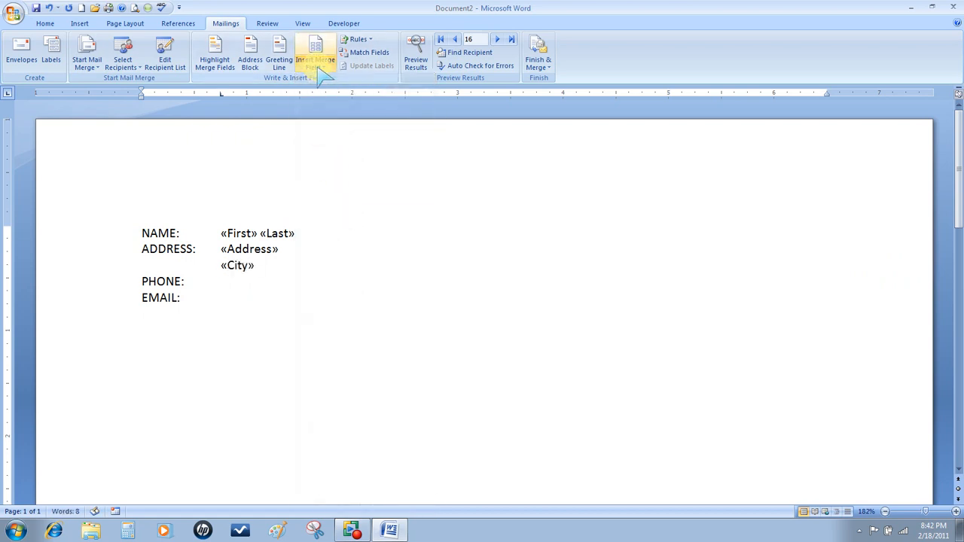
left_click(315, 52)
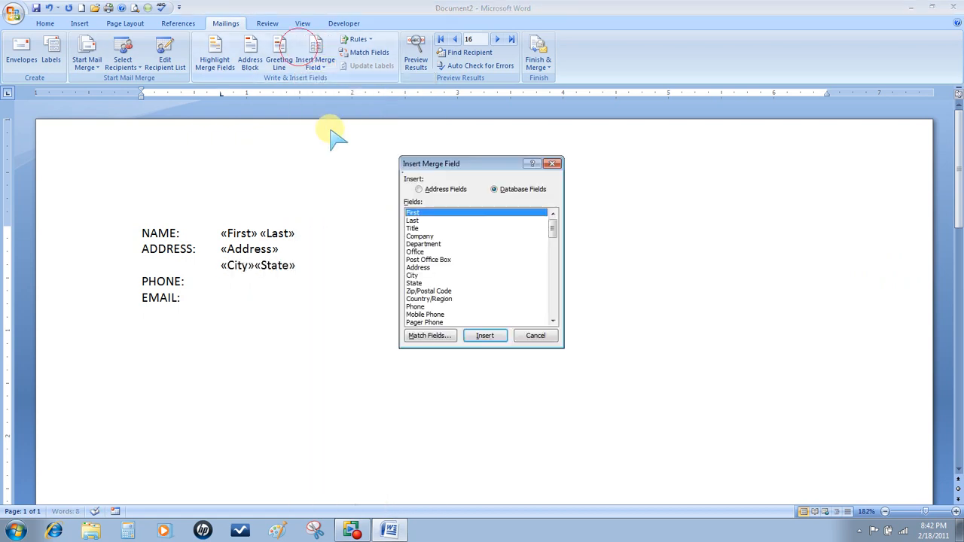
left_click(428, 291)
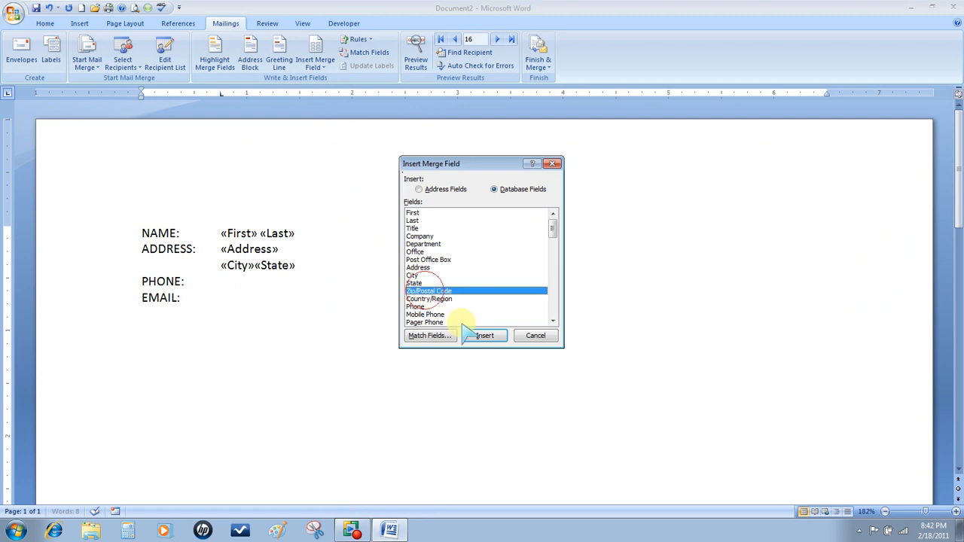
left_click(485, 334)
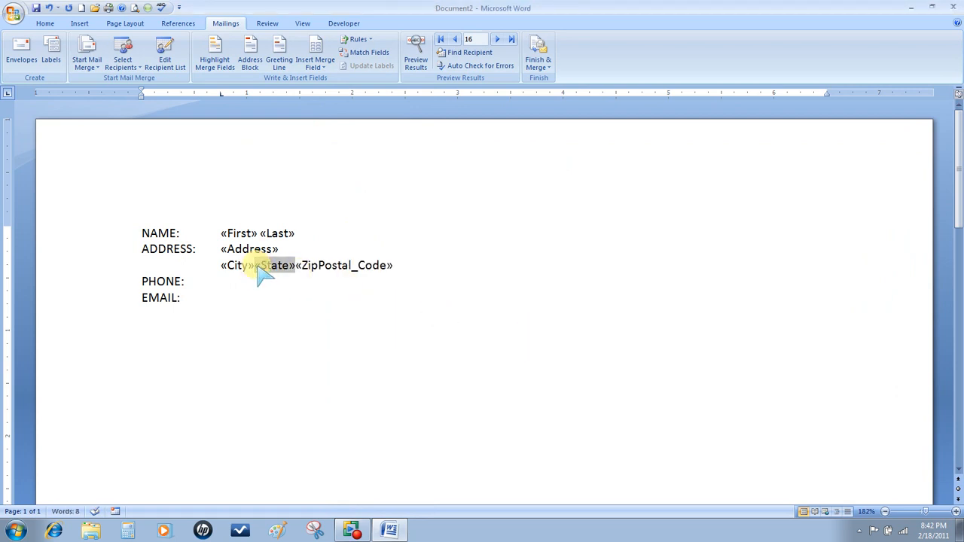
type(",")
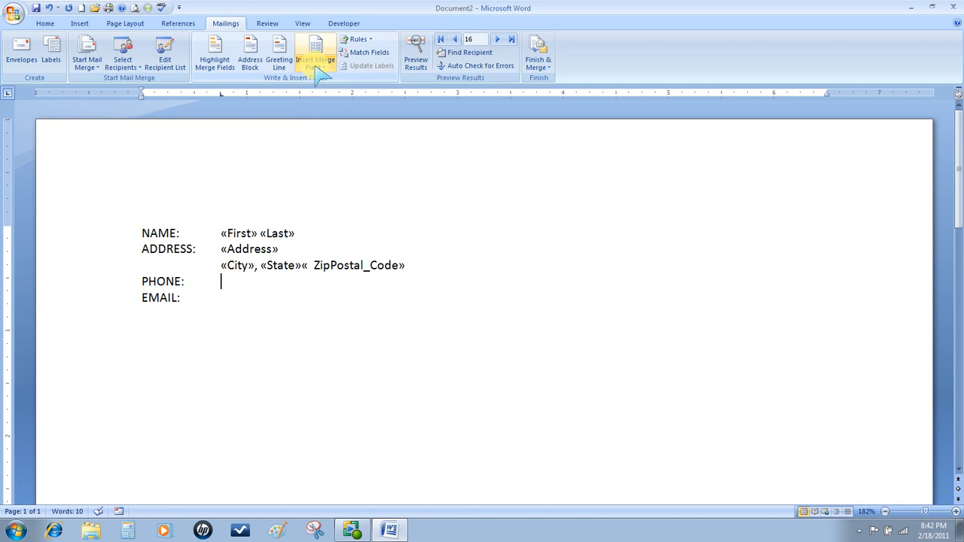
- Insert the Phone field beside PHONE and Email_Address beside EMAIL
left_click(313, 57)
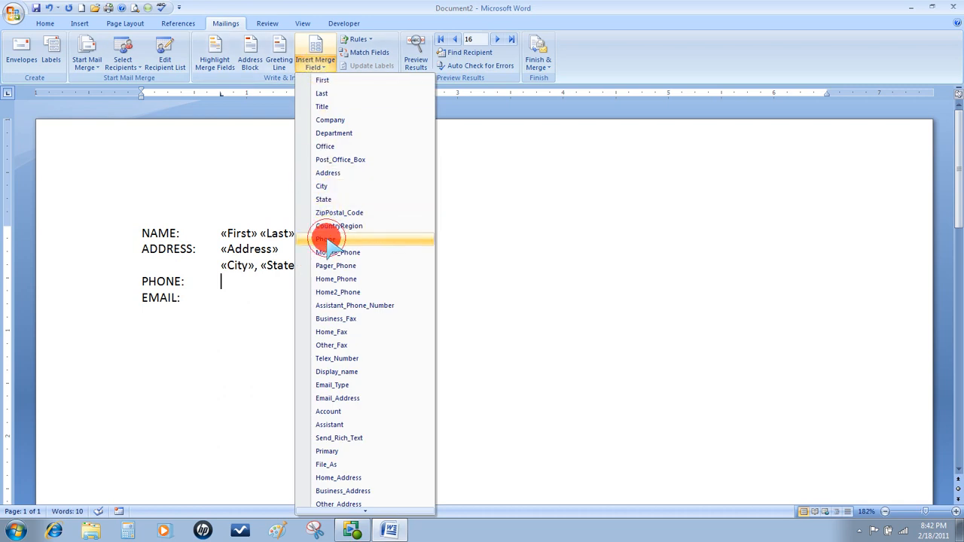
left_click(325, 240)
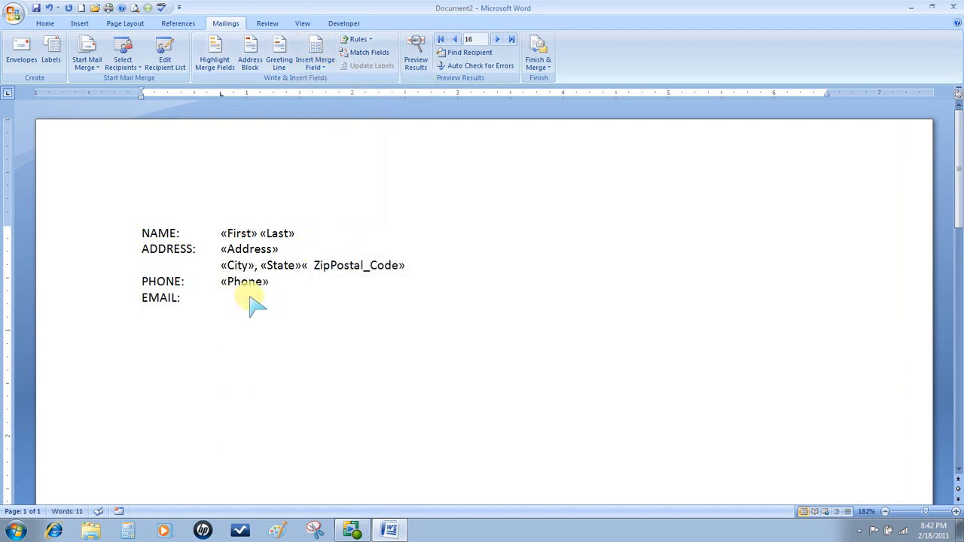
left_click(315, 52)
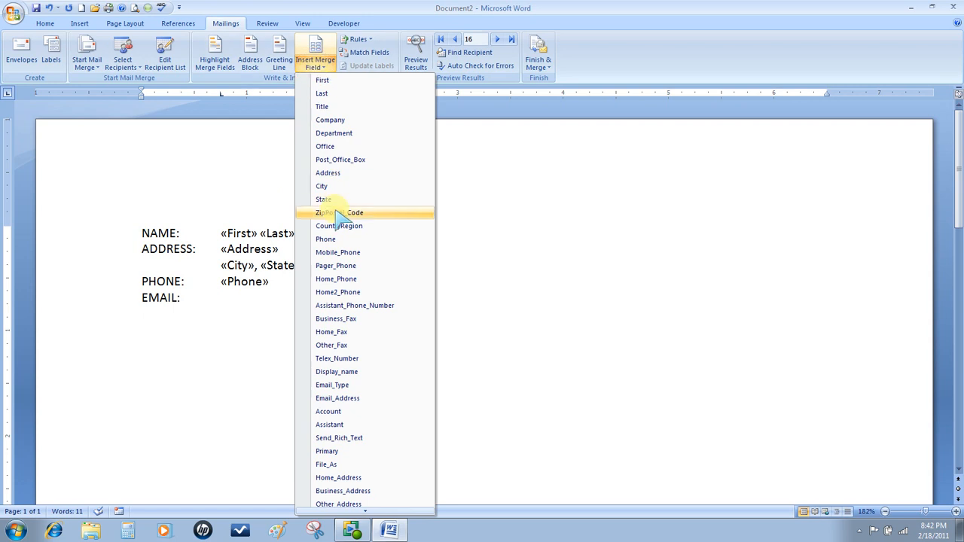
mouse_move(338, 397)
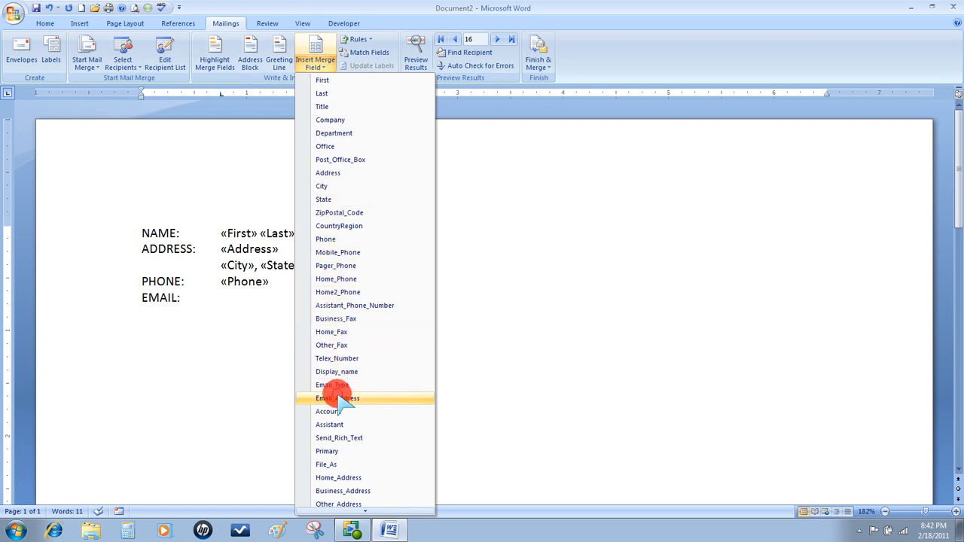
left_click(337, 397)
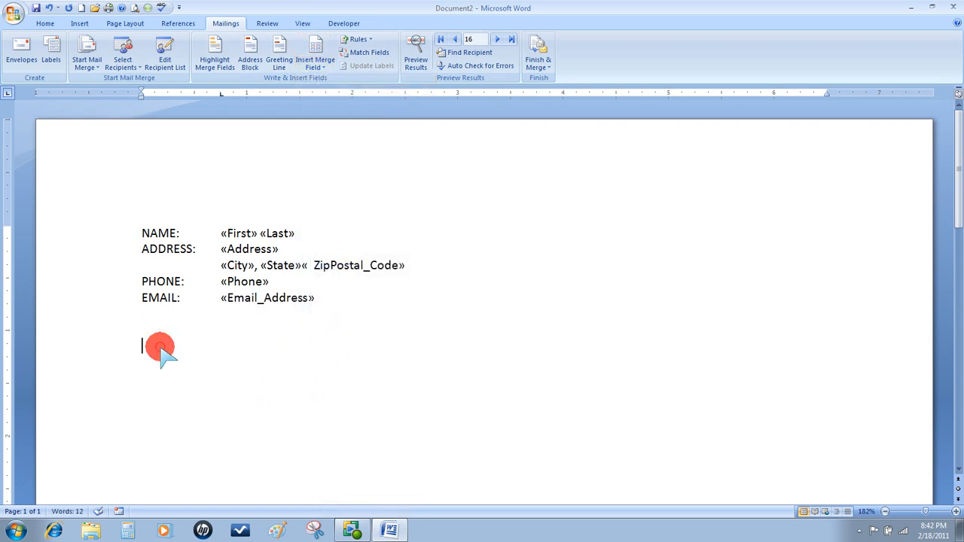
mouse_move(259, 339)
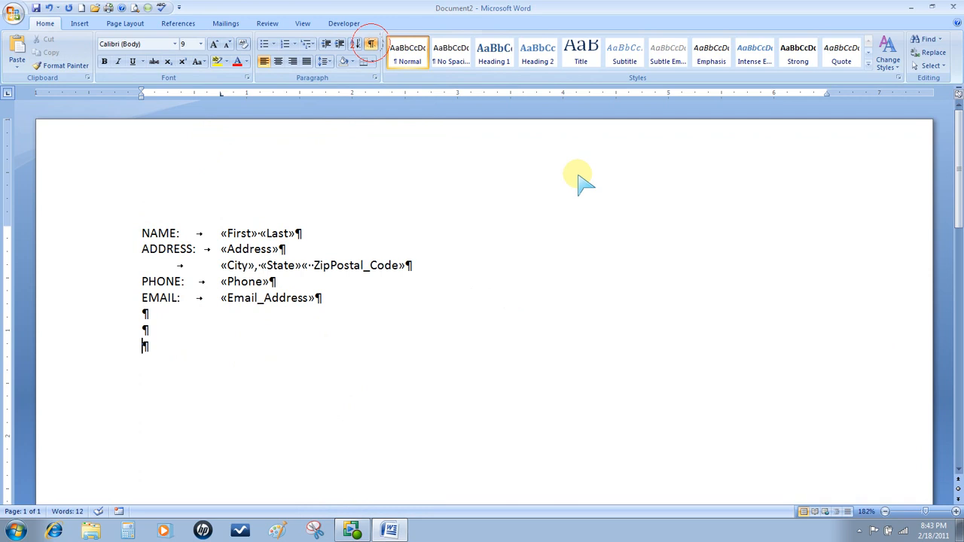
- Preview the results and merge all records into a new directory document
left_click(226, 24)
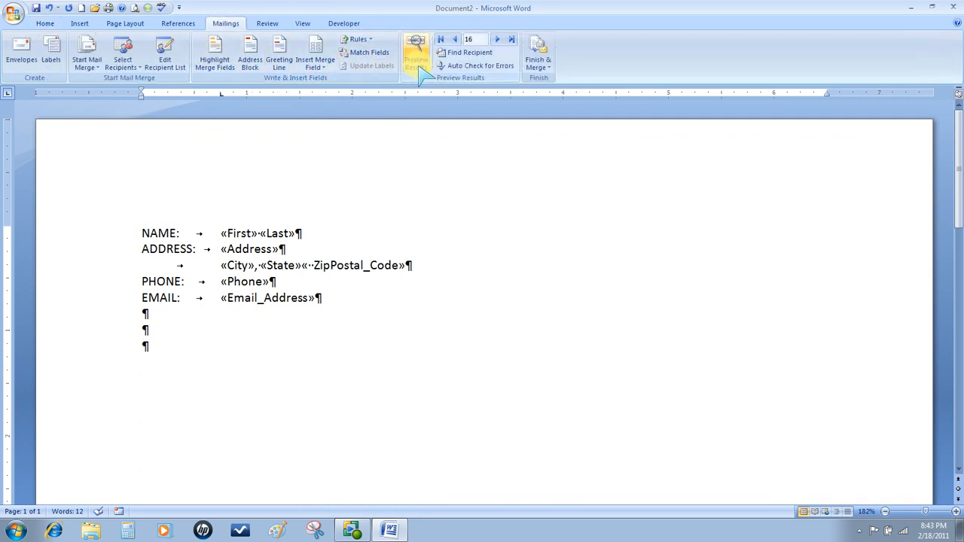
left_click(415, 57)
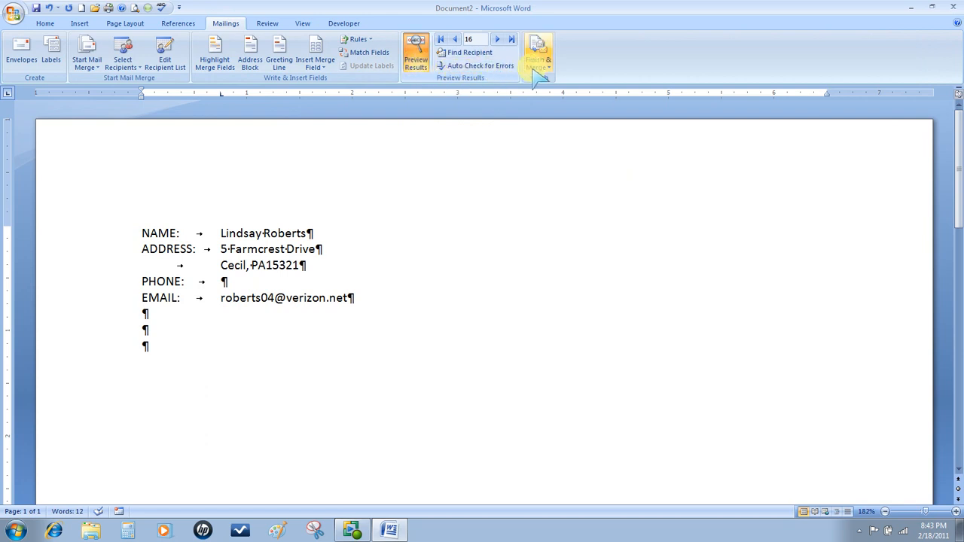
left_click(538, 54)
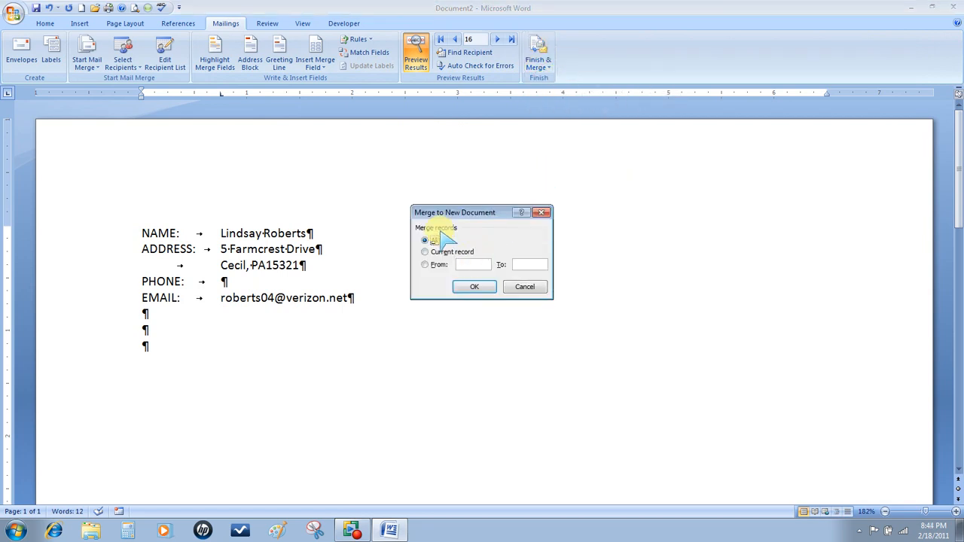
left_click(473, 286)
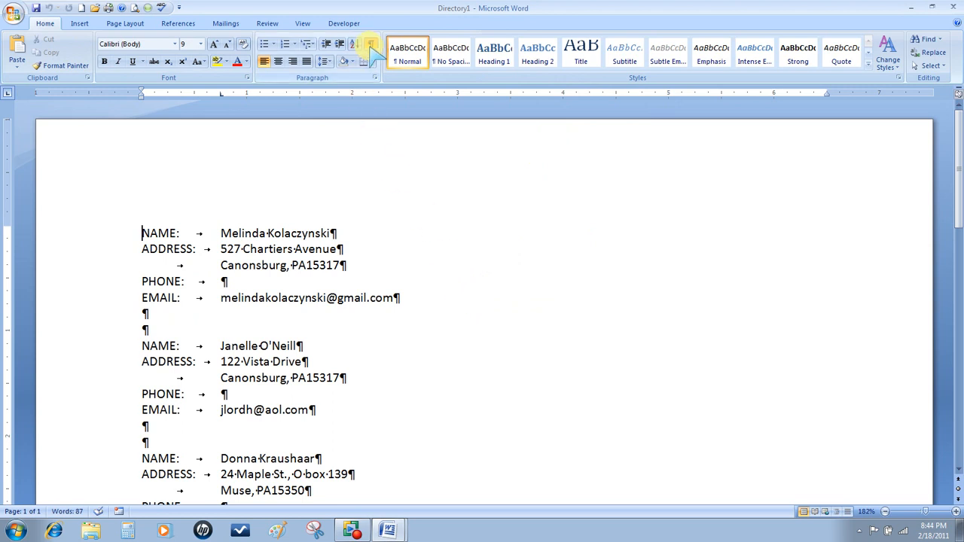
- Hide the formatting marks and scroll through the merged Directory1 entries
left_click(371, 42)
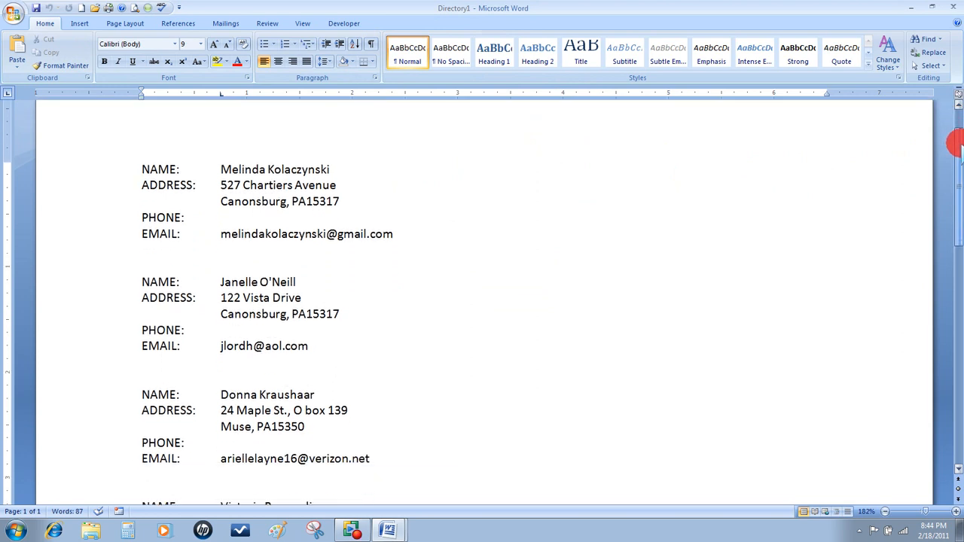
scroll("down", 3)
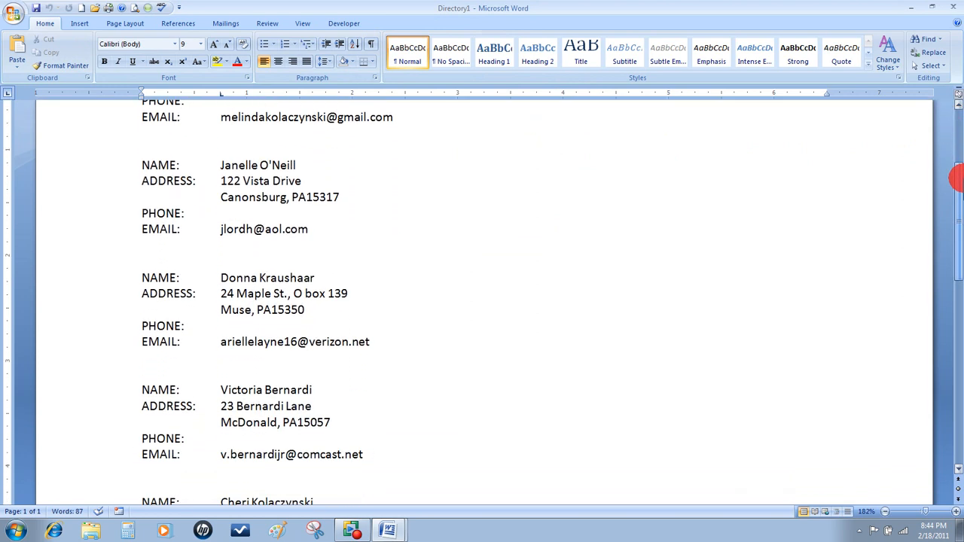
scroll("down", 3)
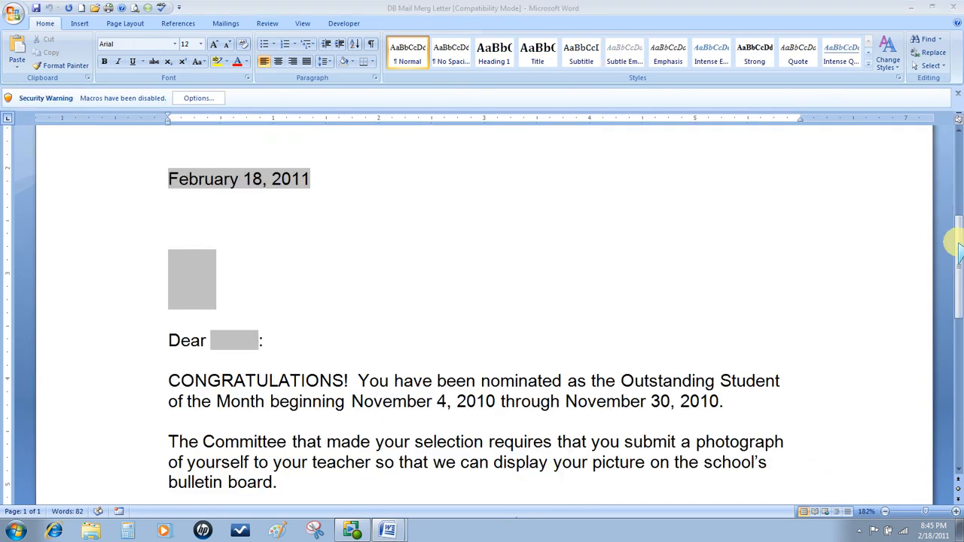
mouse_move(232, 262)
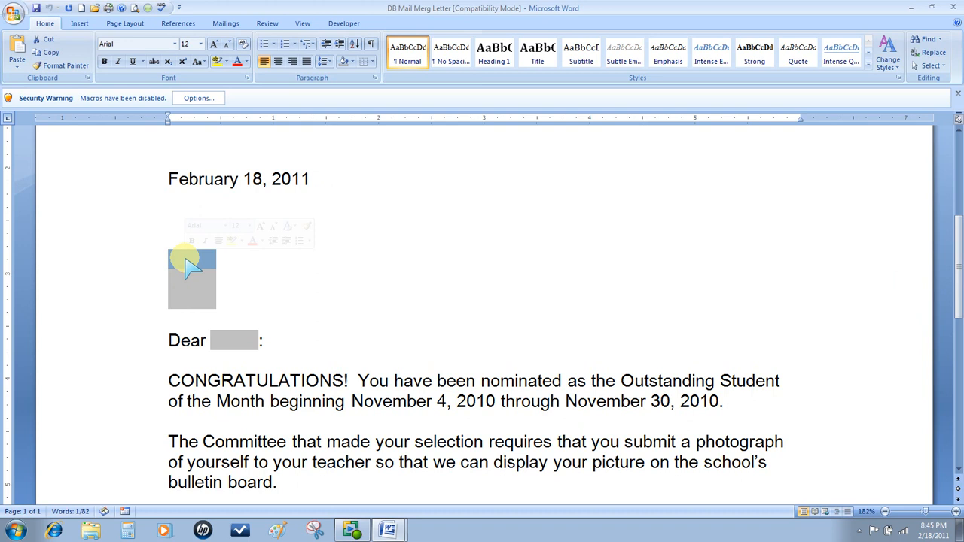
- Start a mail merge for the letter and choose an existing file as the recipient list
left_click(226, 22)
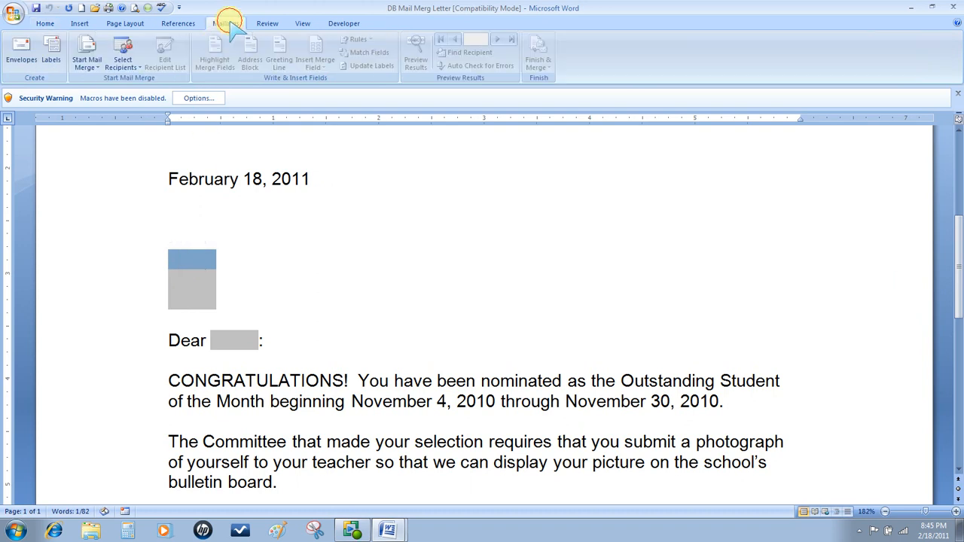
left_click(86, 53)
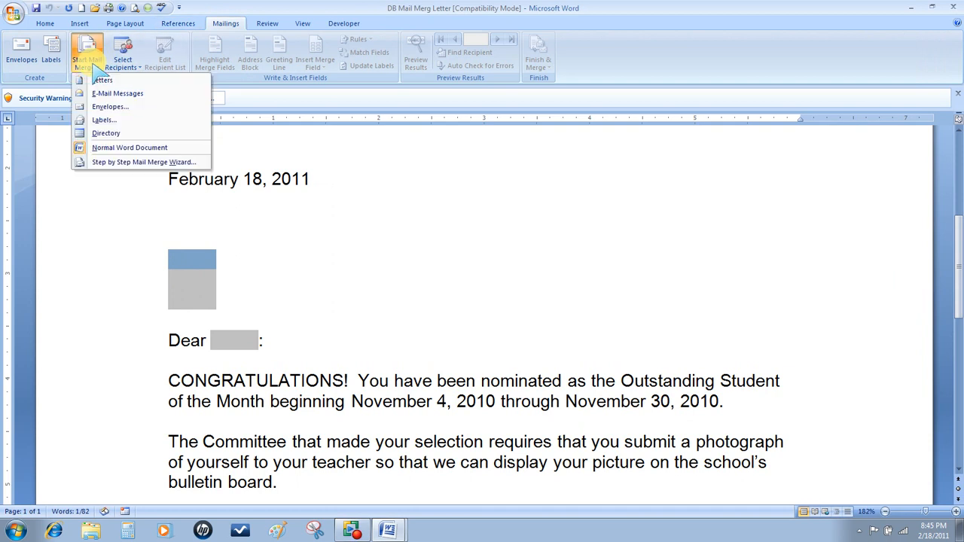
mouse_move(103, 82)
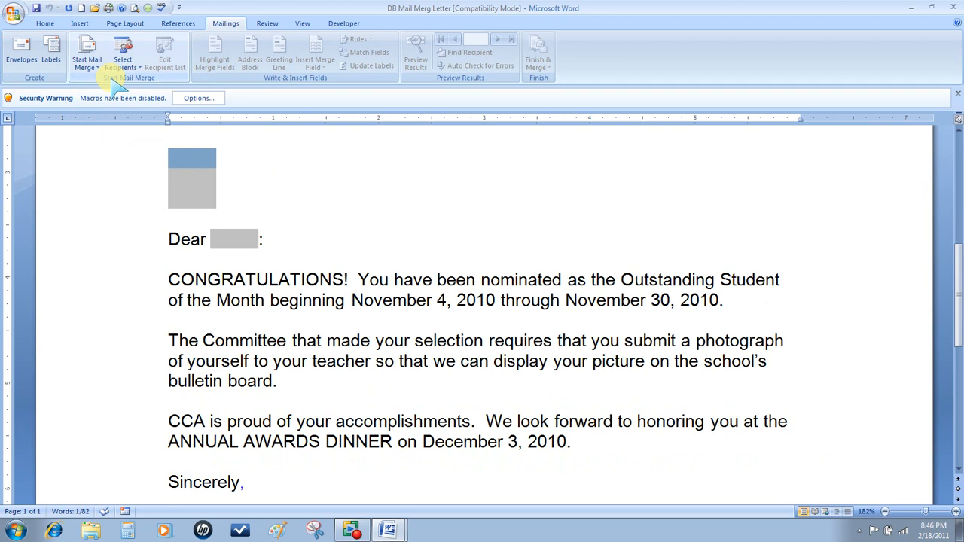
left_click(122, 53)
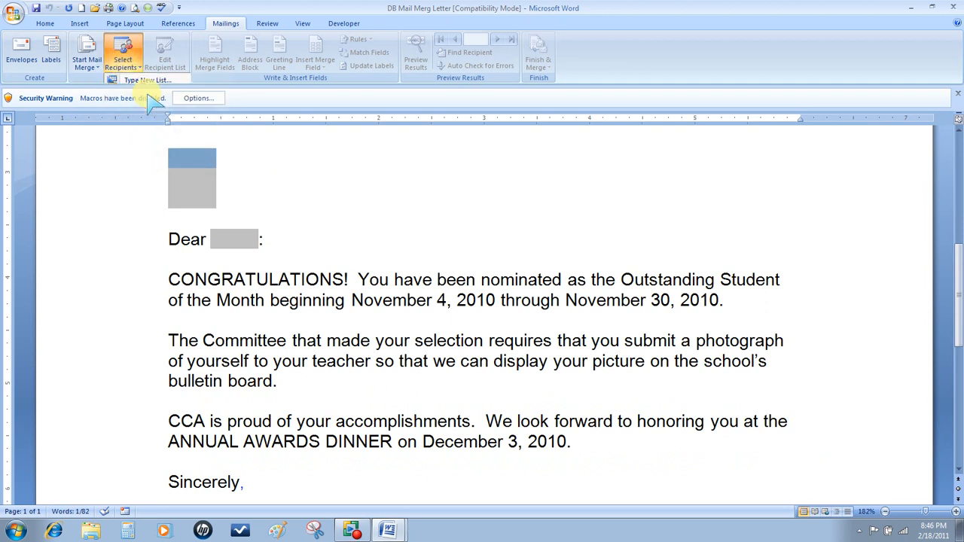
left_click(122, 59)
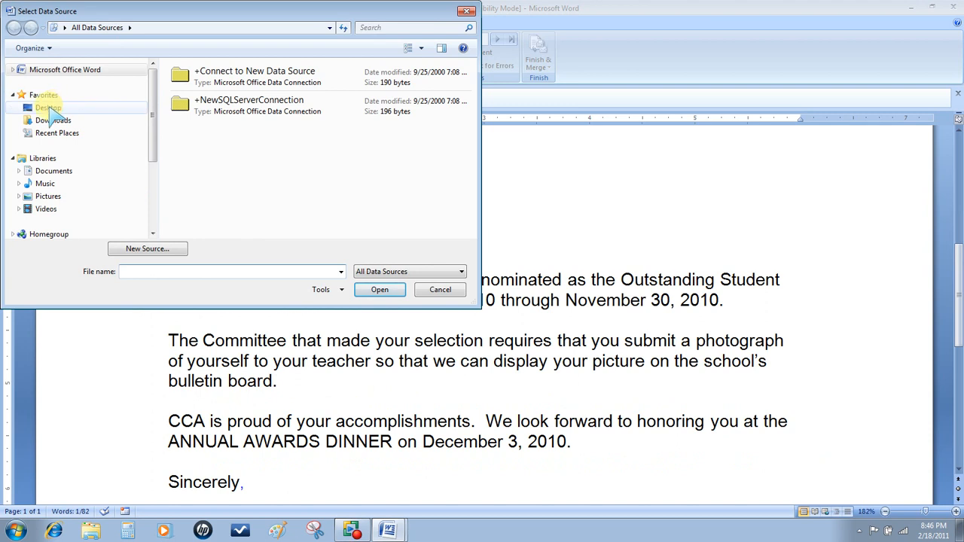
- Select DB Excel Document from the desktop and accept Sheet1$ as the recipient table
left_click(48, 106)
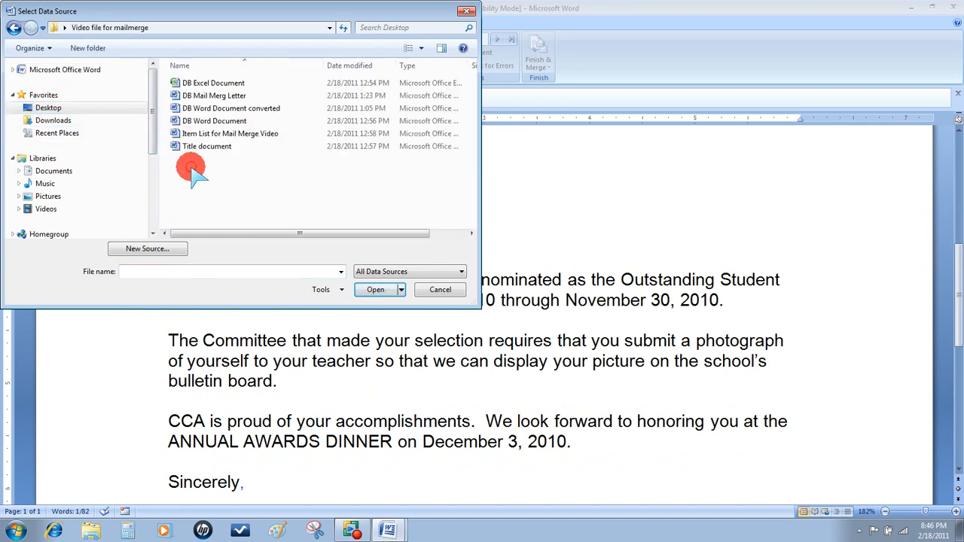
left_click(213, 83)
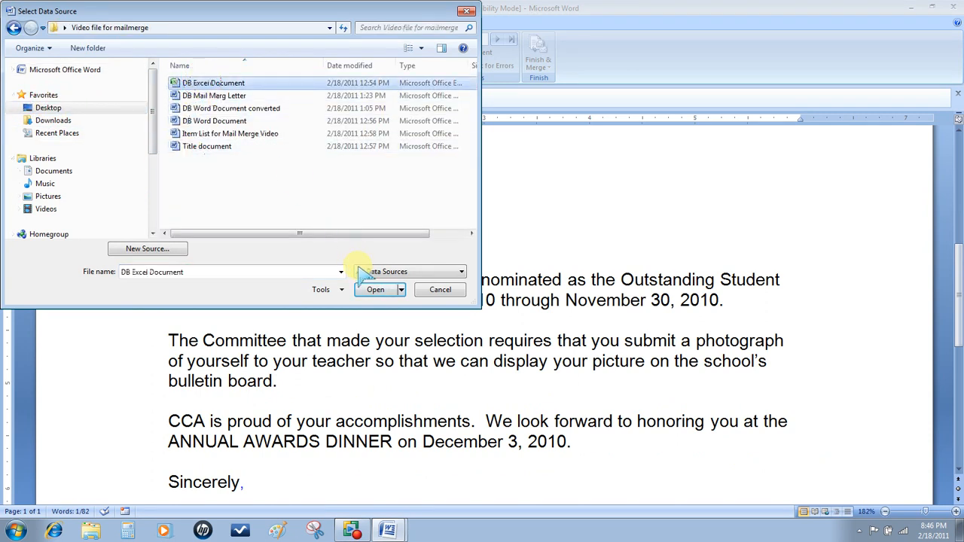
left_click(375, 289)
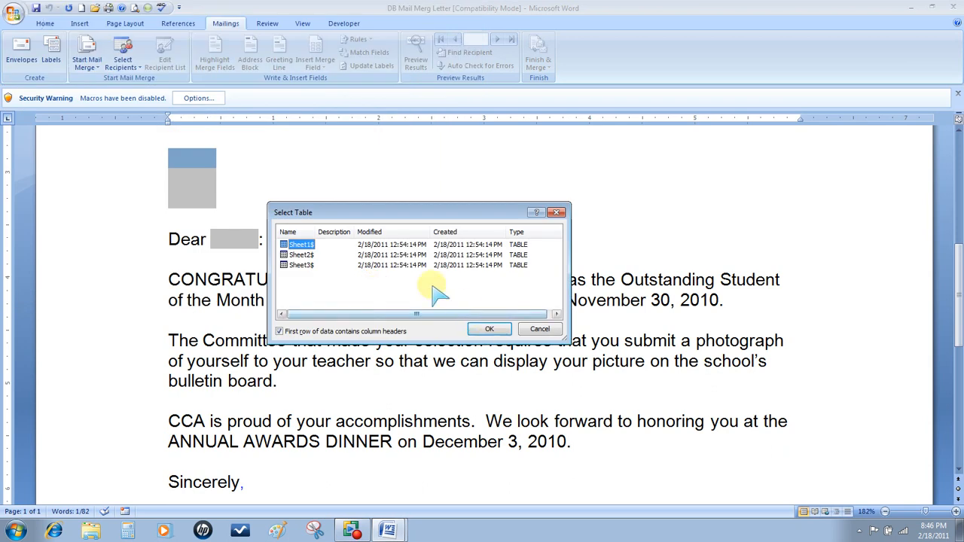
left_click(489, 329)
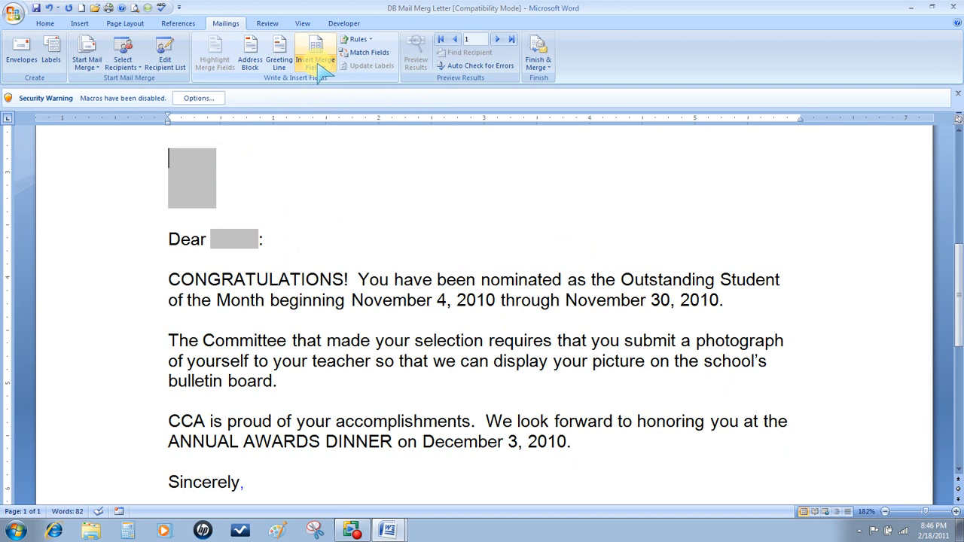
mouse_move(315, 57)
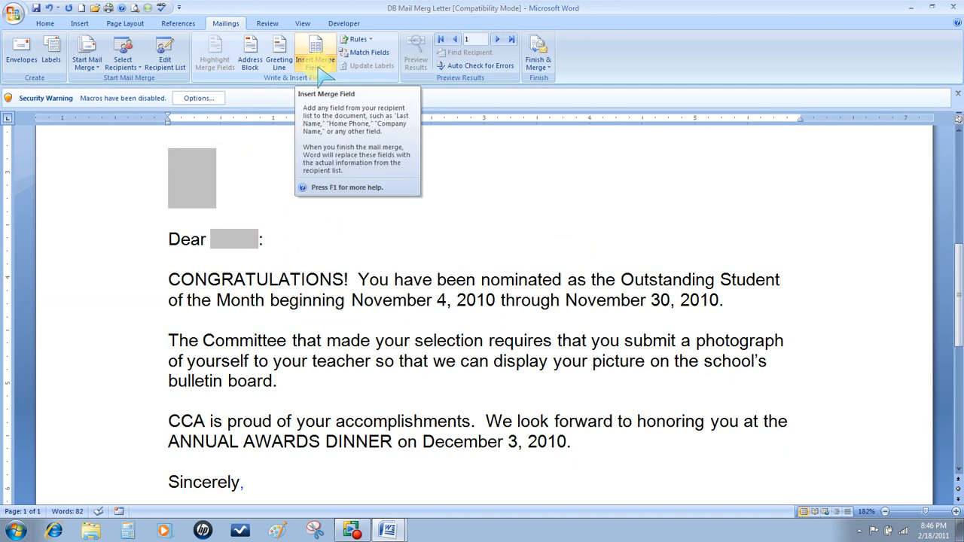
- Insert First, Last, Address, City, State and Zip fields into the inside address lines
left_click(316, 60)
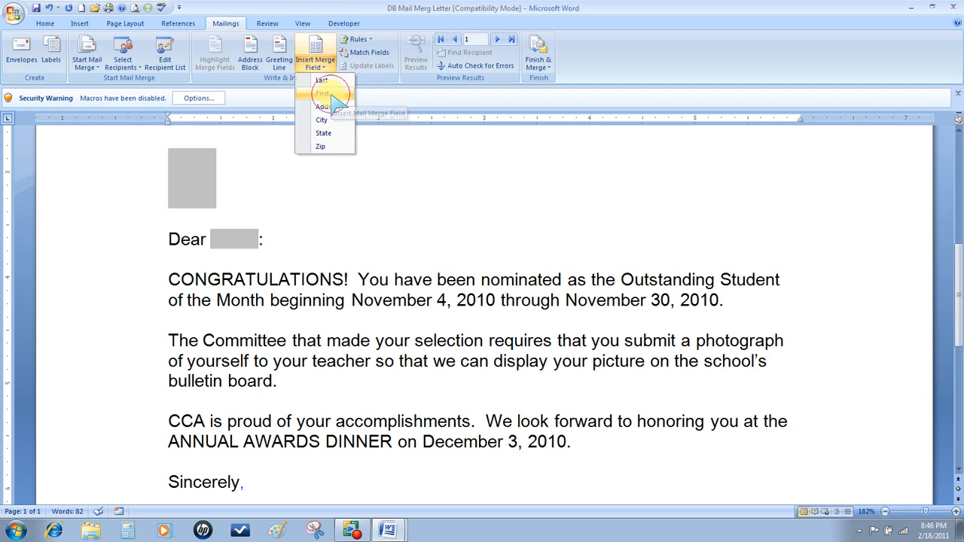
left_click(323, 81)
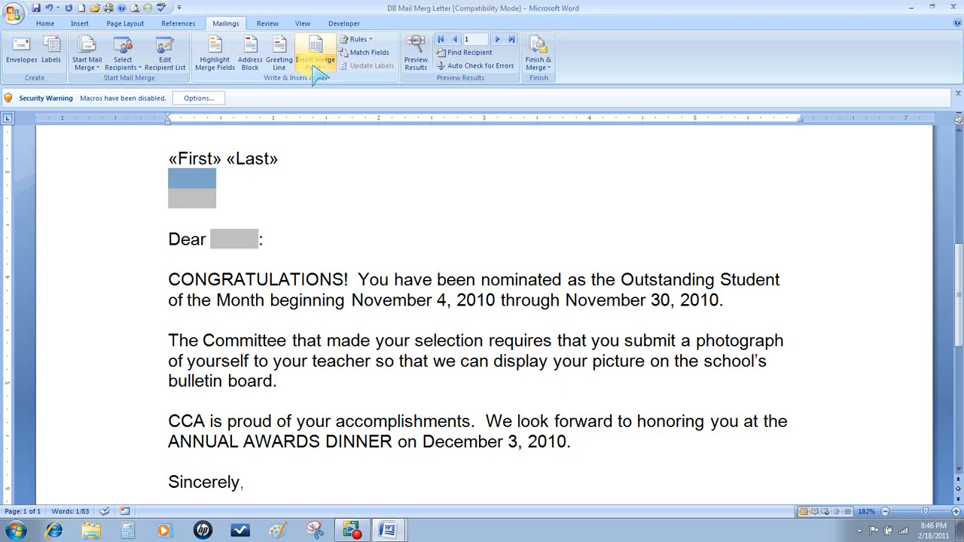
left_click(317, 59)
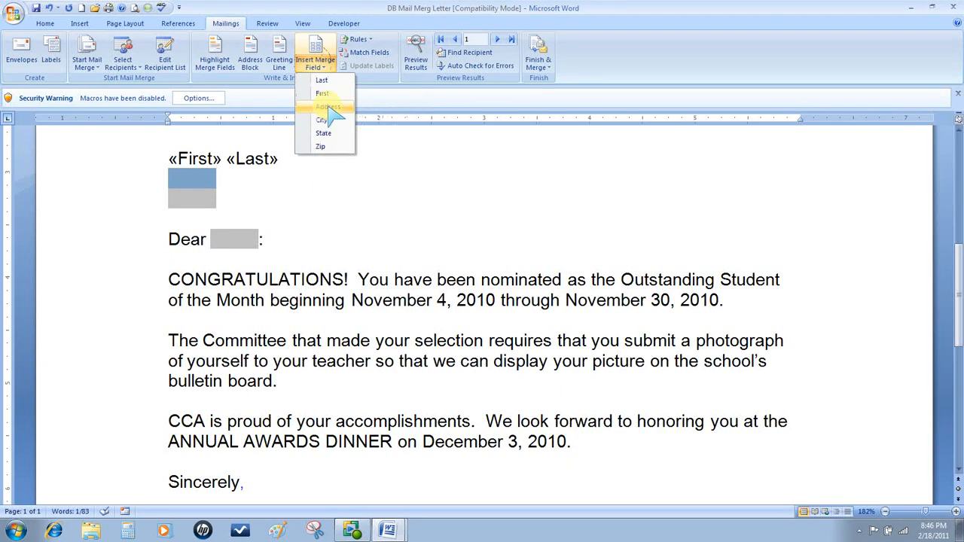
left_click(327, 107)
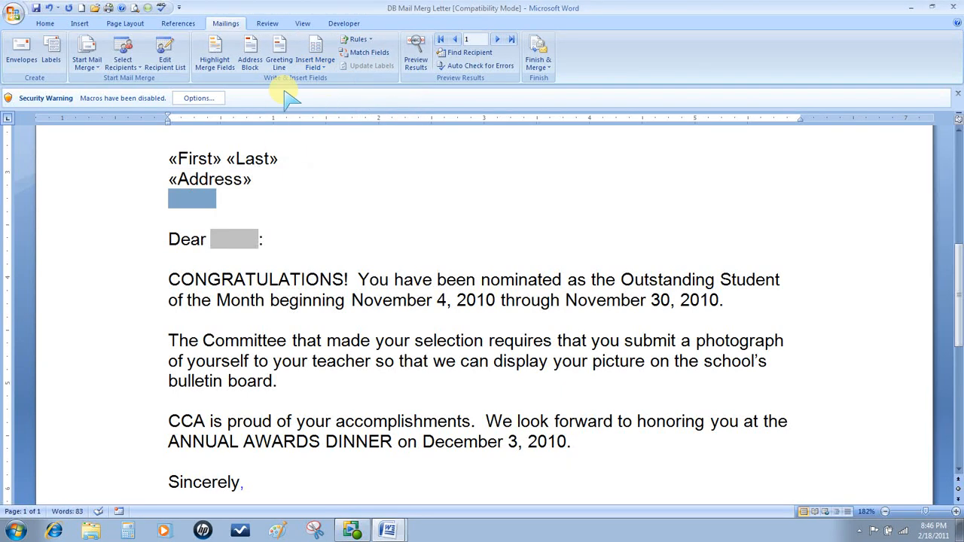
left_click(315, 60)
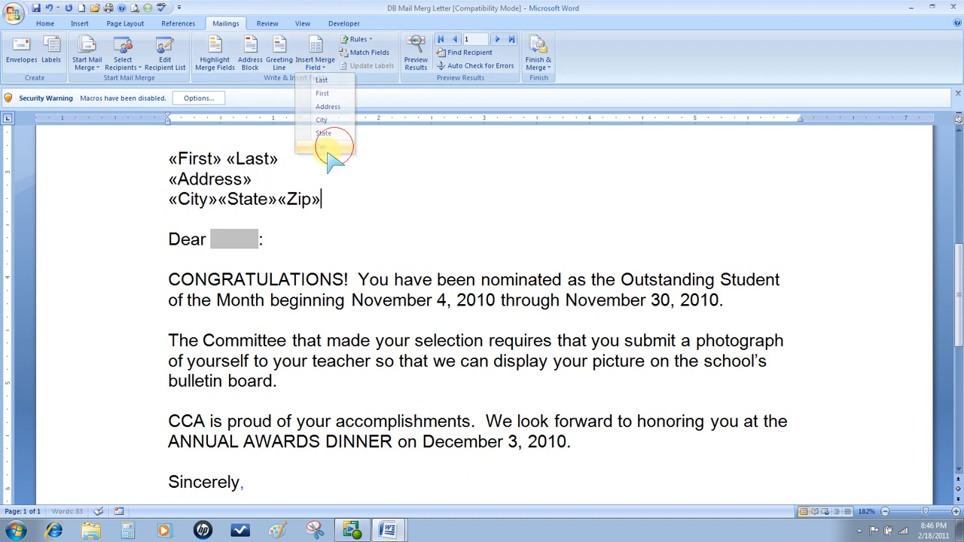
left_click(322, 132)
type(", ")
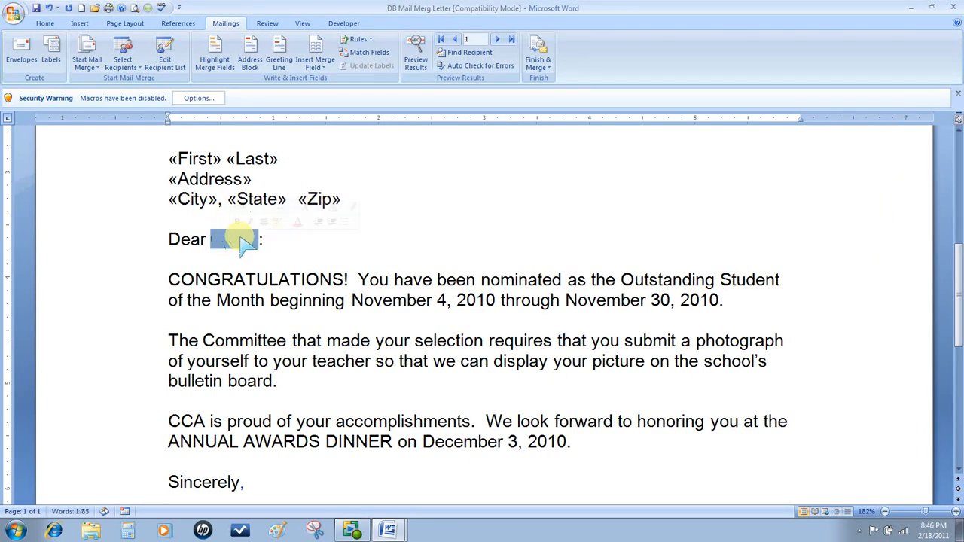
- Insert the First field after Dear in the greeting
left_click(315, 57)
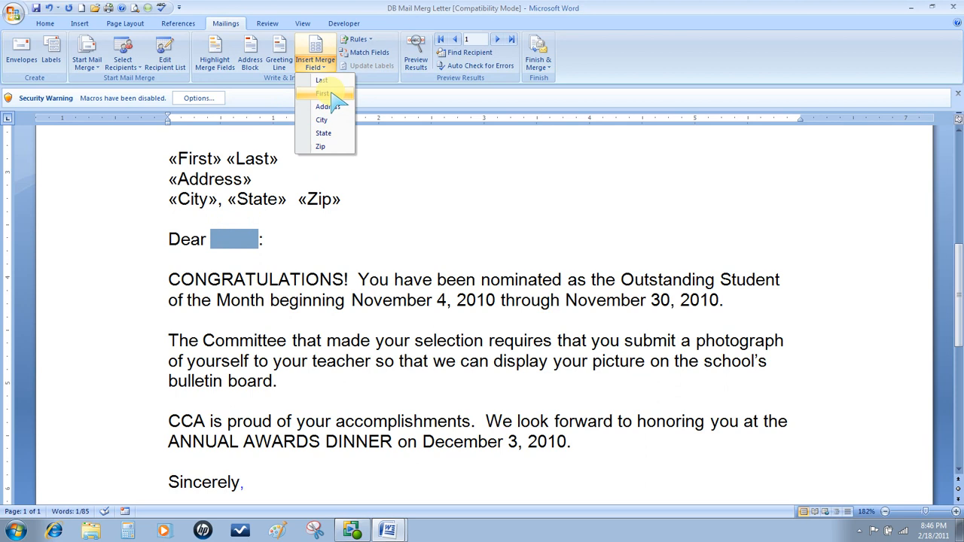
left_click(323, 93)
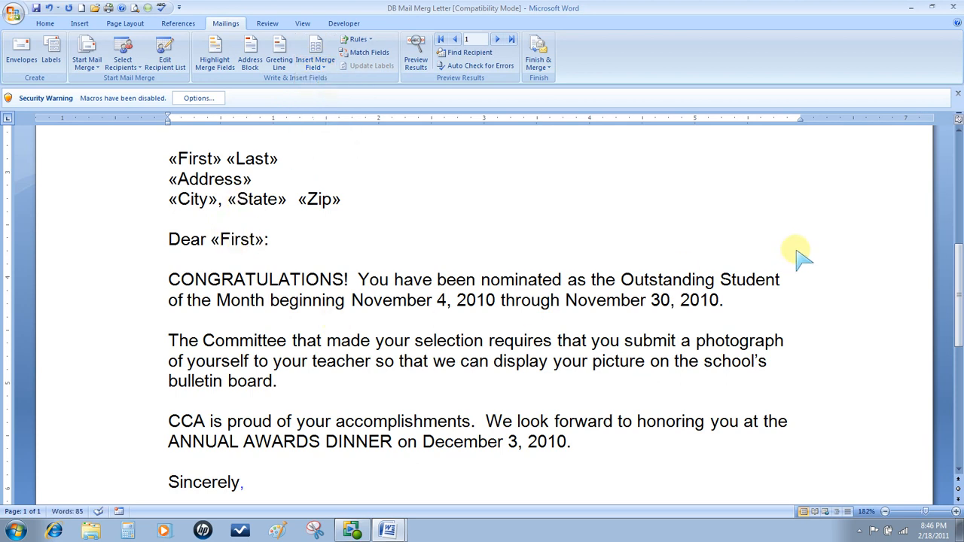
scroll("down", 3)
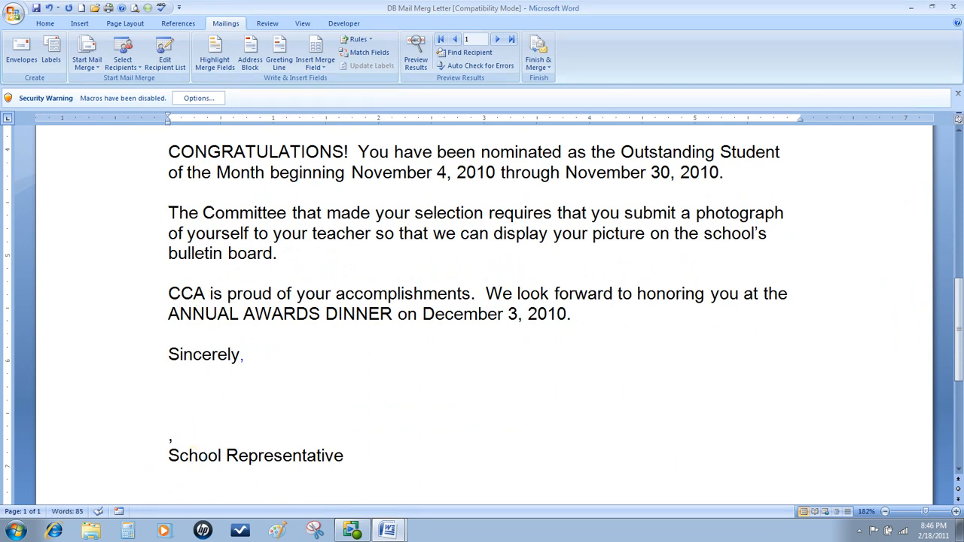
type("Ch")
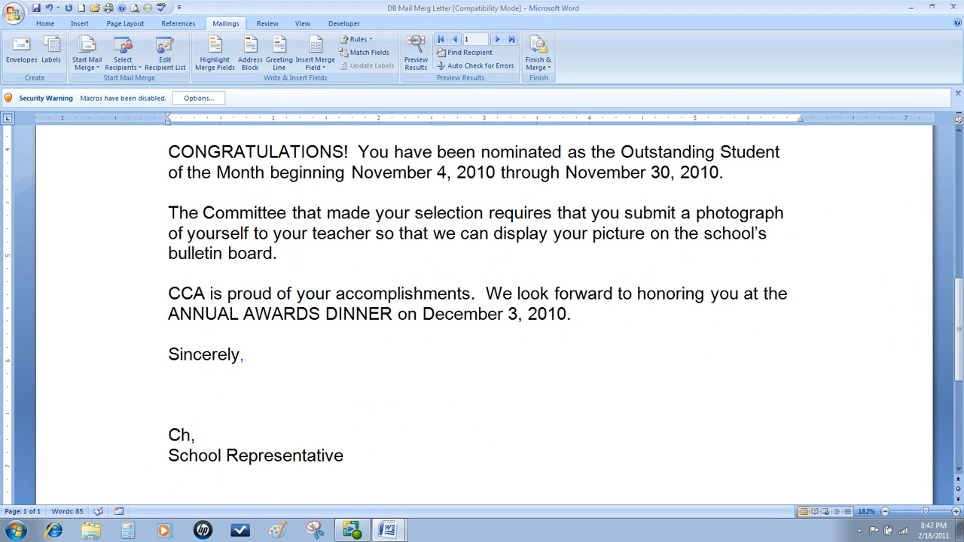
type("eryl")
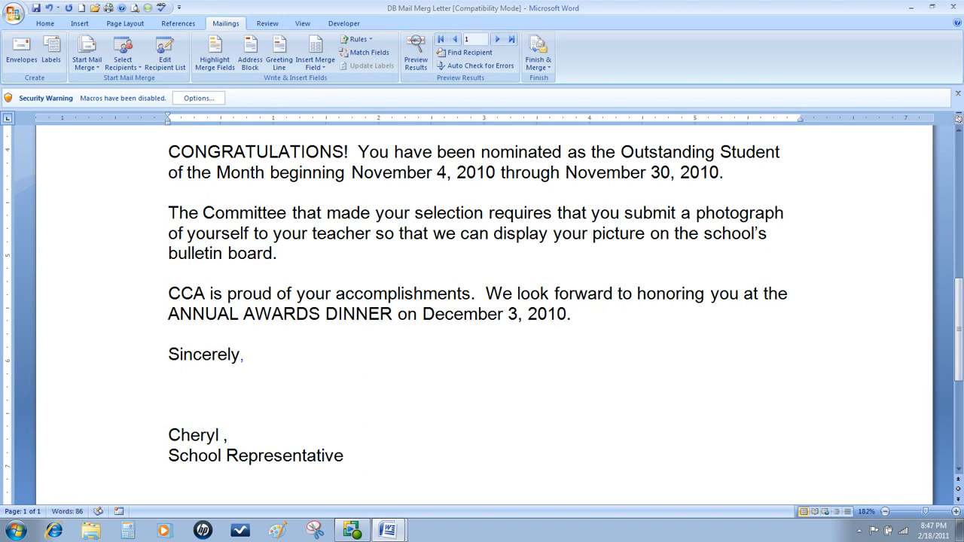
type("Kolacz")
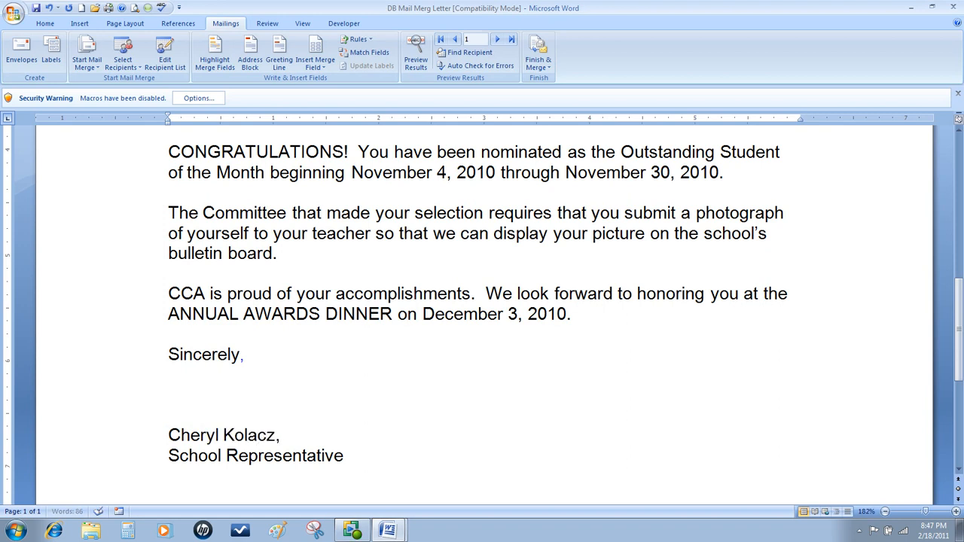
type("ynski")
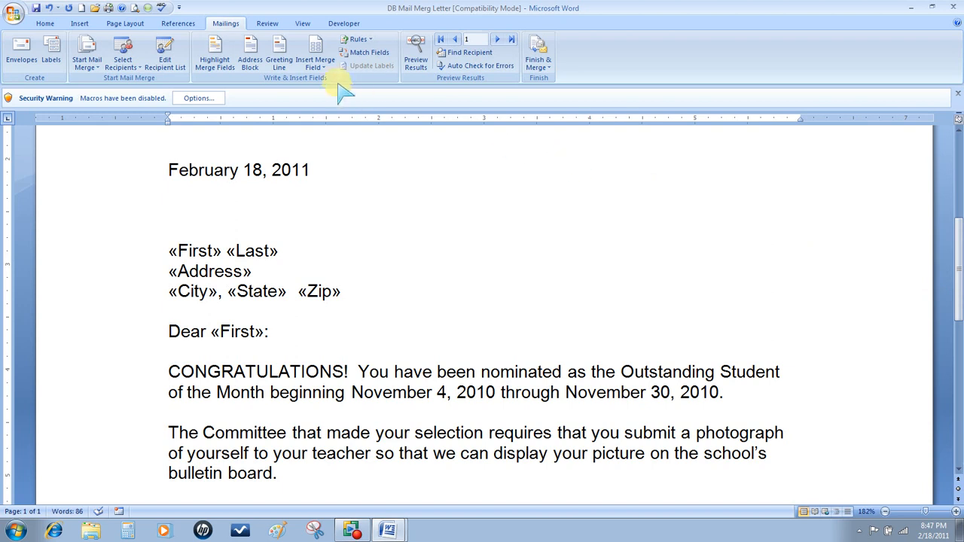
- Preview the letter, merge all records into a new document of personalised letters, and review them
left_click(415, 53)
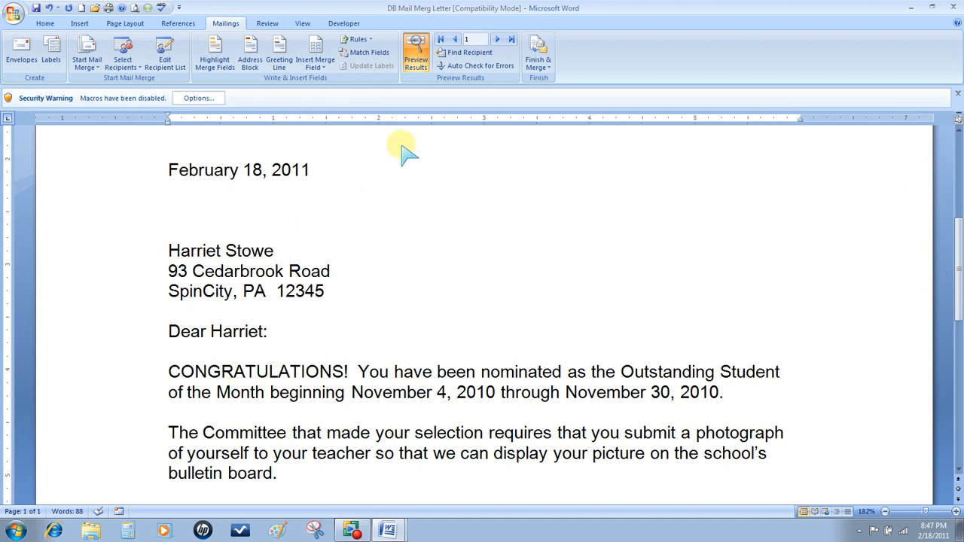
left_click(538, 53)
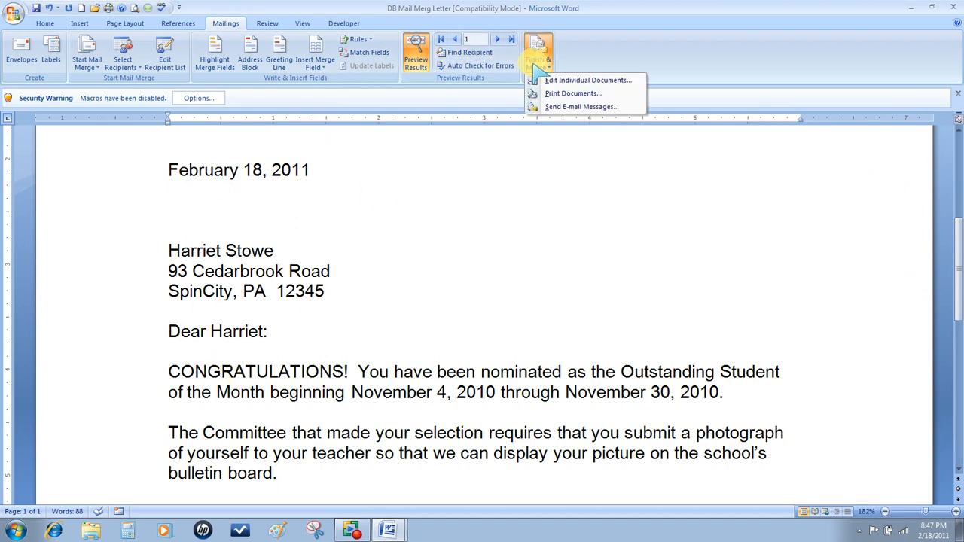
mouse_move(587, 80)
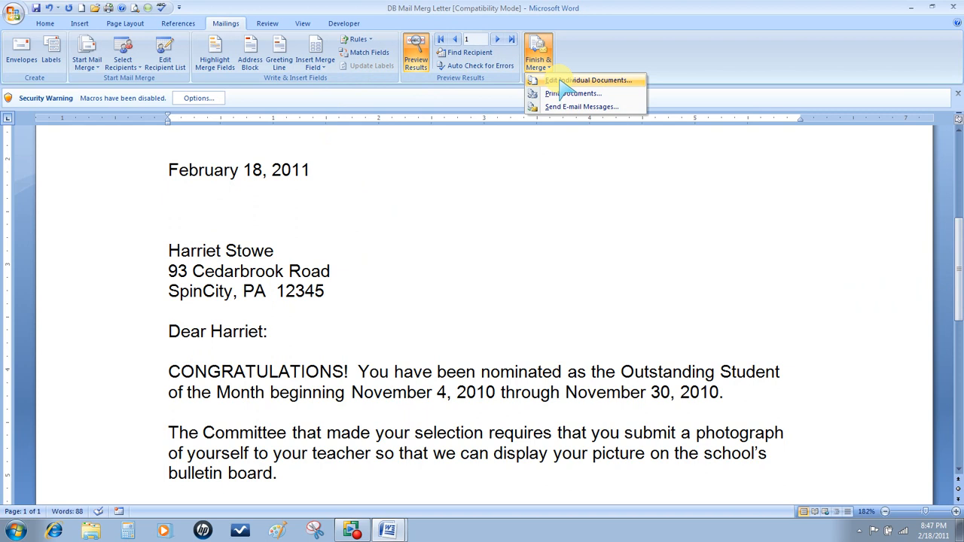
left_click(590, 81)
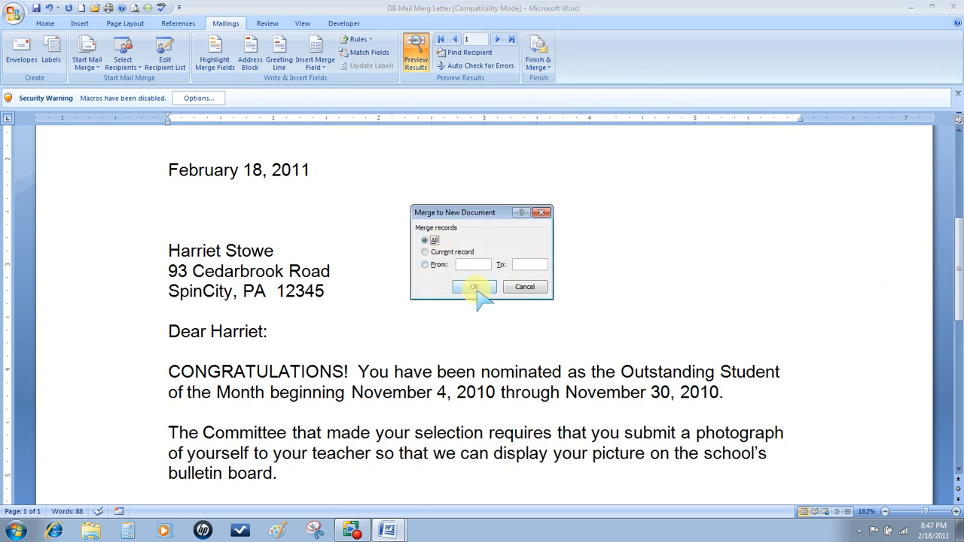
left_click(473, 286)
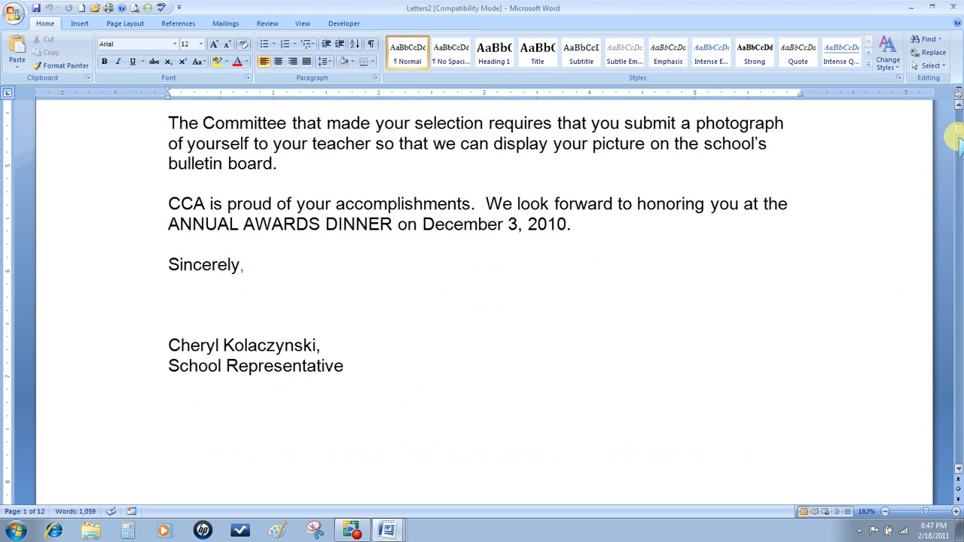
scroll("down", 3)
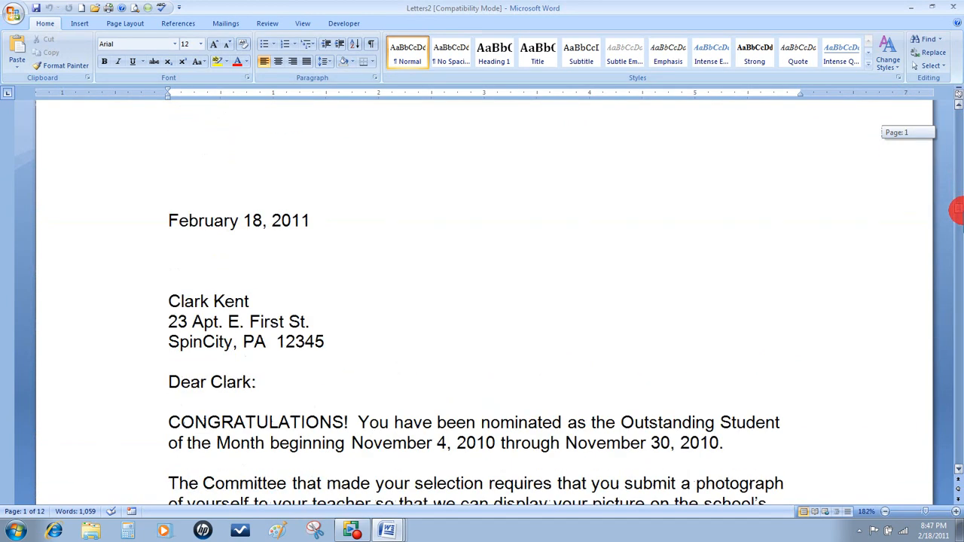
scroll("down", 3)
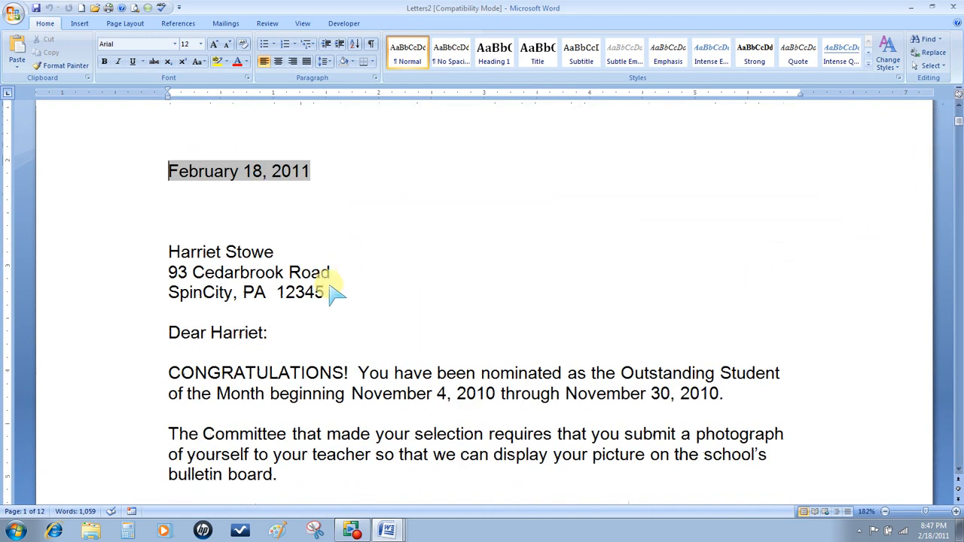
mouse_move(361, 393)
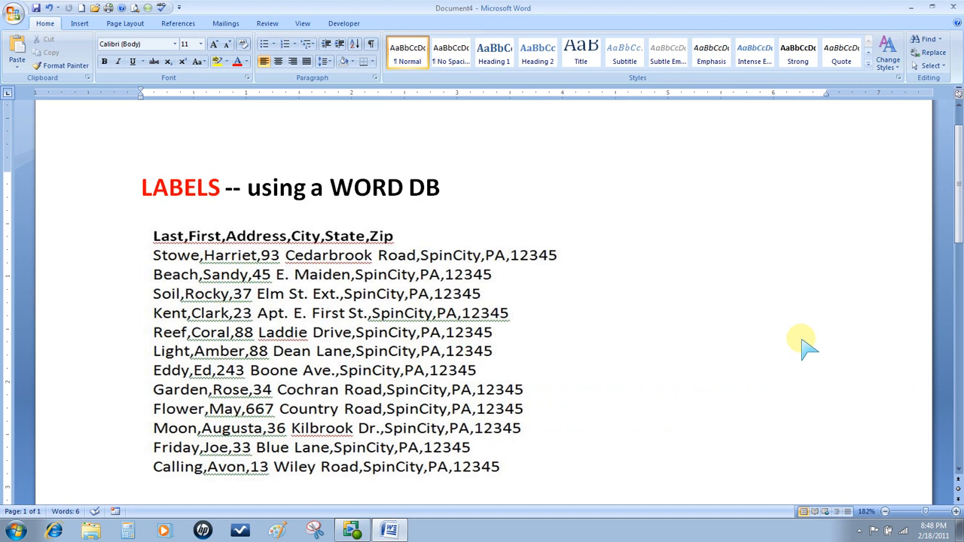
- Open the LABELS -- using a WORD DB document with the comma-separated address records
left_click(567, 482)
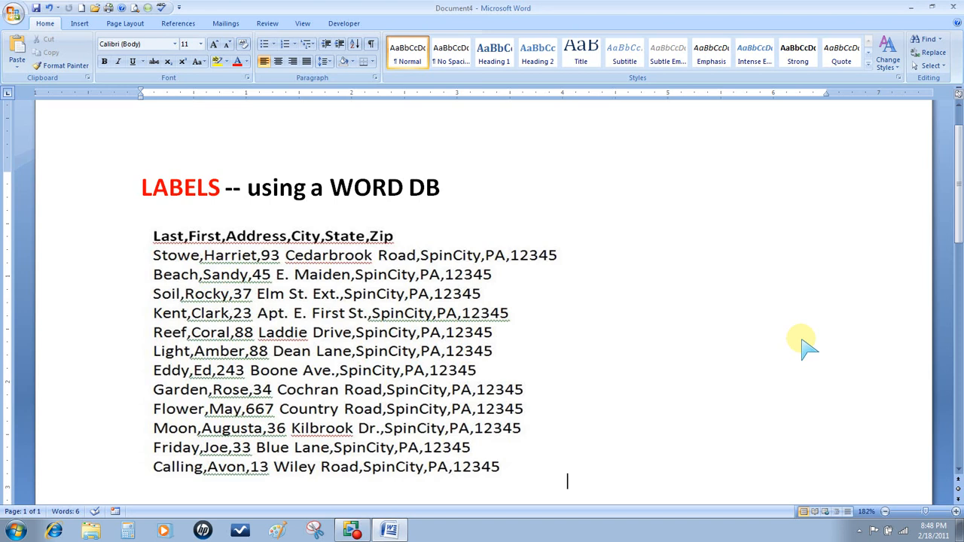
double_click(169, 235)
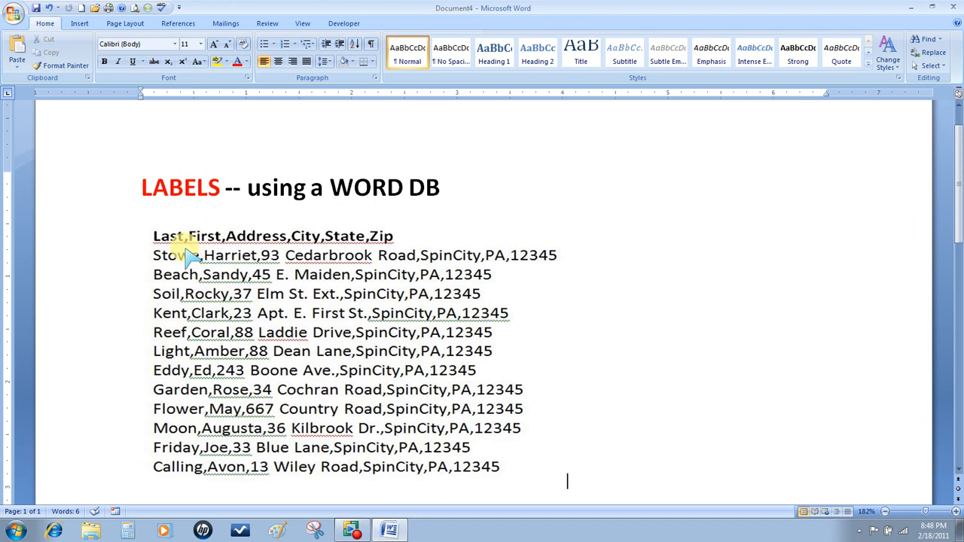
mouse_move(335, 255)
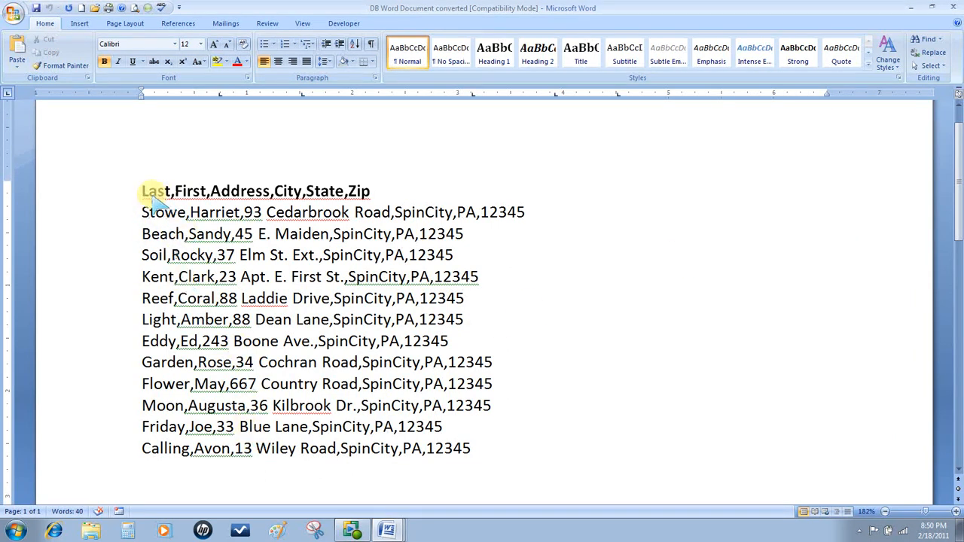
- Convert the selected comma-separated address list into a six-column table split at commas
left_click_drag(141, 190, 359, 211)
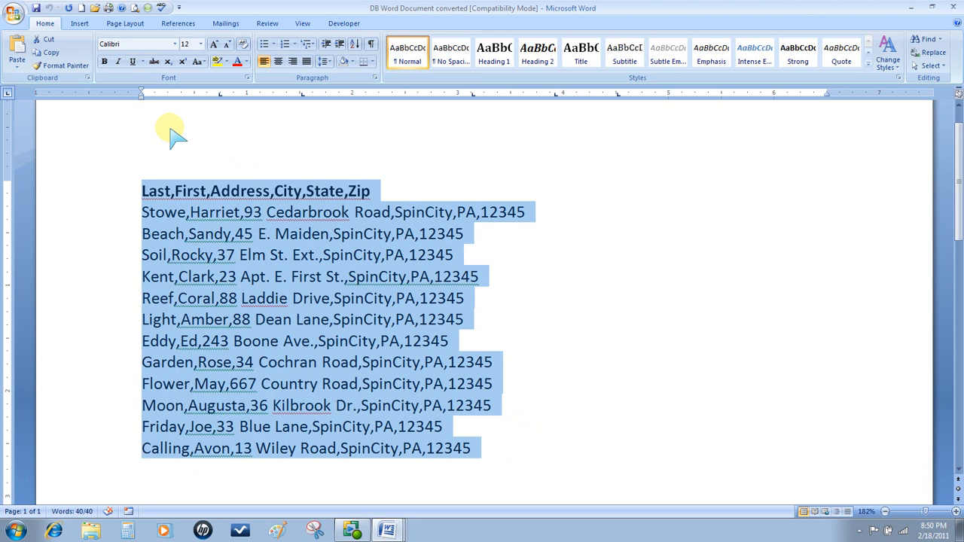
left_click(78, 24)
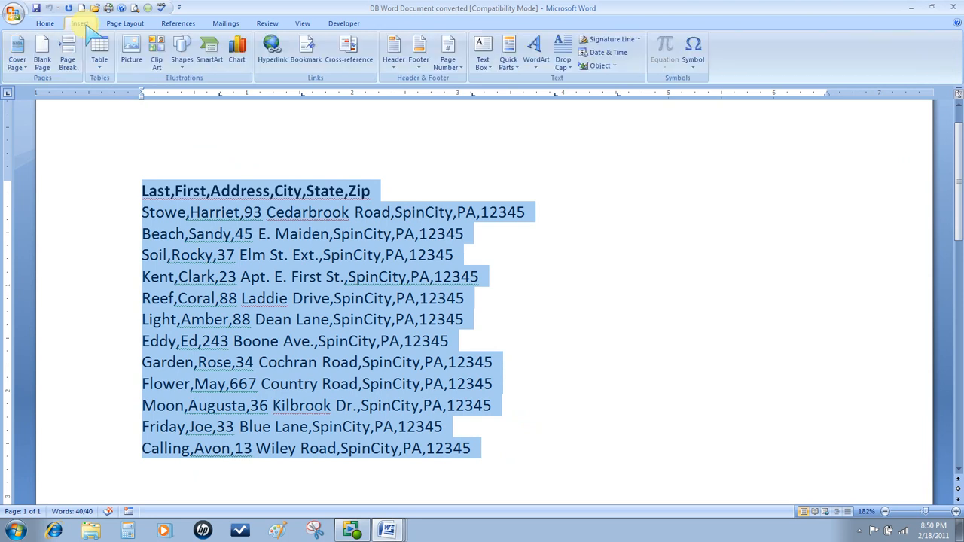
left_click(99, 48)
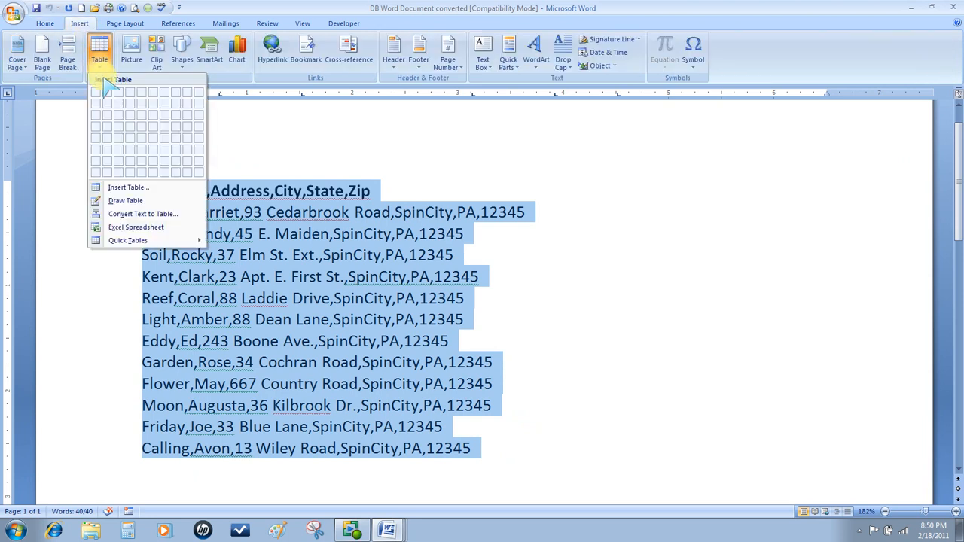
mouse_move(143, 214)
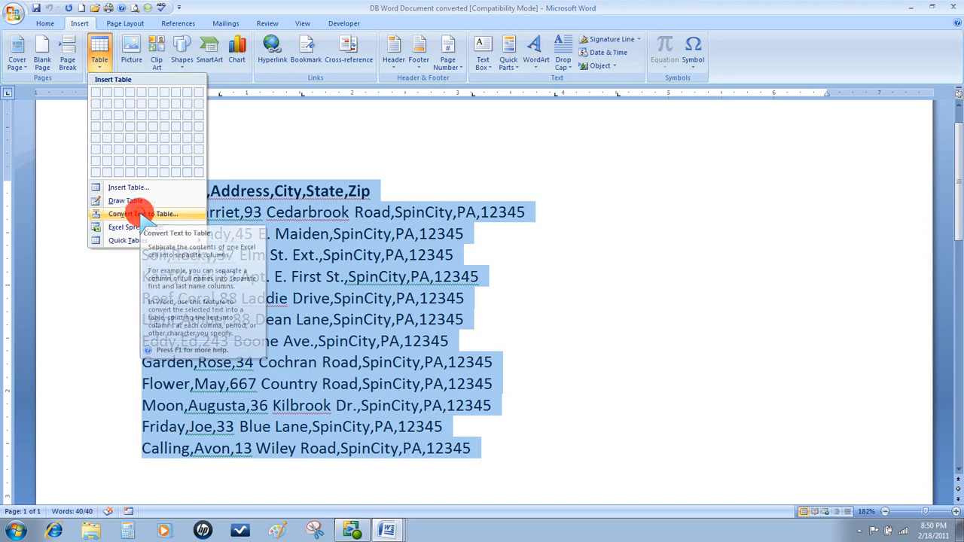
left_click(143, 214)
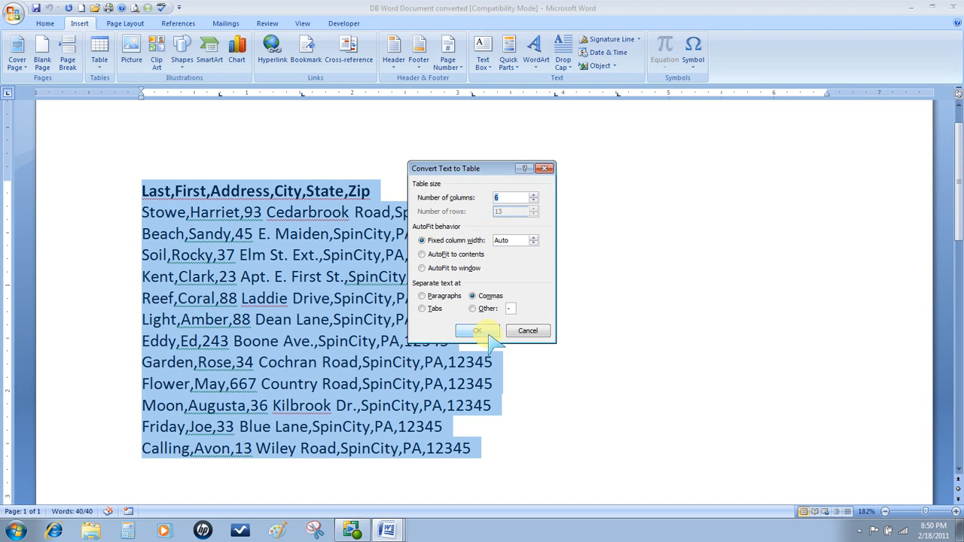
left_click(477, 332)
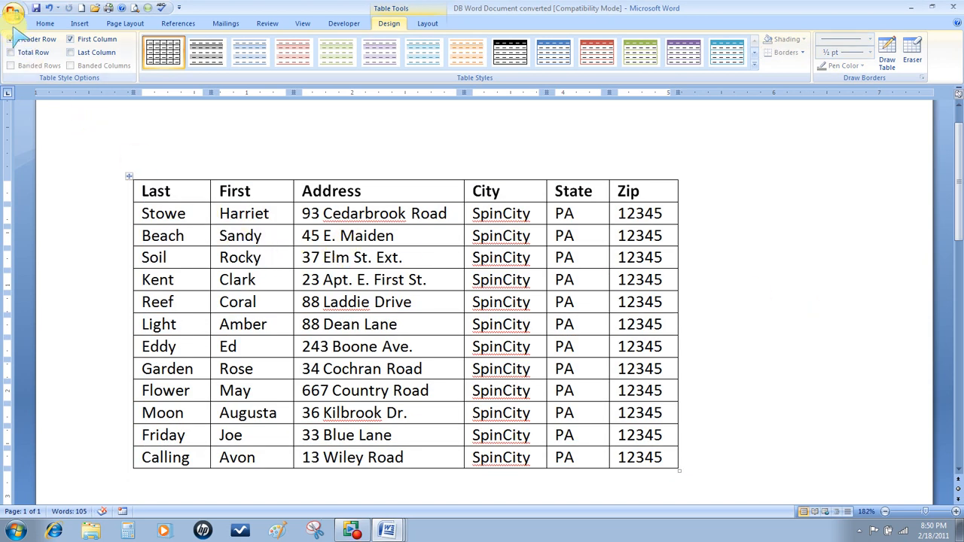
- Start a new blank document from the Office button
left_click(15, 9)
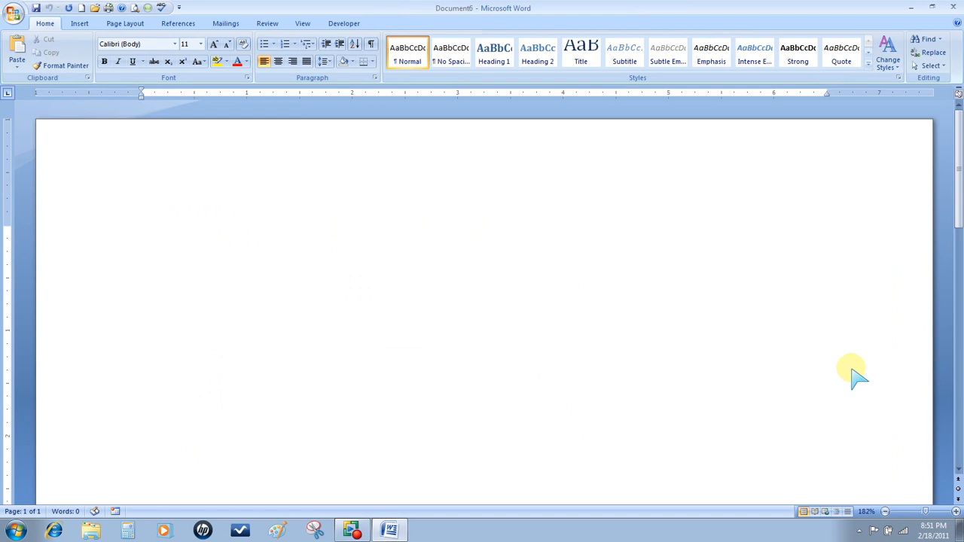
- Start a Labels mail merge using the Avery US Letter product layout
left_click(142, 235)
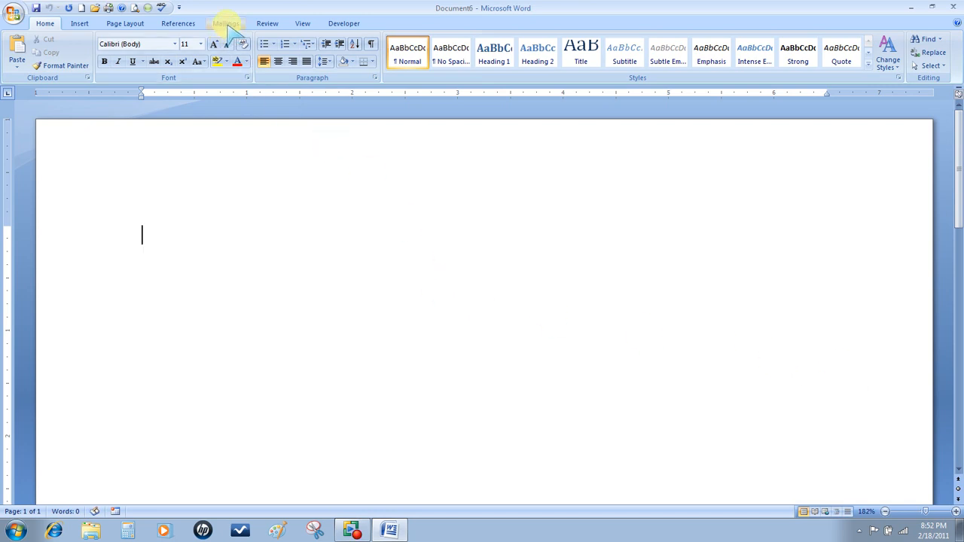
left_click(226, 22)
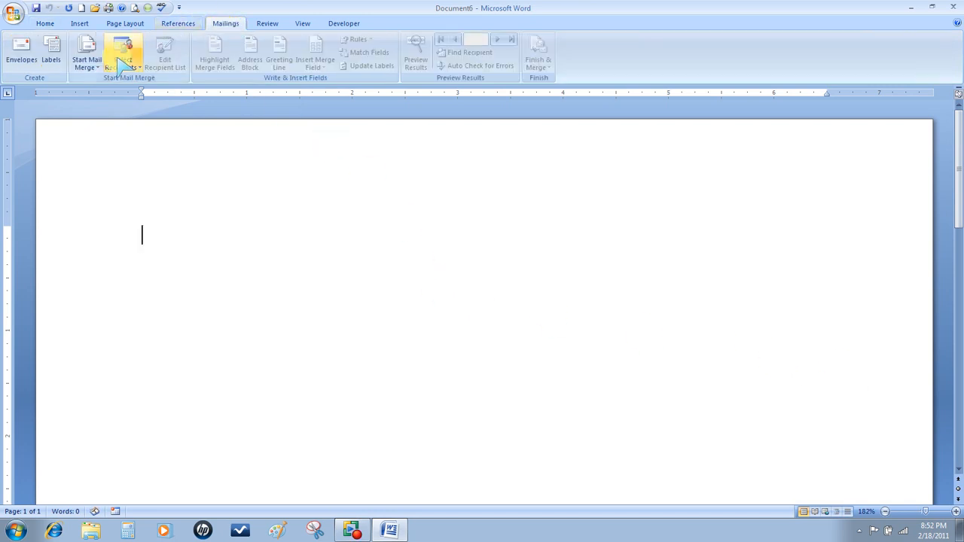
left_click(86, 53)
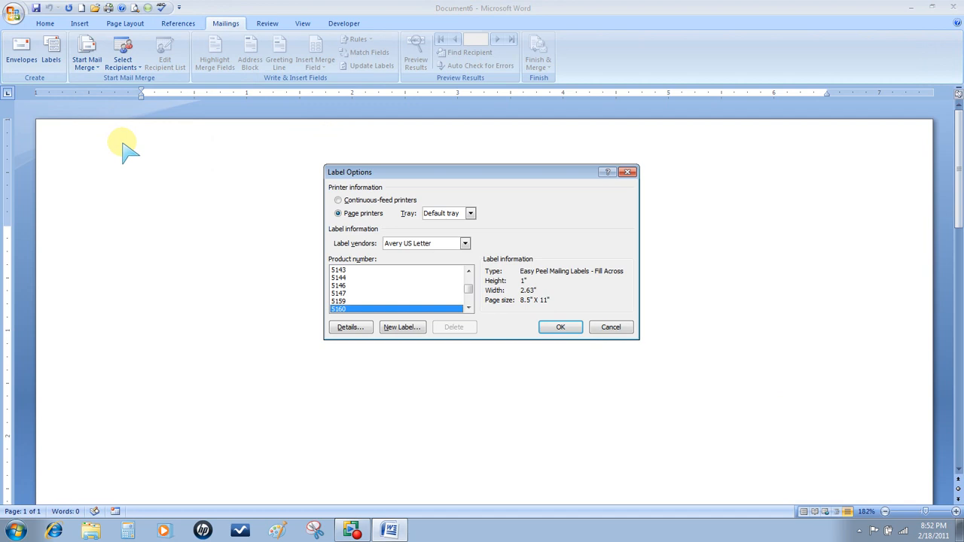
mouse_move(470, 328)
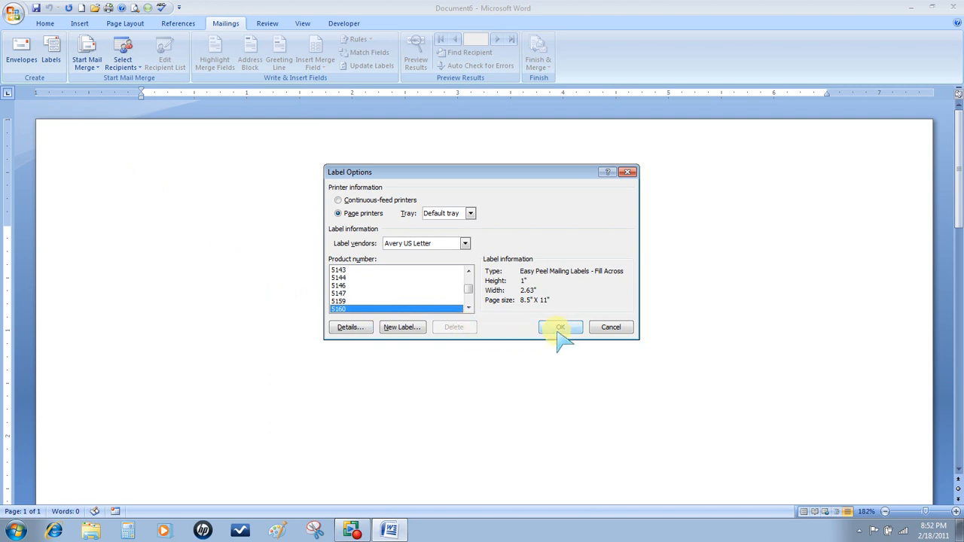
left_click(559, 327)
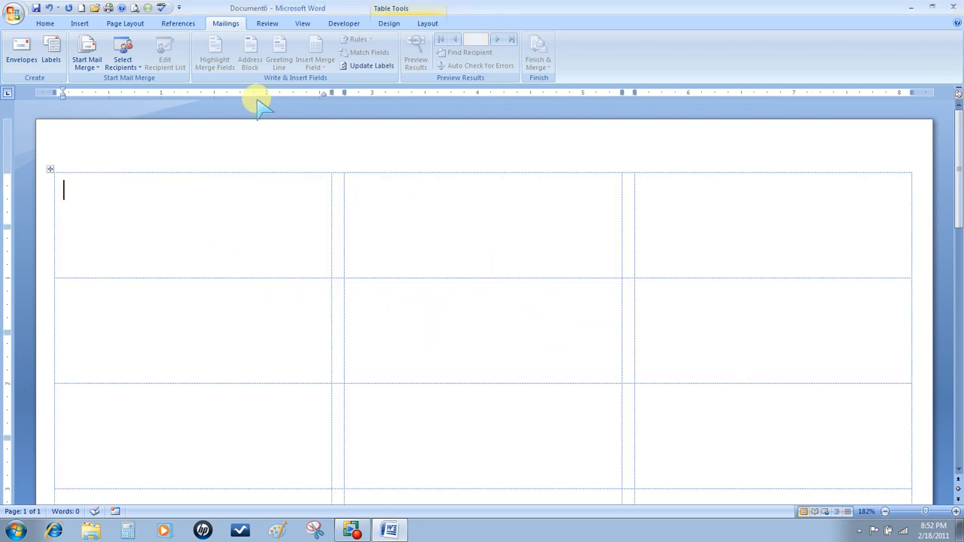
- Attach DB Word Document from Desktop > Video file for mailmerge as the existing recipient list
left_click(122, 53)
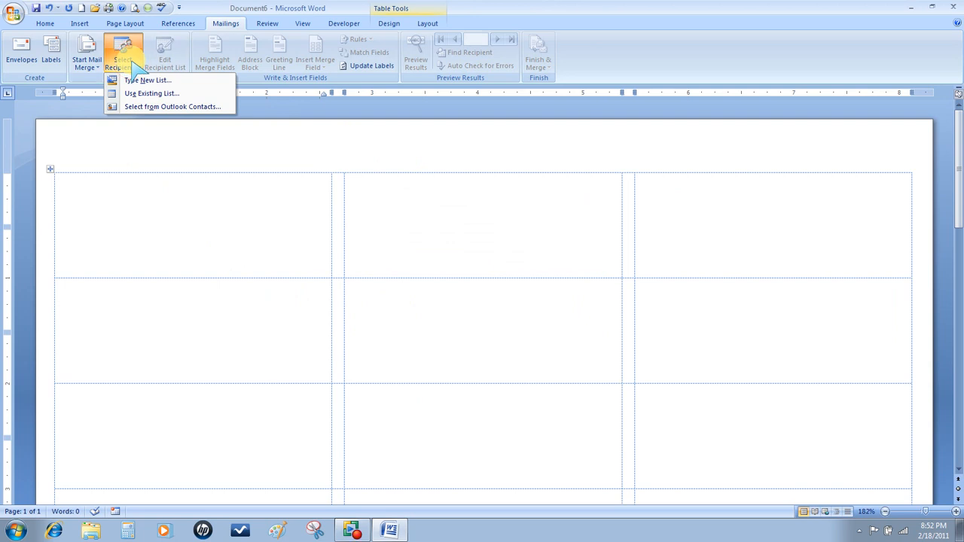
left_click(151, 93)
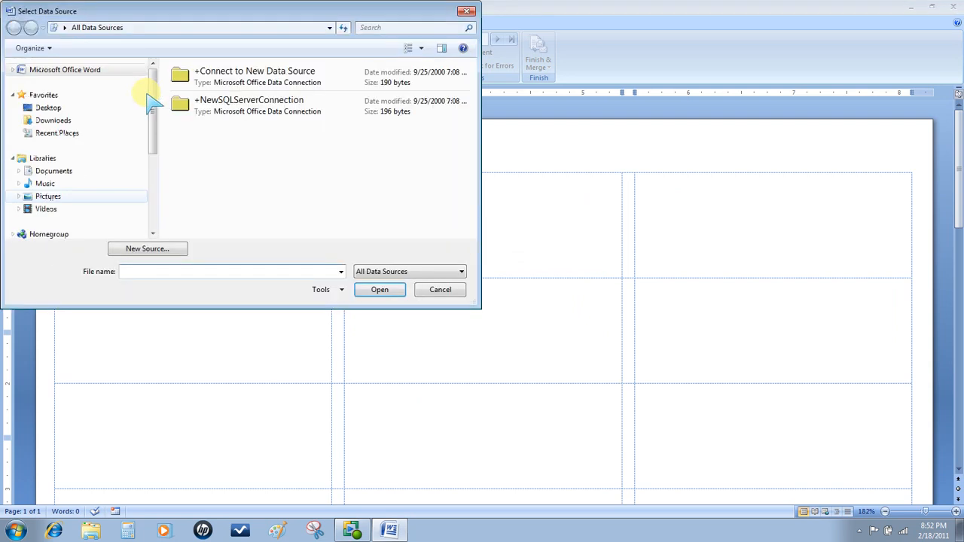
left_click(48, 107)
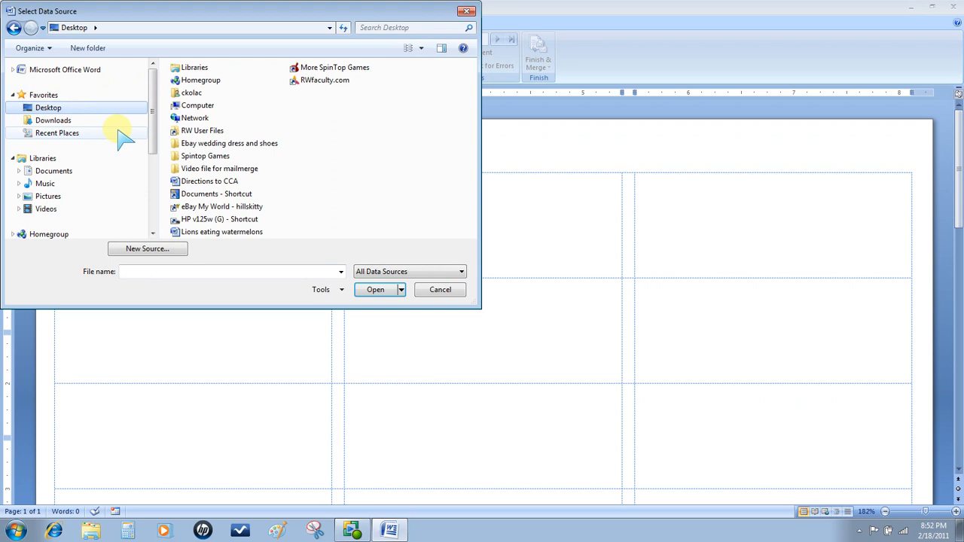
double_click(220, 168)
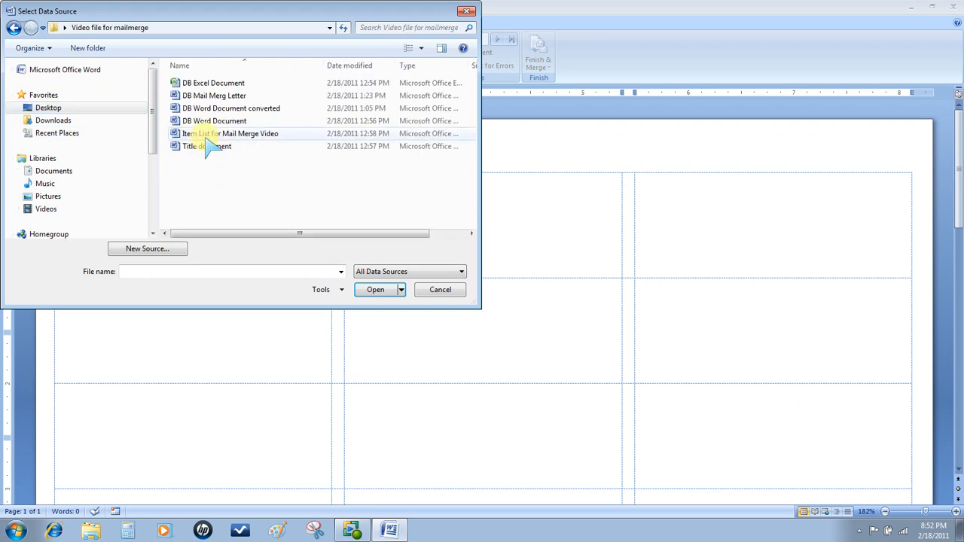
mouse_move(214, 121)
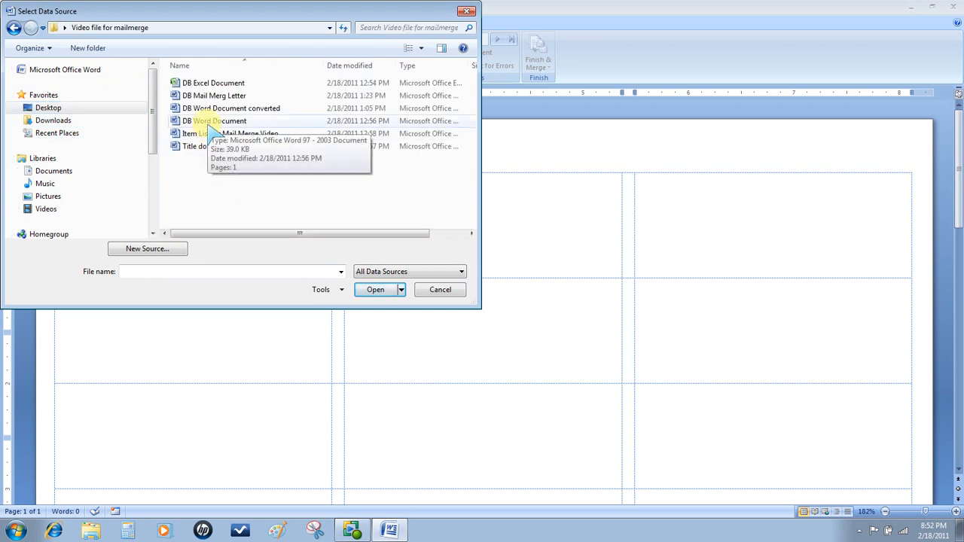
left_click(213, 121)
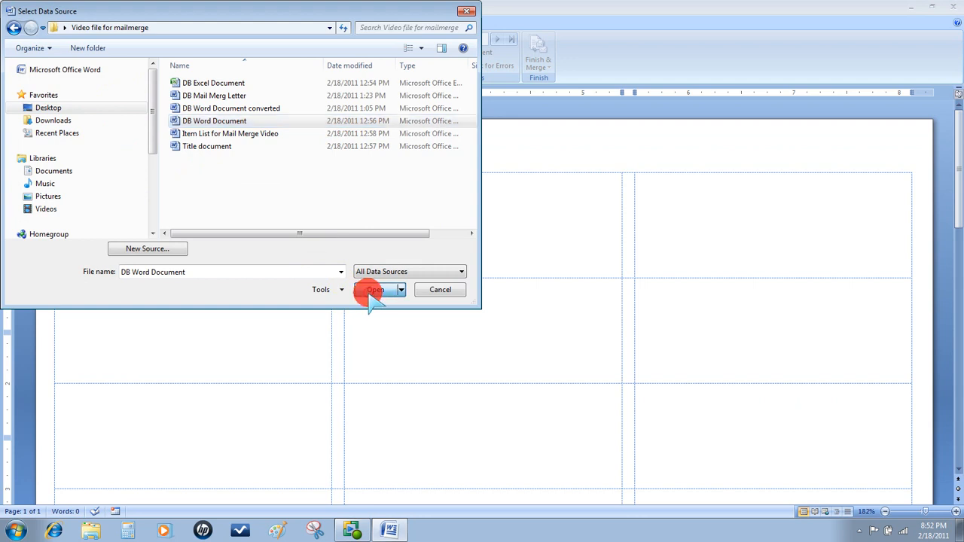
left_click(375, 290)
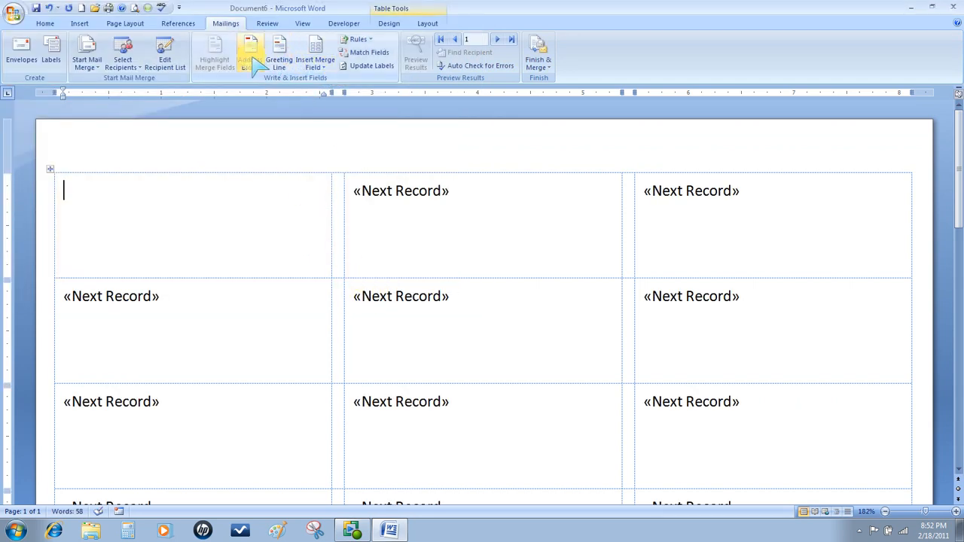
- Insert an Address Block on the first label, preview results and update all labels
left_click(250, 52)
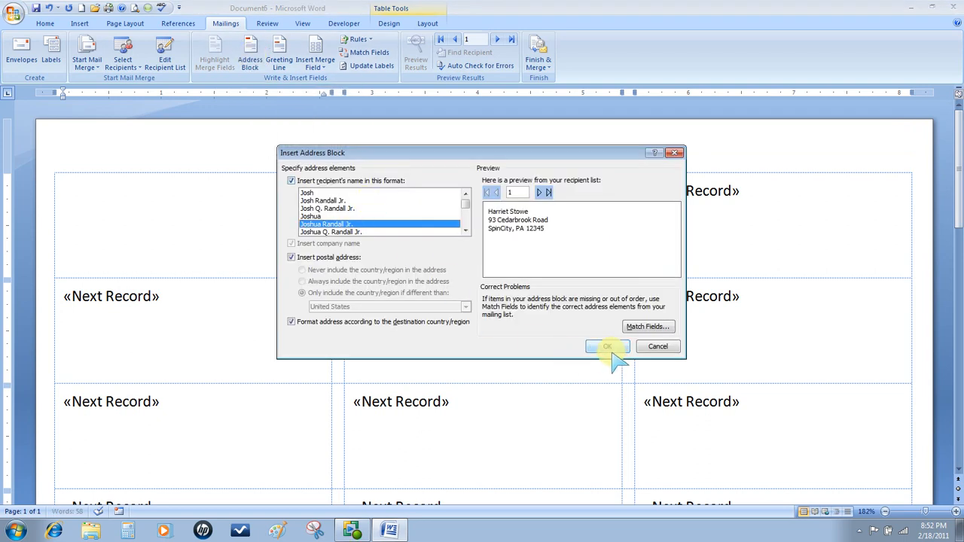
left_click(607, 346)
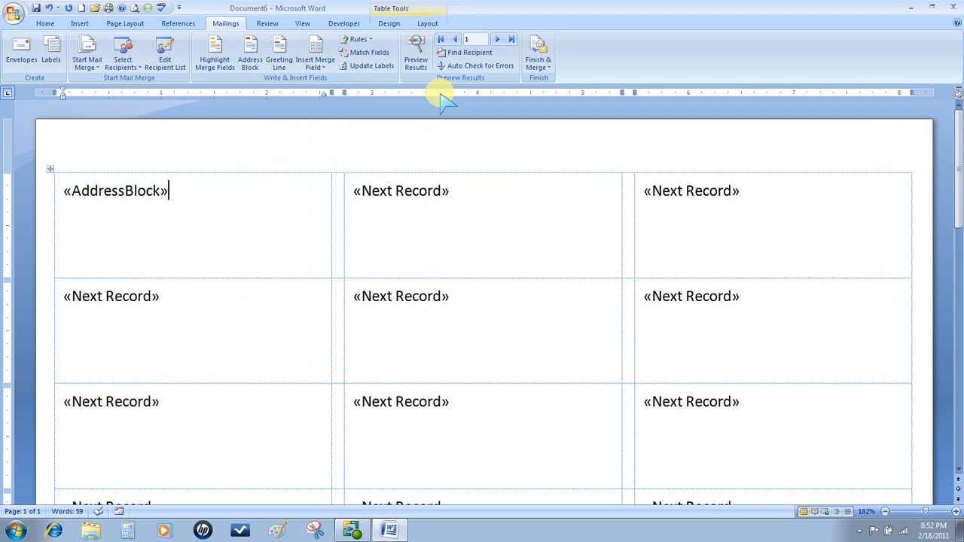
left_click(416, 53)
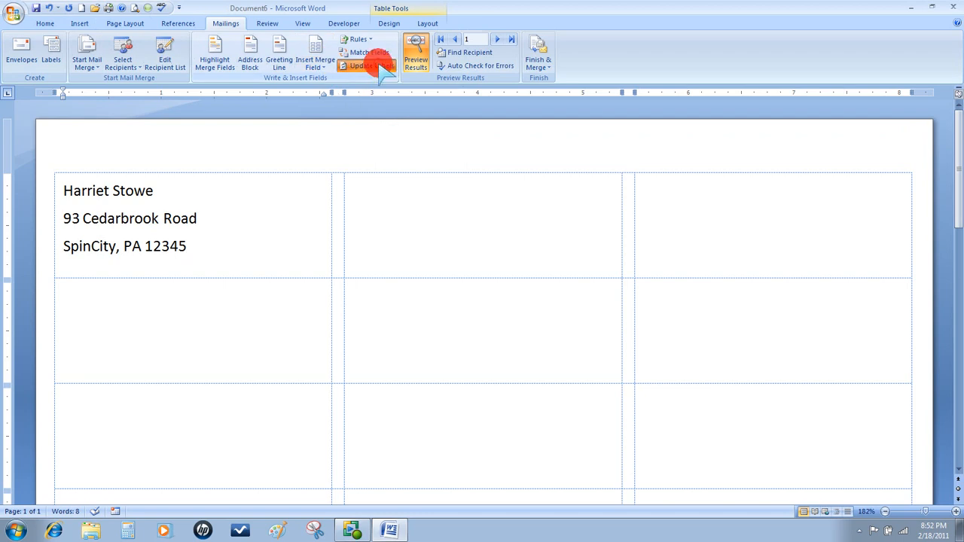
left_click(365, 66)
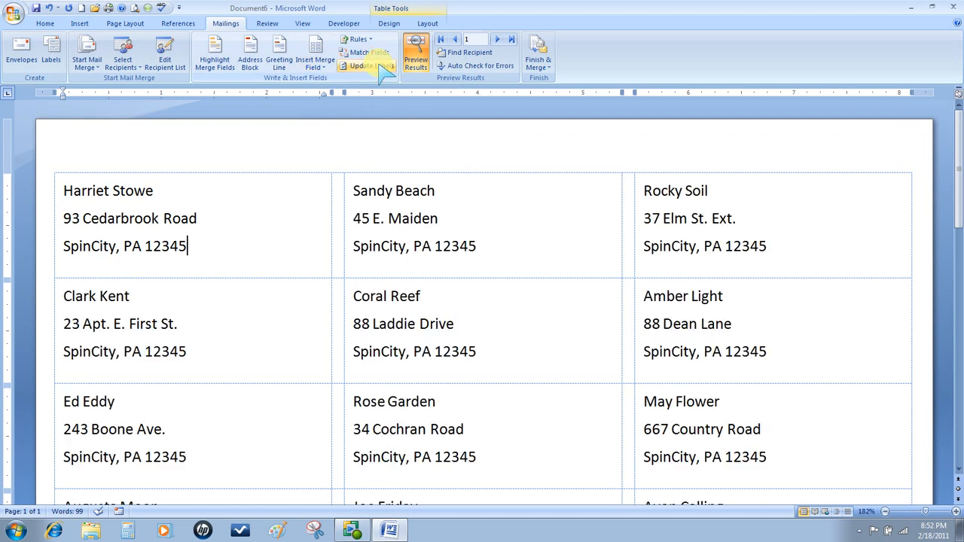
left_click(537, 57)
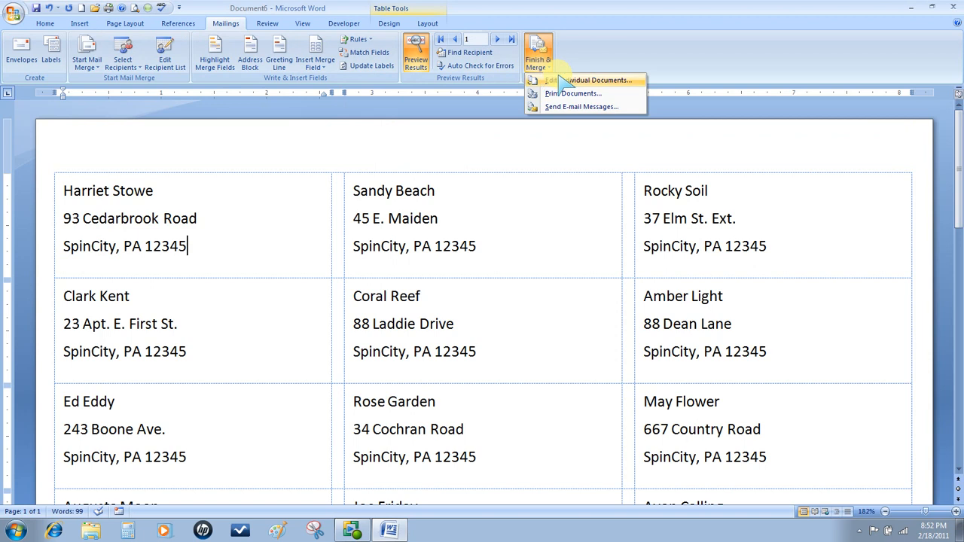
- Merge all records into a new Labels1 document via Edit Individual Documents
left_click(596, 79)
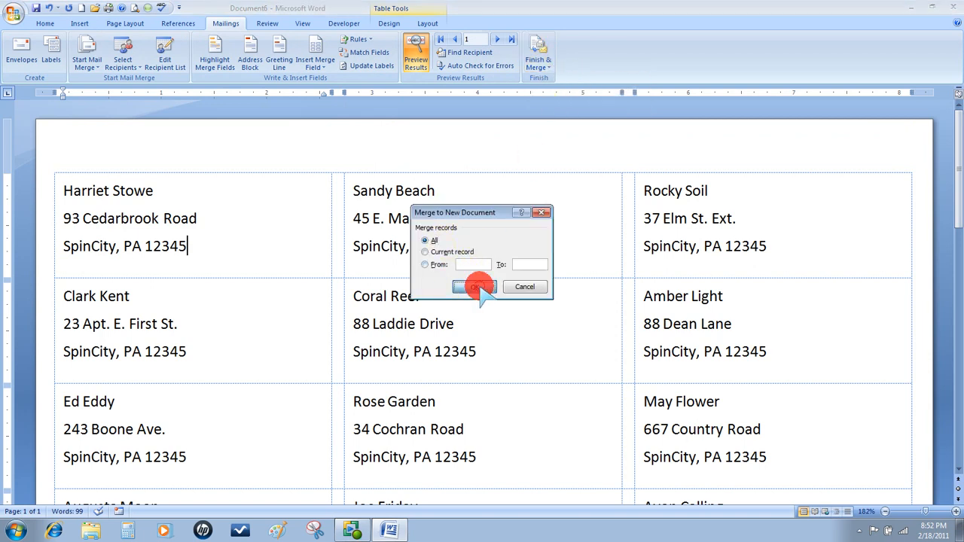
left_click(473, 287)
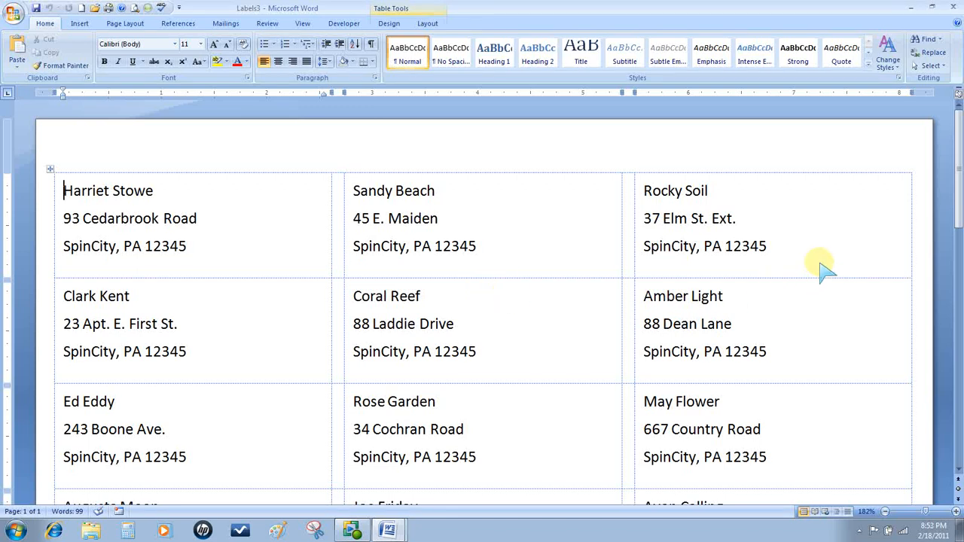